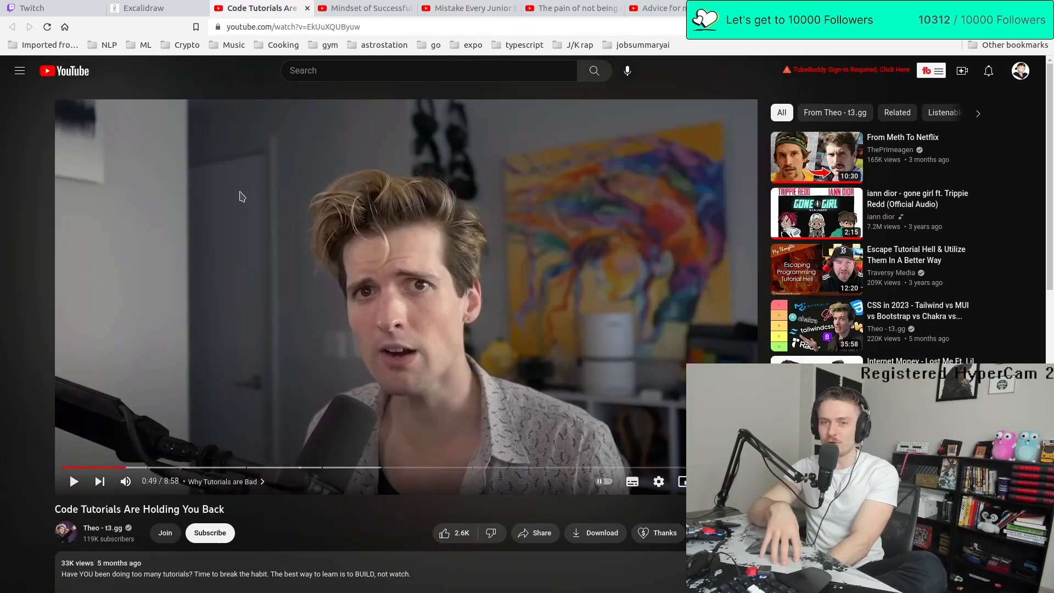
# Switch to the Twitch Stream Manager and scroll the chat and activity feed
pyautogui.click(37, 7)
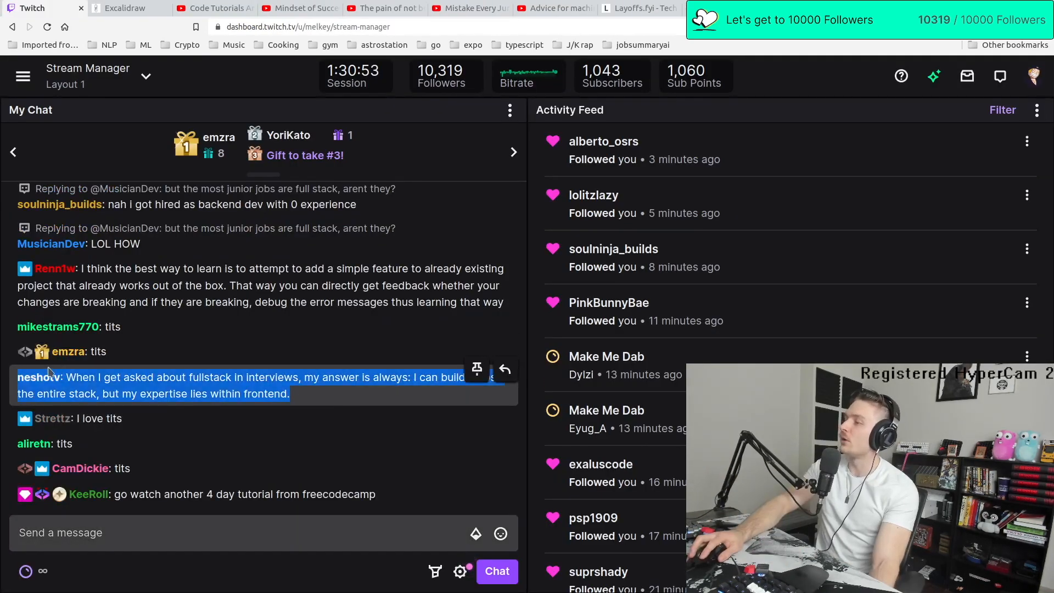
pyautogui.scroll(-3)
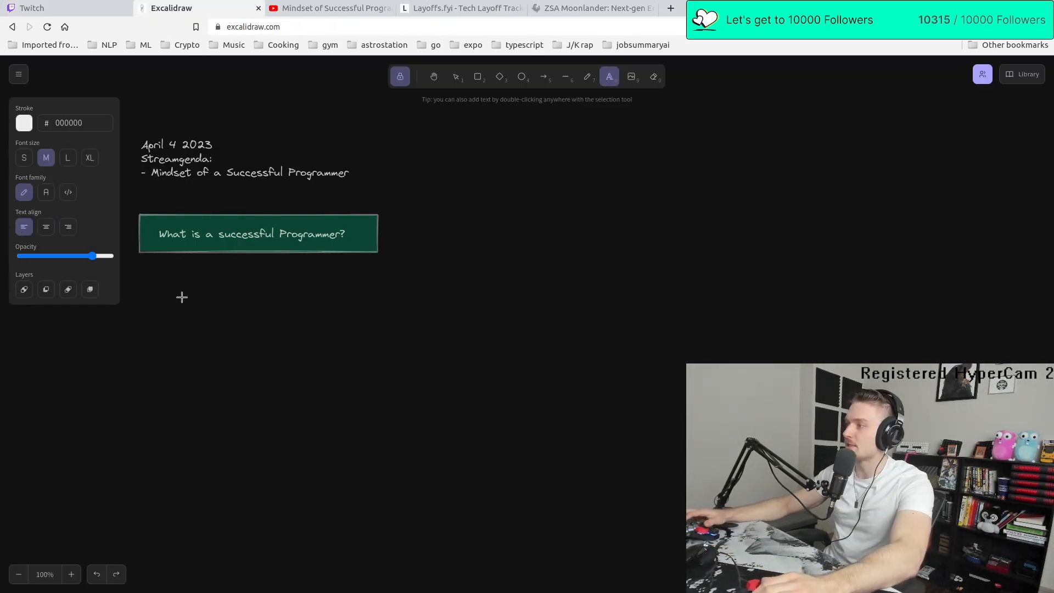
# Write bullets asking if success means knowing syntax and many languages, adapting, translating technical thoughts
pyautogui.write('- is it someone who k')
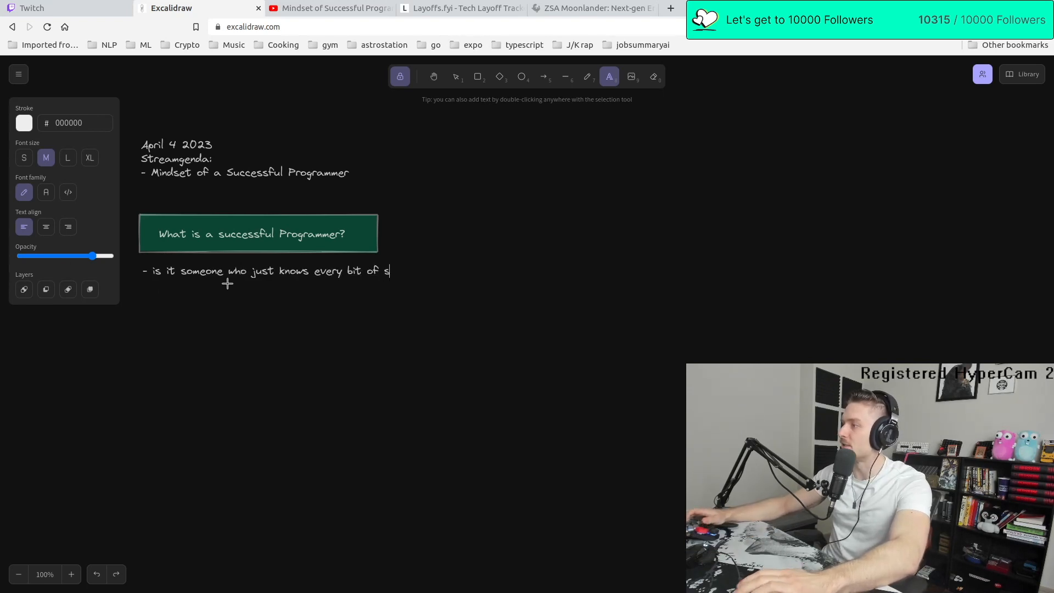
pyautogui.write('yntax and knows a t')
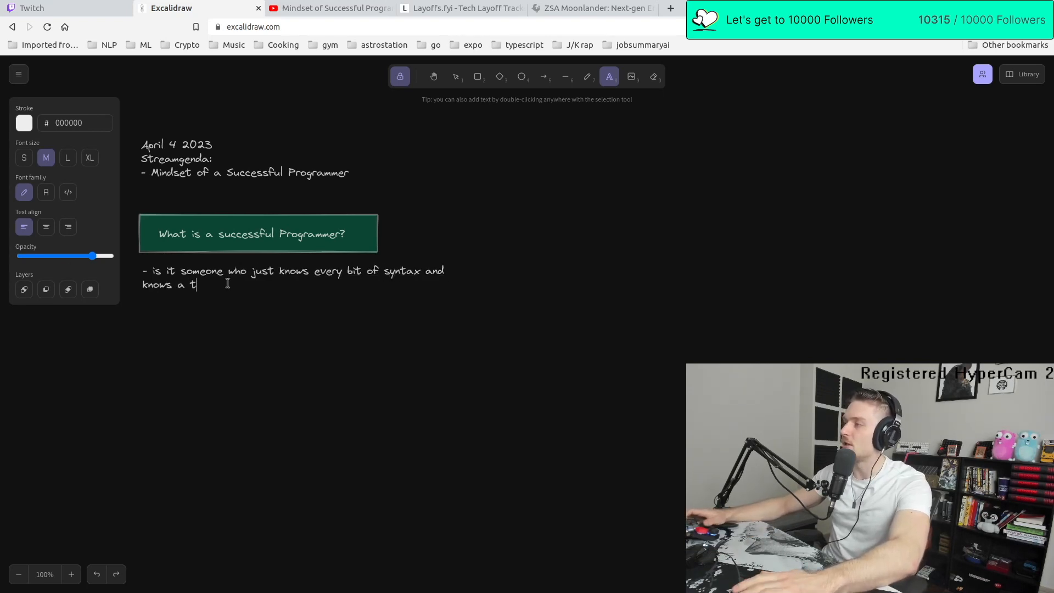
pyautogui.write('on of different languages?')
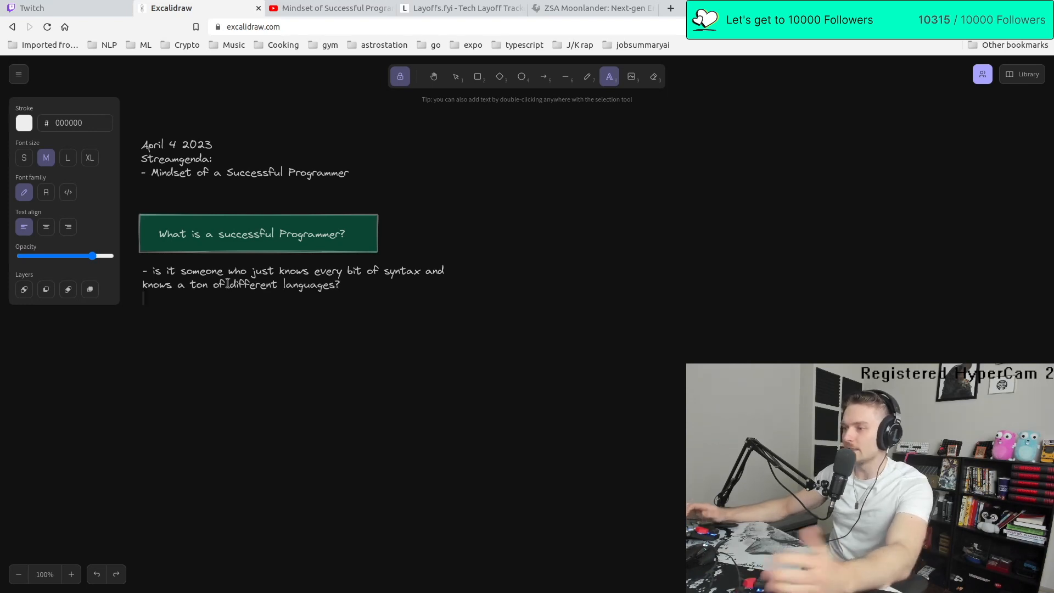
pyautogui.write('- is it someone who has made a lot of different apps that have gained a lot of success?')
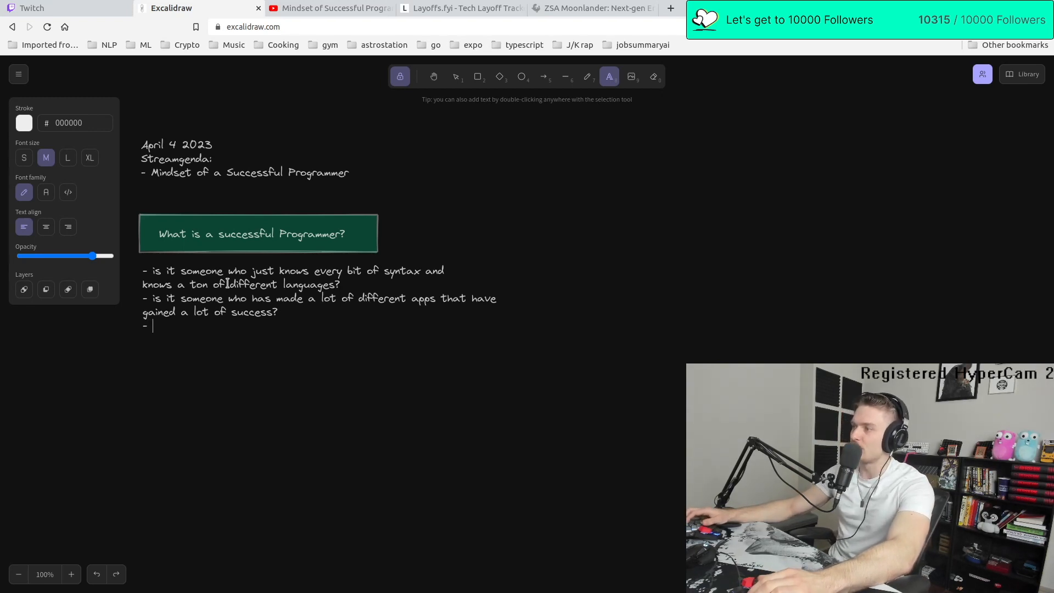
pyautogui.write('Someone who can adapt to any language?')
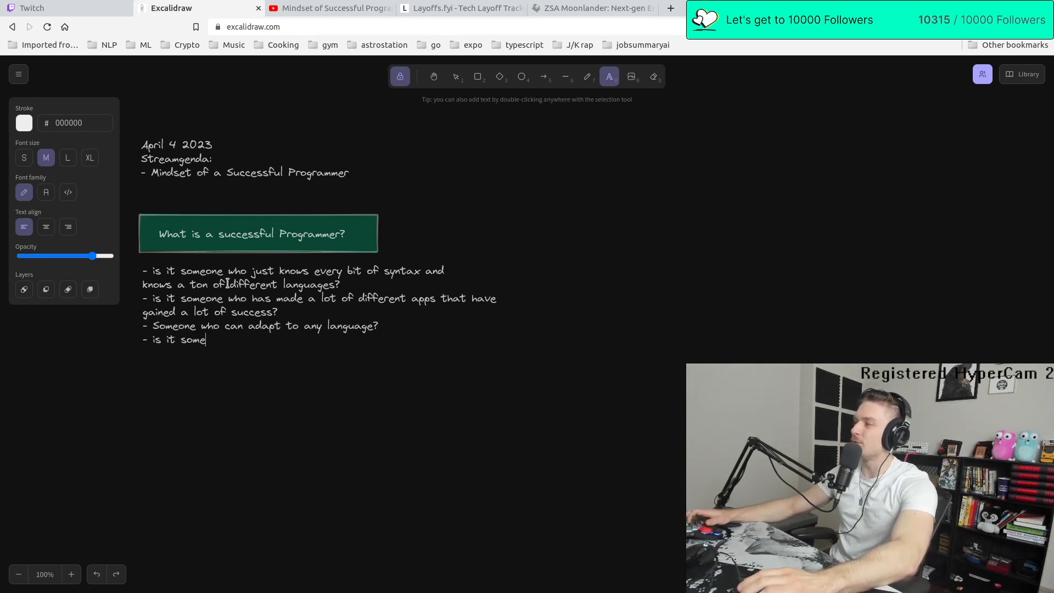
pyautogui.write('one who can translate their')
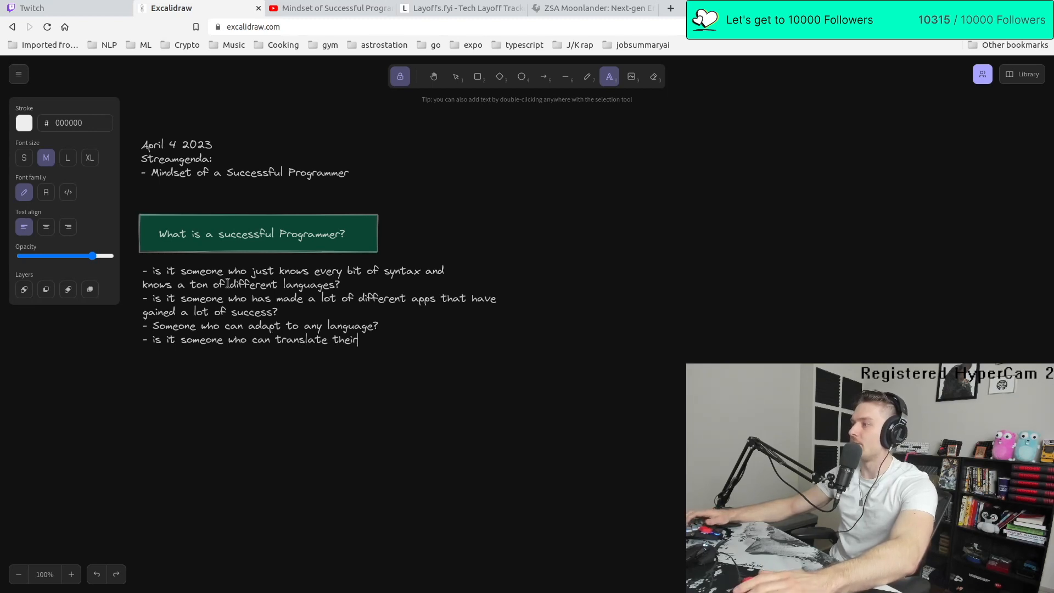
pyautogui.write('technical thoughts into actual code/')
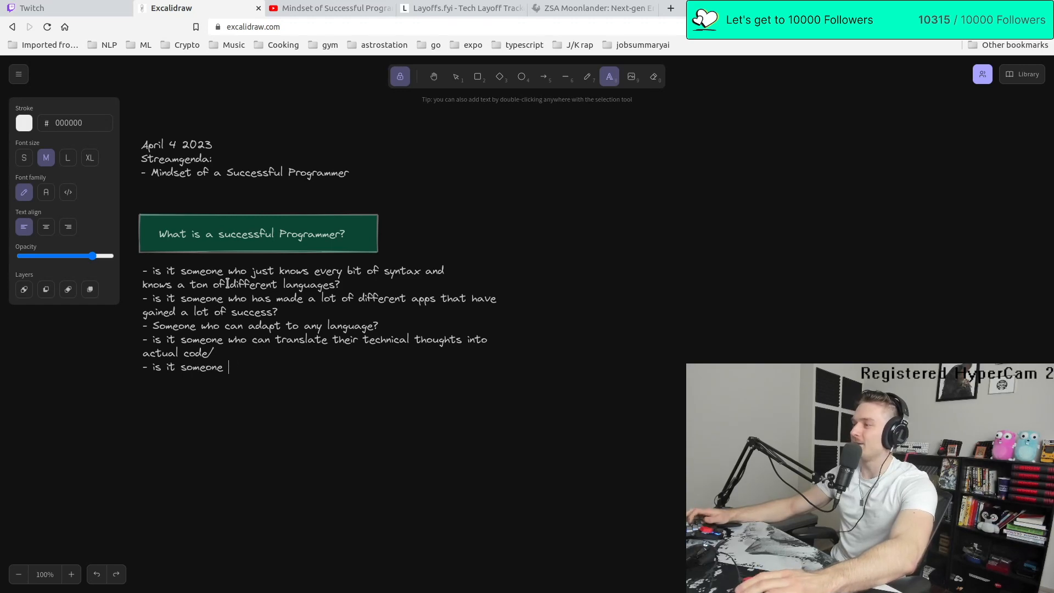
# Continue the list with balancing deep code work against no social life and breaking down big complex tech issues
pyautogui.write('who has made a shit ton of money?')
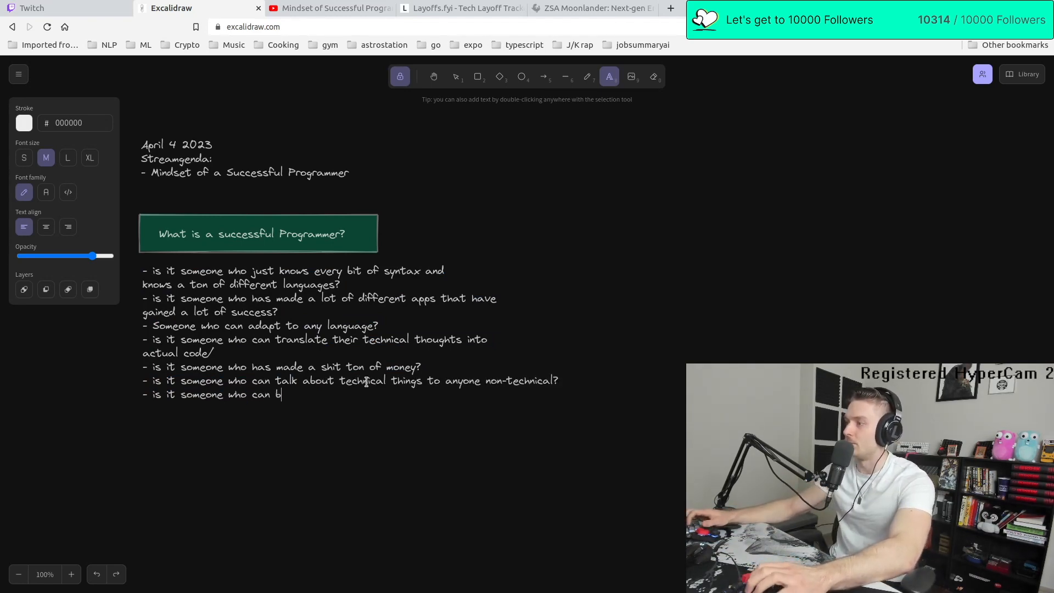
pyautogui.write('alance beign a programmer and having a social life?')
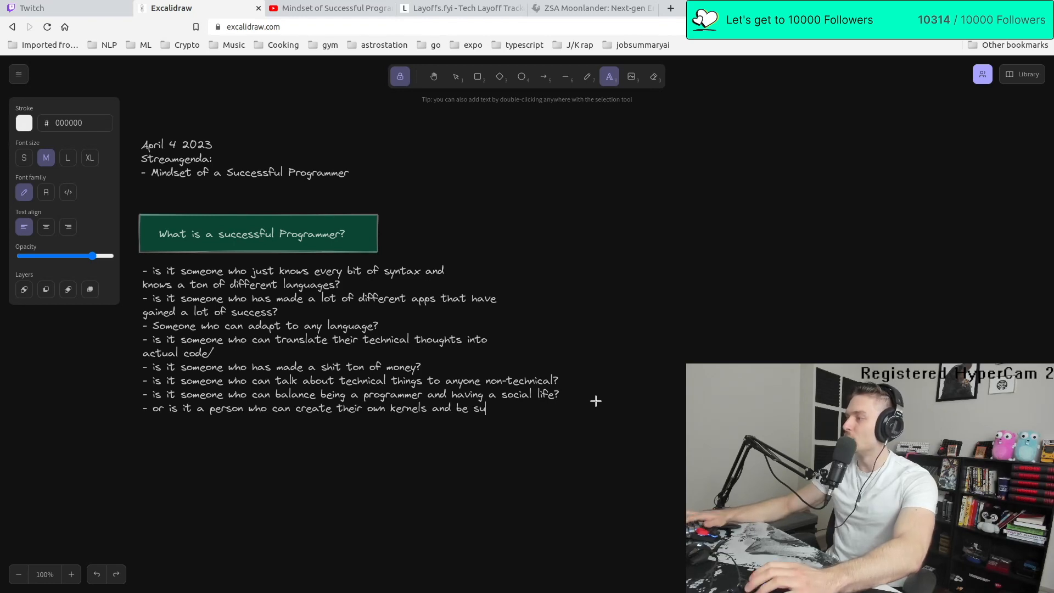
pyautogui.write('per deep into the c')
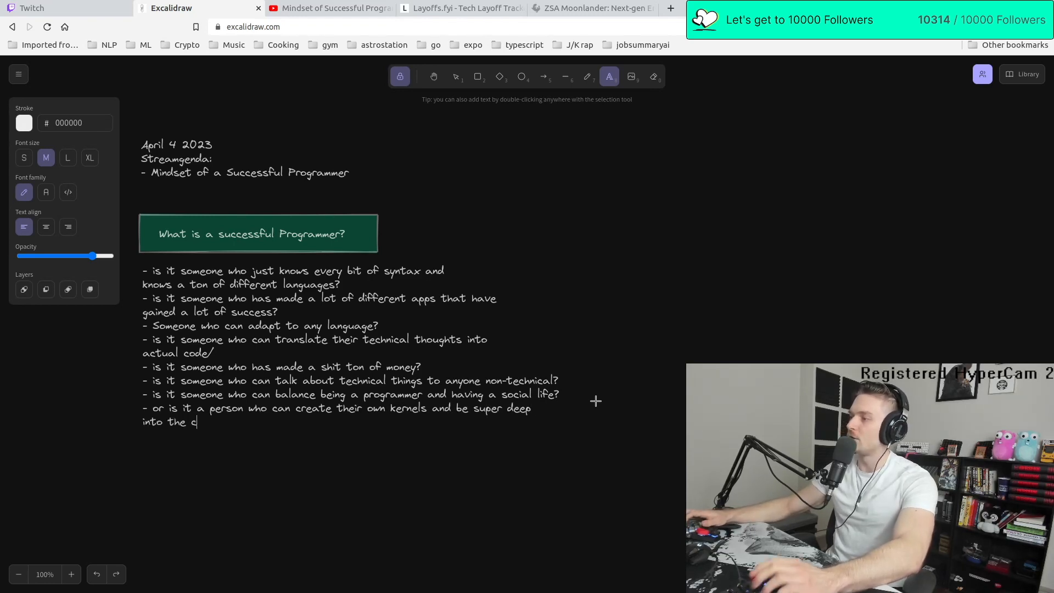
pyautogui.write('ode but have no social')
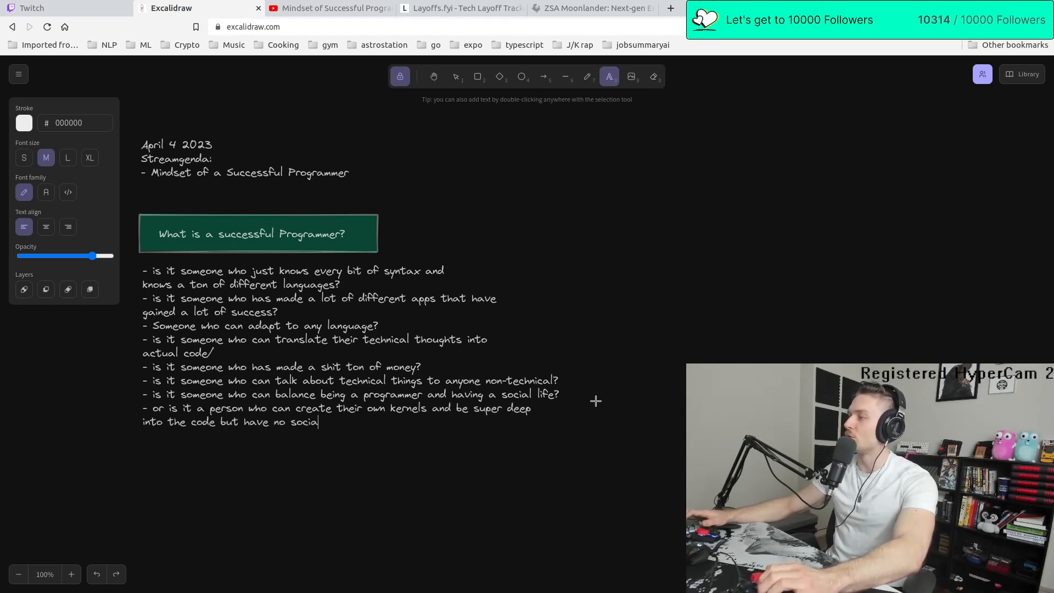
pyautogui.write('/other life at all?')
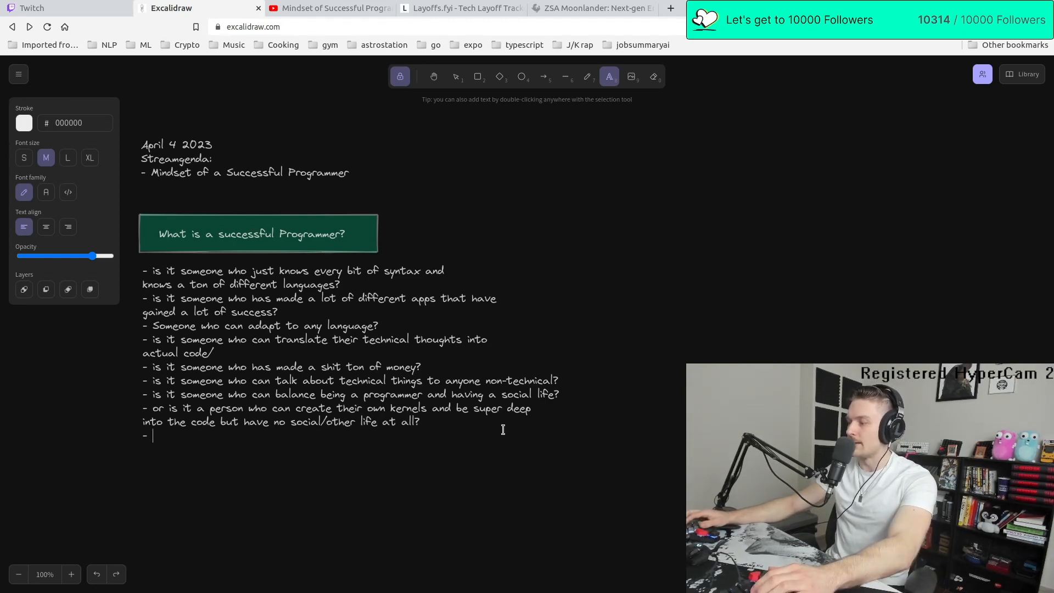
pyautogui.write('Someone who breaks down')
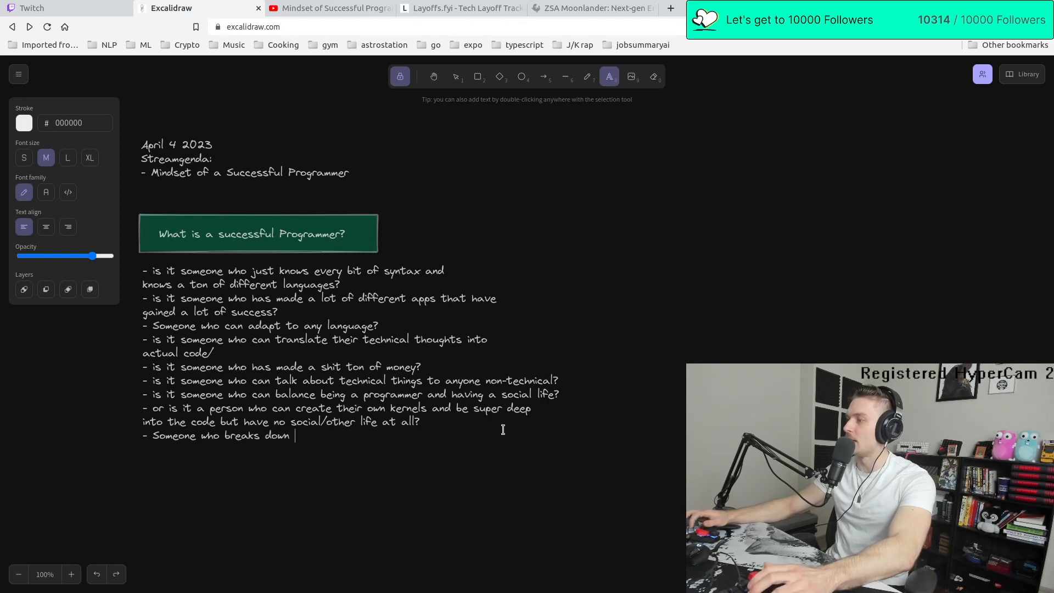
pyautogui.write('big complex technical issues into smaller o')
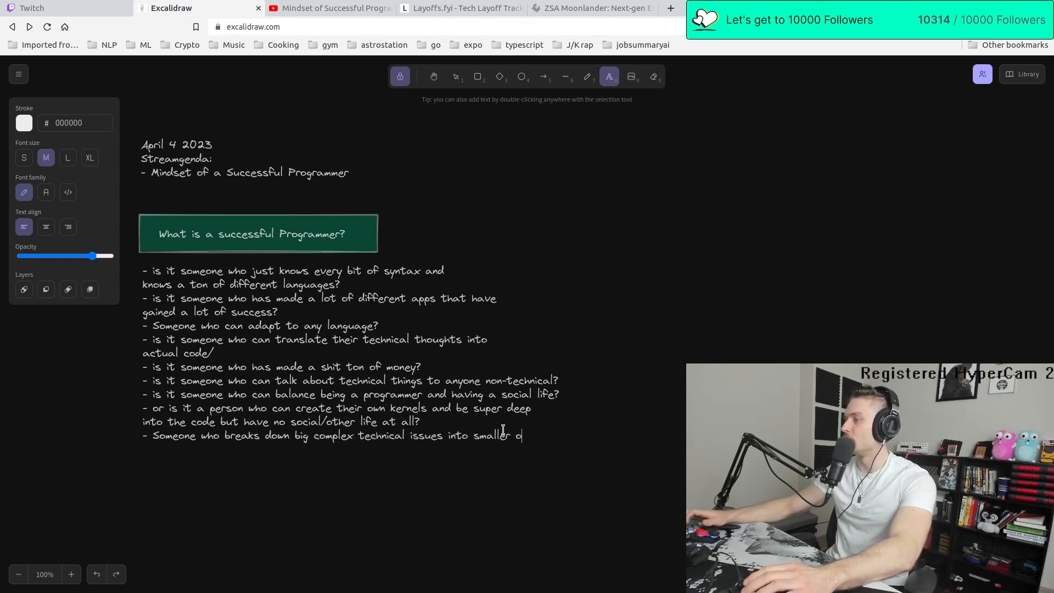
pyautogui.write('nes')
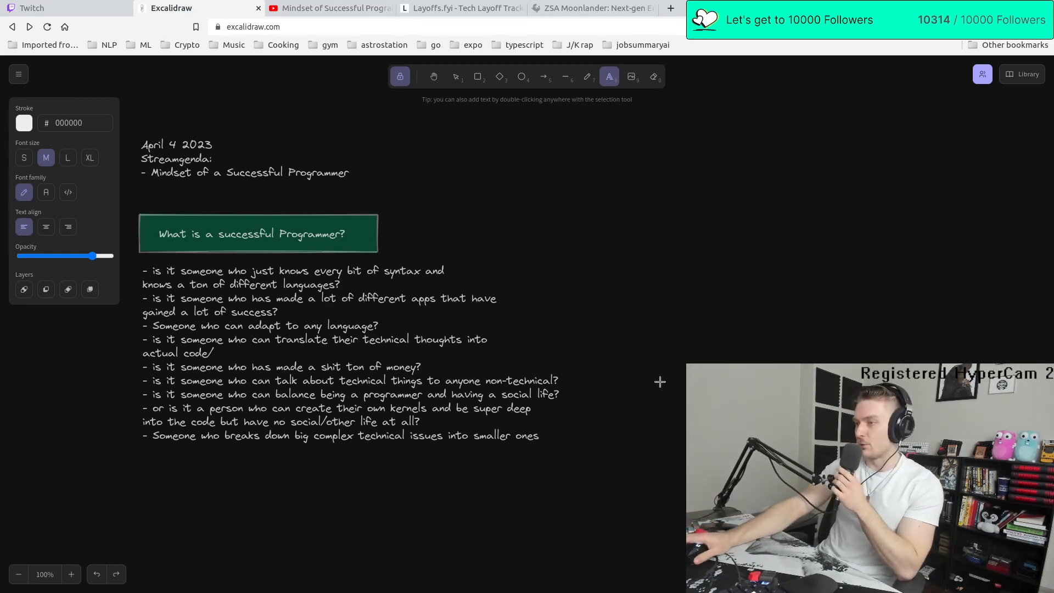
pyautogui.moveTo(640, 365)
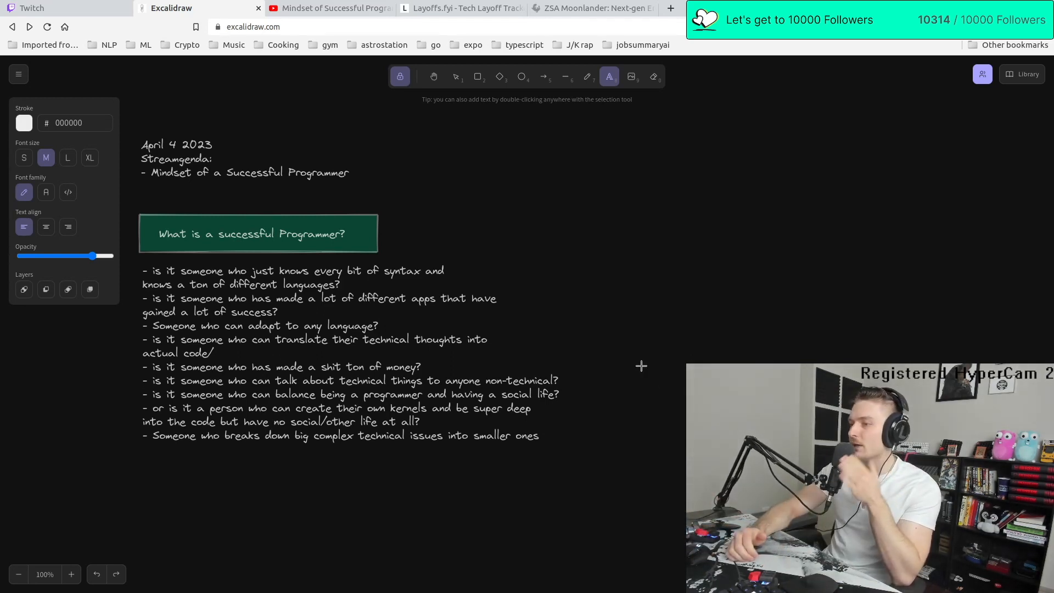
# Write below the list that a no-lifer who knows every syntax detail isn't a successful programmer
pyautogui.click(142, 475)
pyautogui.write('I do n')
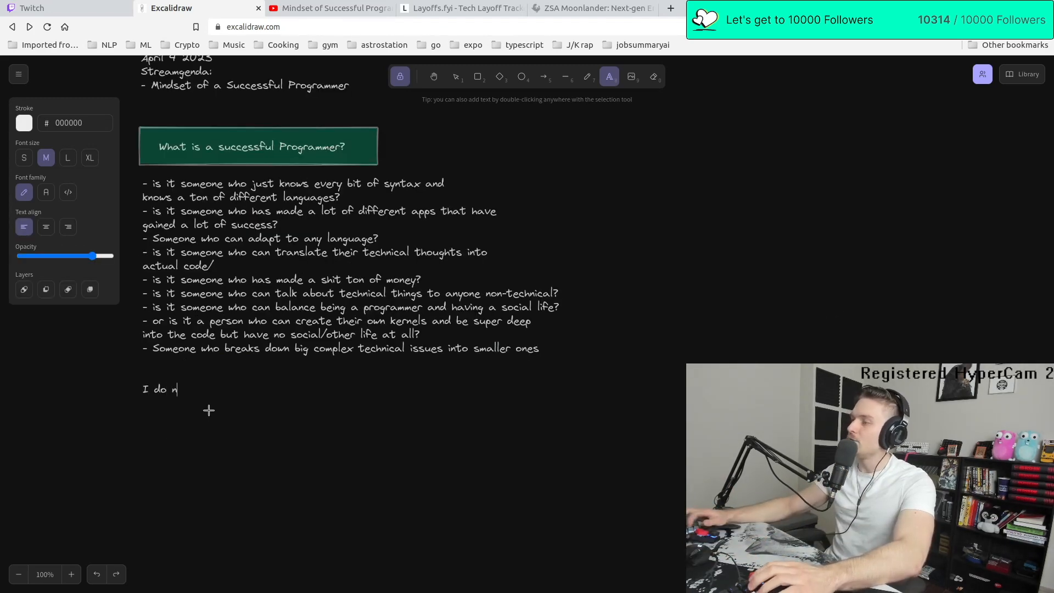
pyautogui.write('ot consider a person who j')
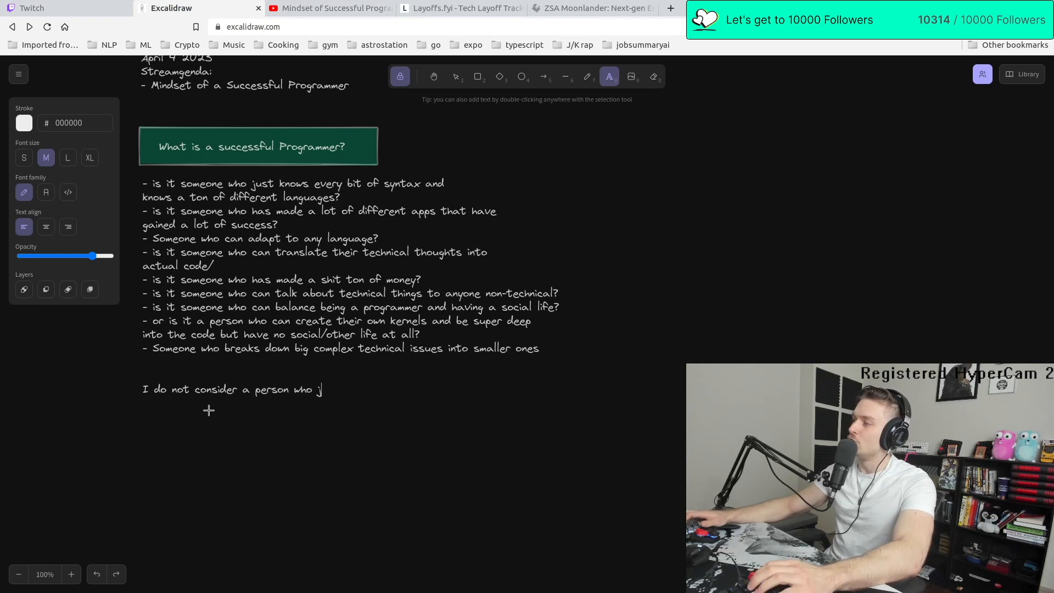
pyautogui.write('ust no lifes, and knows every syntax detail')
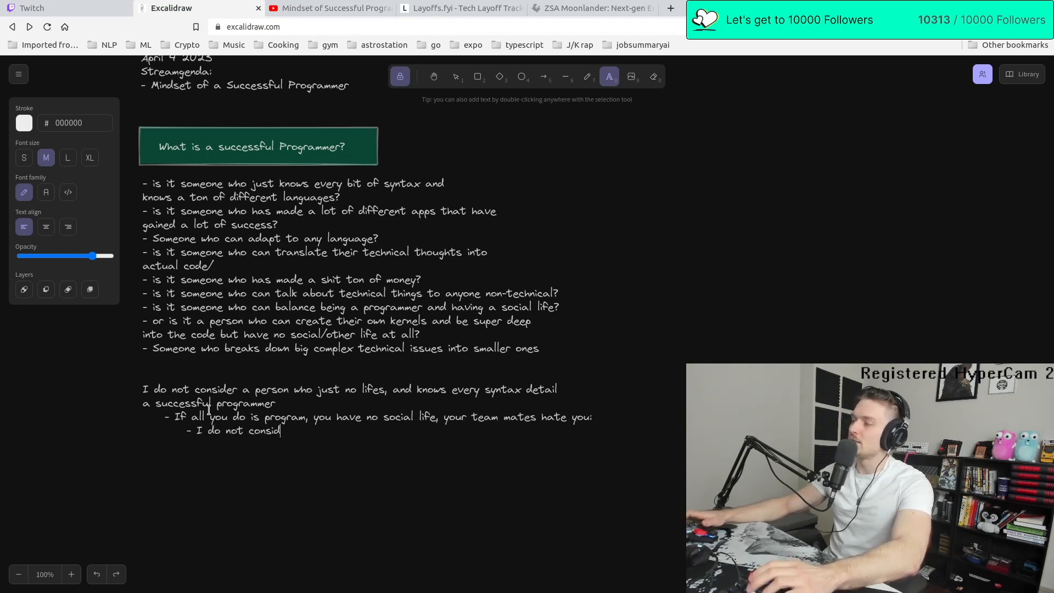
pyautogui.write('er yourself a successful programmer')
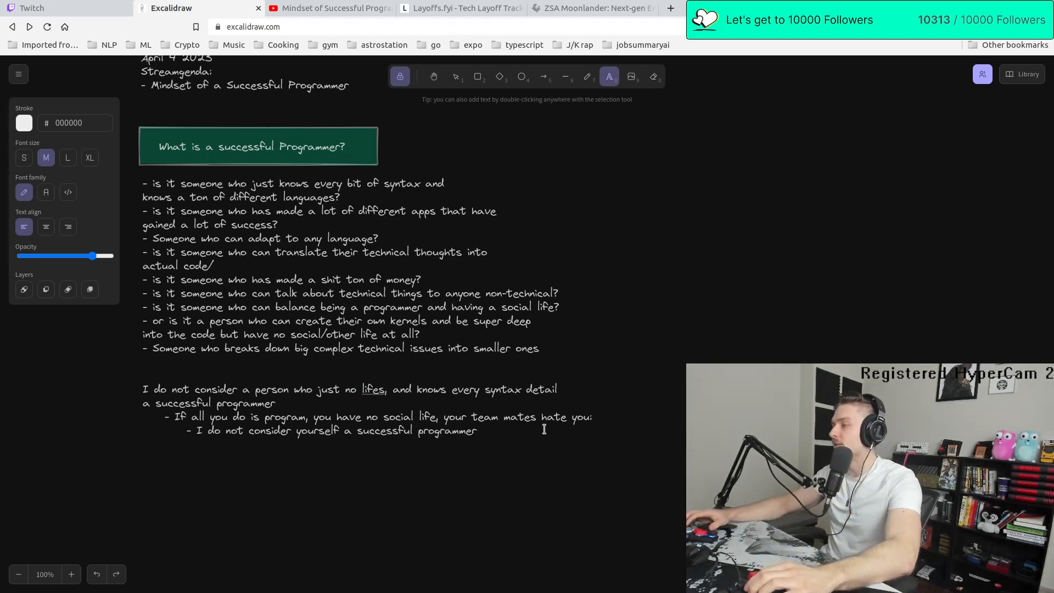
# Write an intro on breaking down the pillars of success, first pillar the technical skill to actually program
pyautogui.write('I want to break down the p')
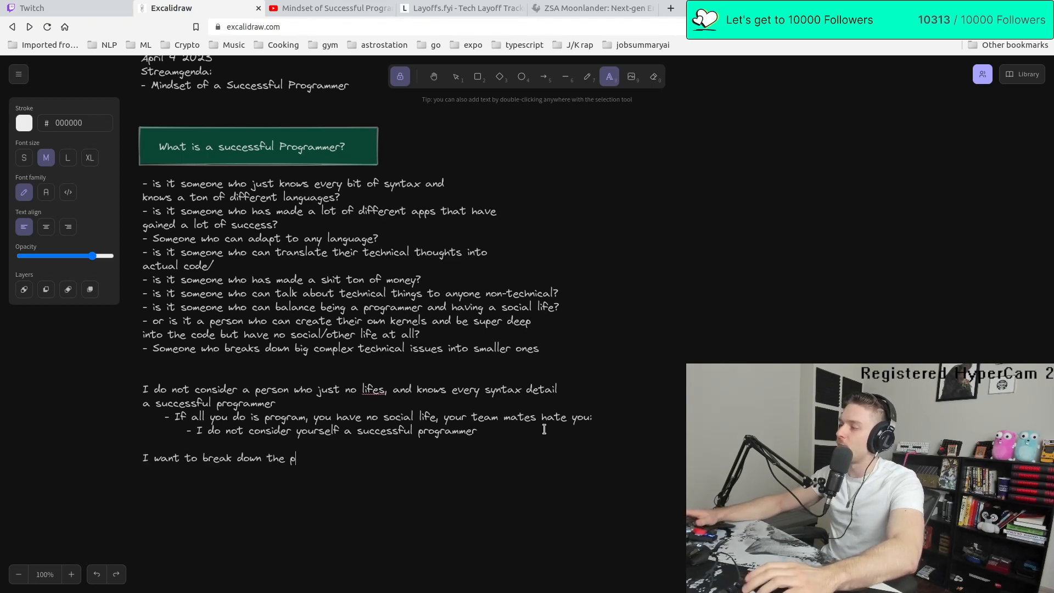
pyautogui.write('illars of what is success in programming:')
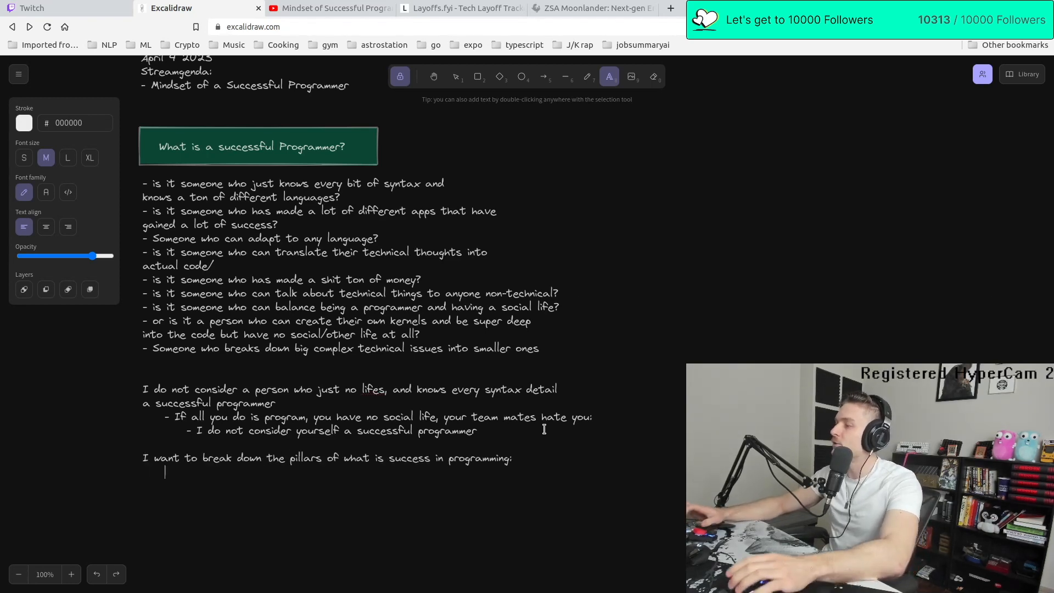
pyautogui.write('-')
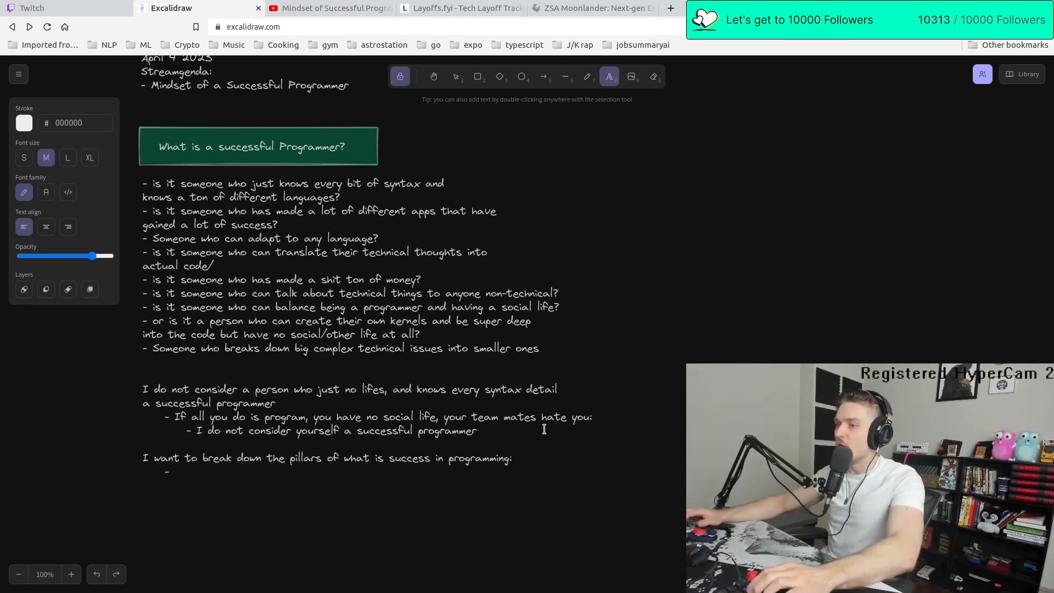
pyautogui.write('The technical skill regarding how well you')
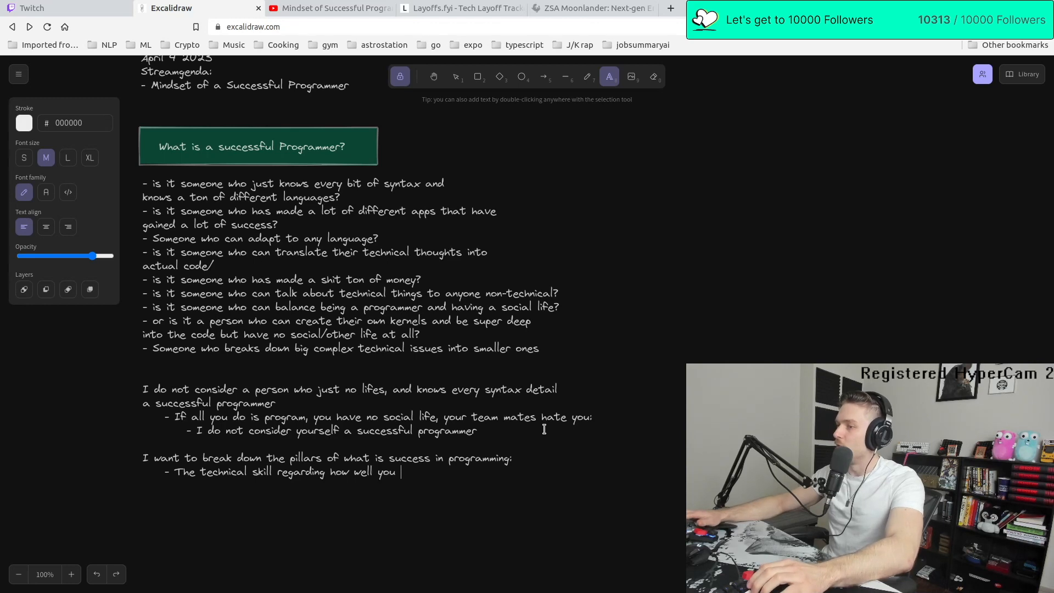
pyautogui.write('actually program')
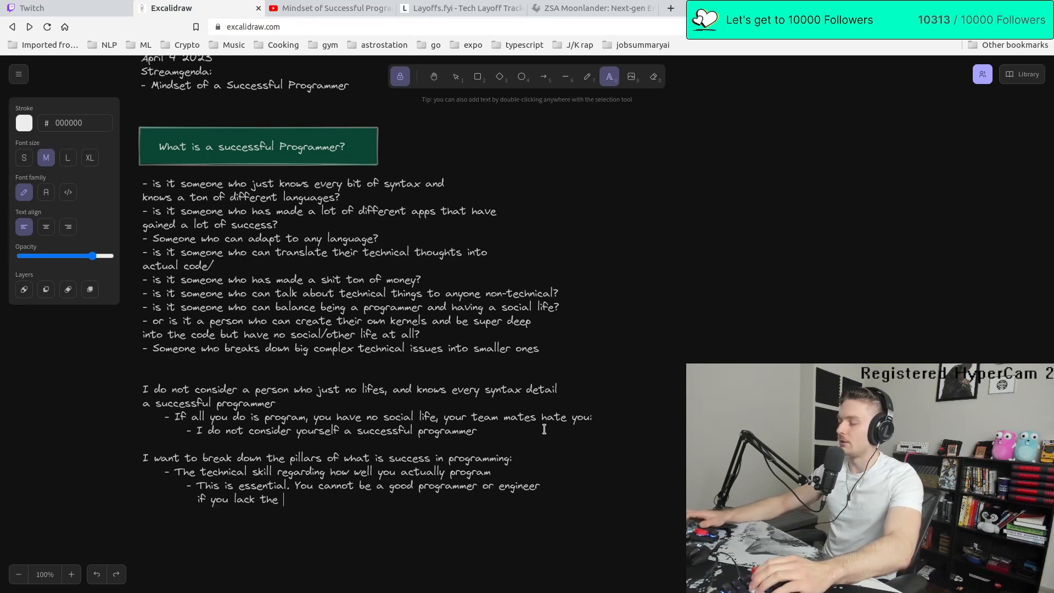
pyautogui.write('technical skills')
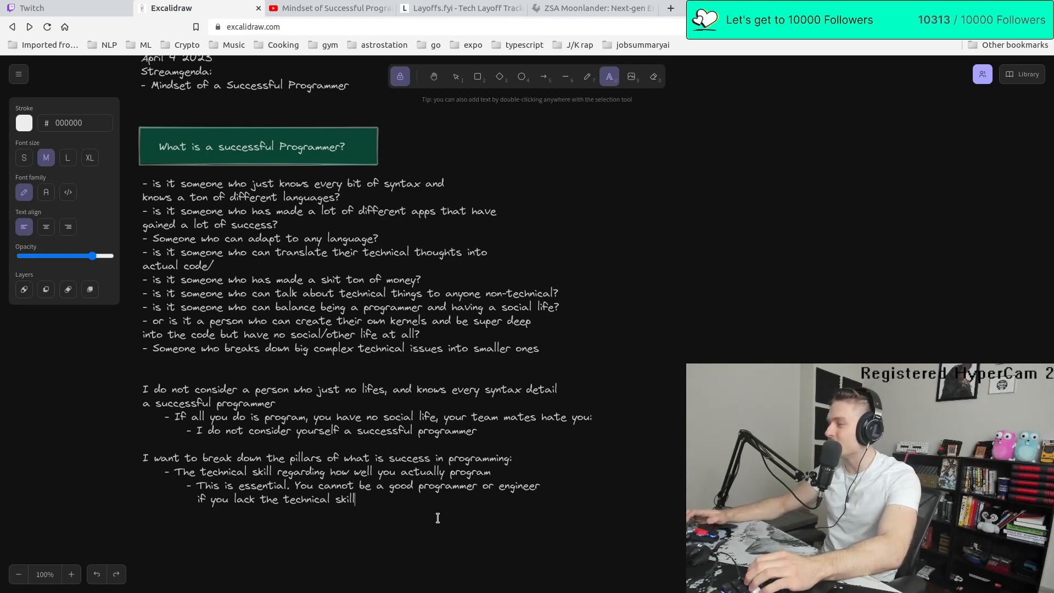
# Add the bullet '- You cant be a good swimmer without swimming' under technical skills
pyautogui.write('- You cant be a good s')
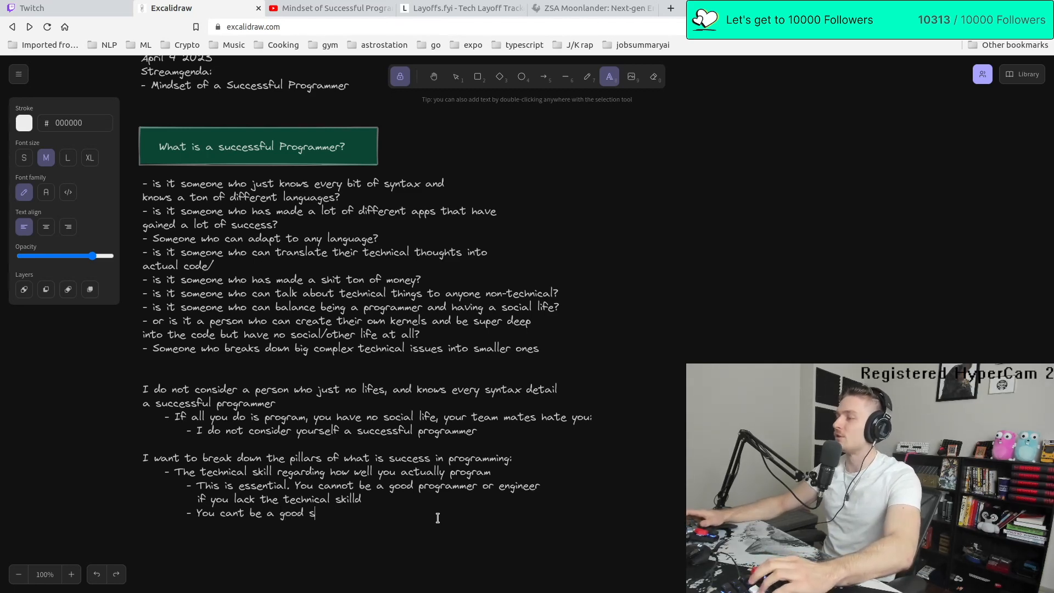
pyautogui.write('wimmer without swimming')
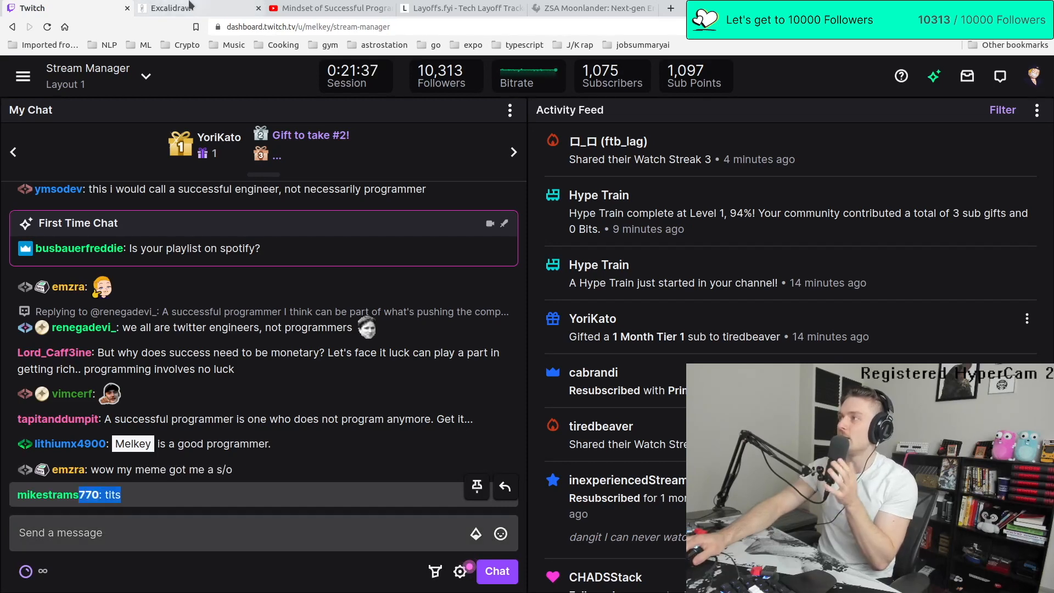
pyautogui.click(181, 8)
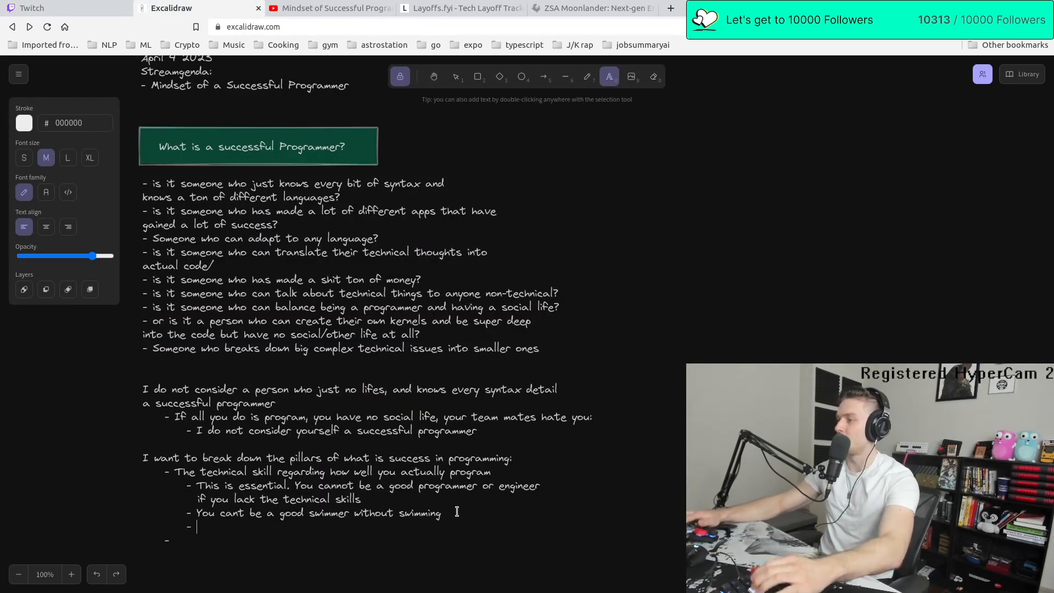
# Add '- T.I.T.S' and a social aspect of programming pillar with an indented sub-point
pyautogui.write('T.I.T.S')
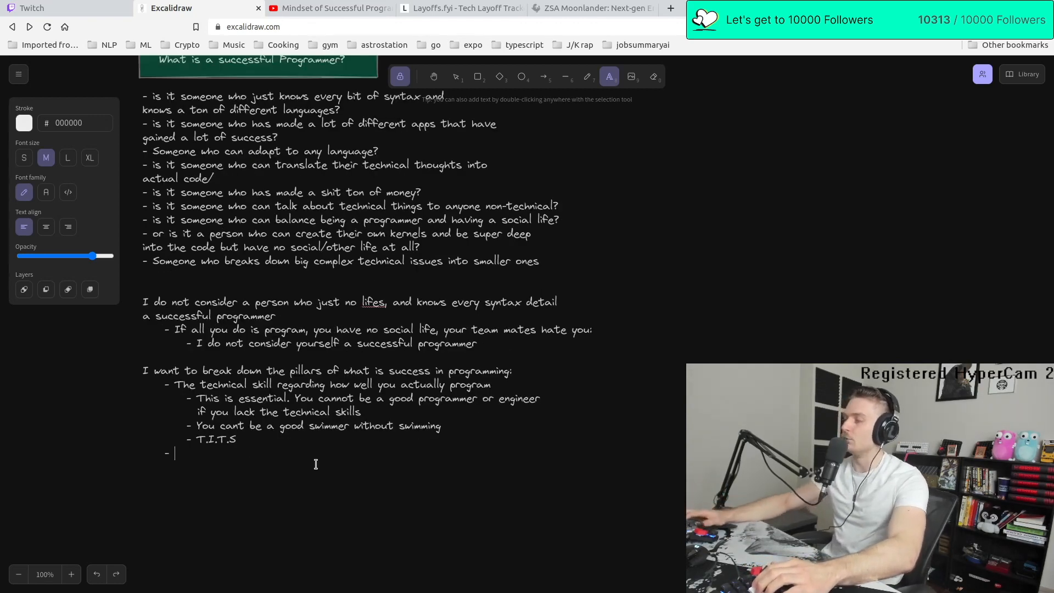
pyautogui.write('The social aspect of pr')
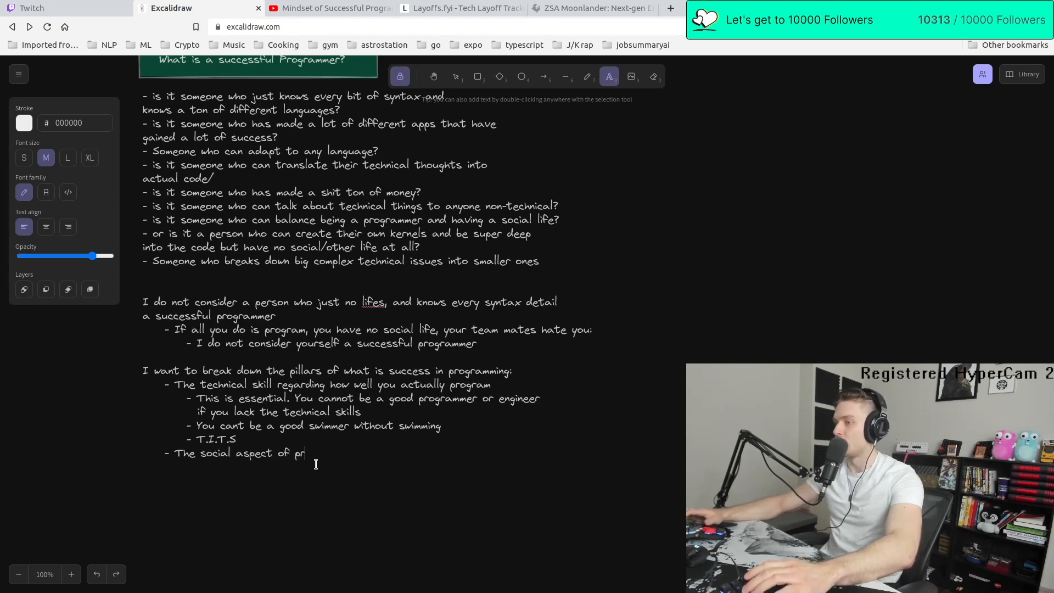
pyautogui.write('ogramming')
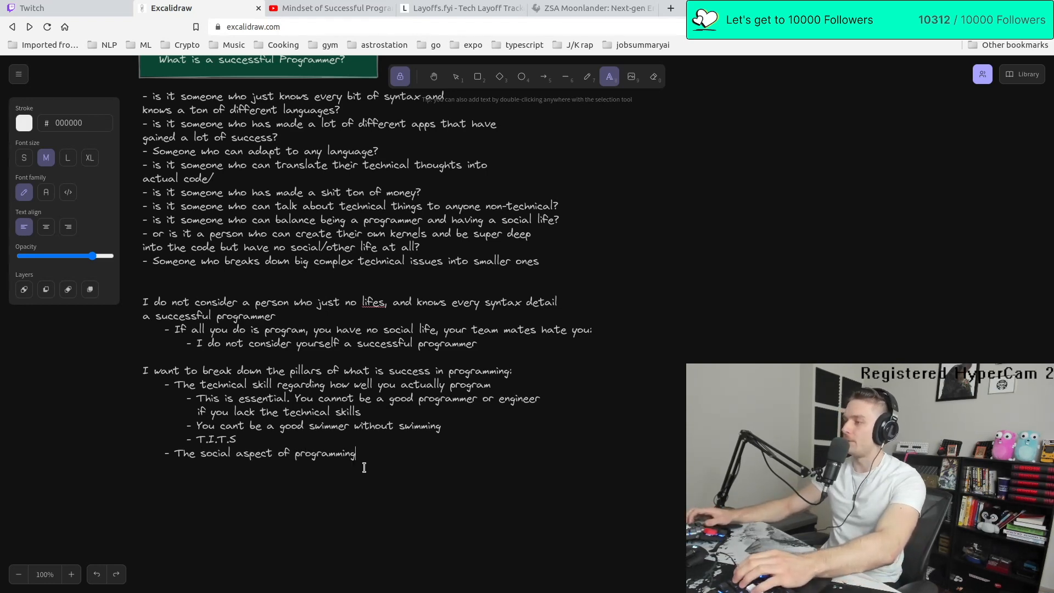
pyautogui.press('Enter')
pyautogui.write('-')
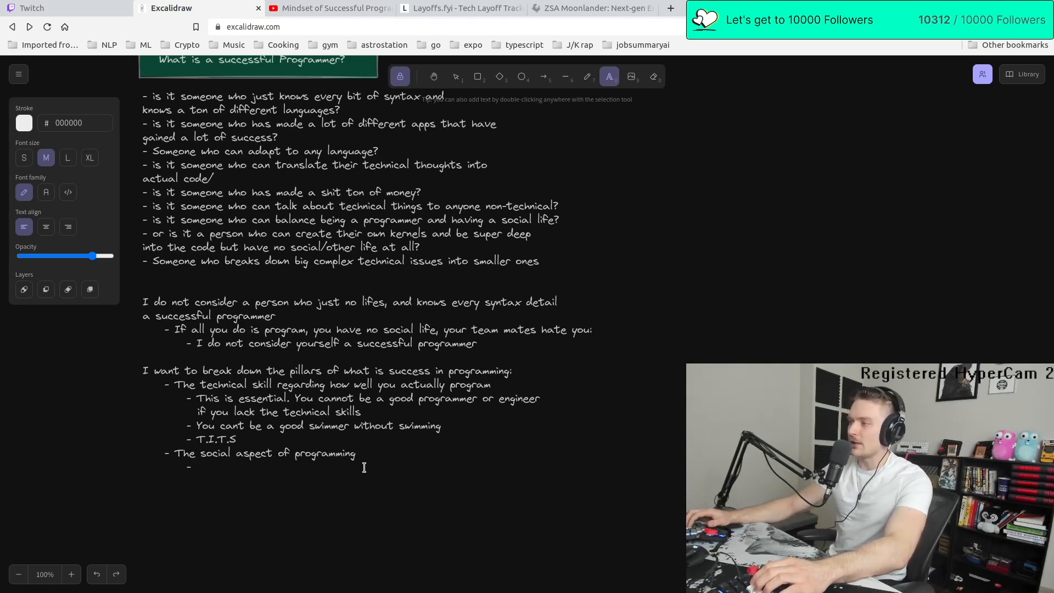
pyautogui.write('B')
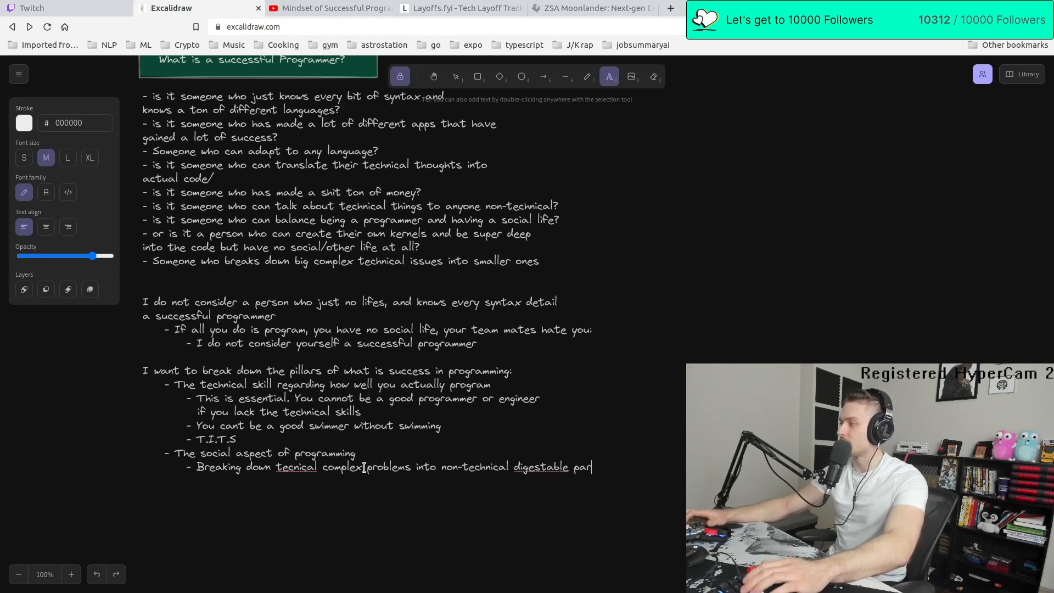
# Check the Twitch live chat and return to the stream notes drawing
pyautogui.click(61, 8)
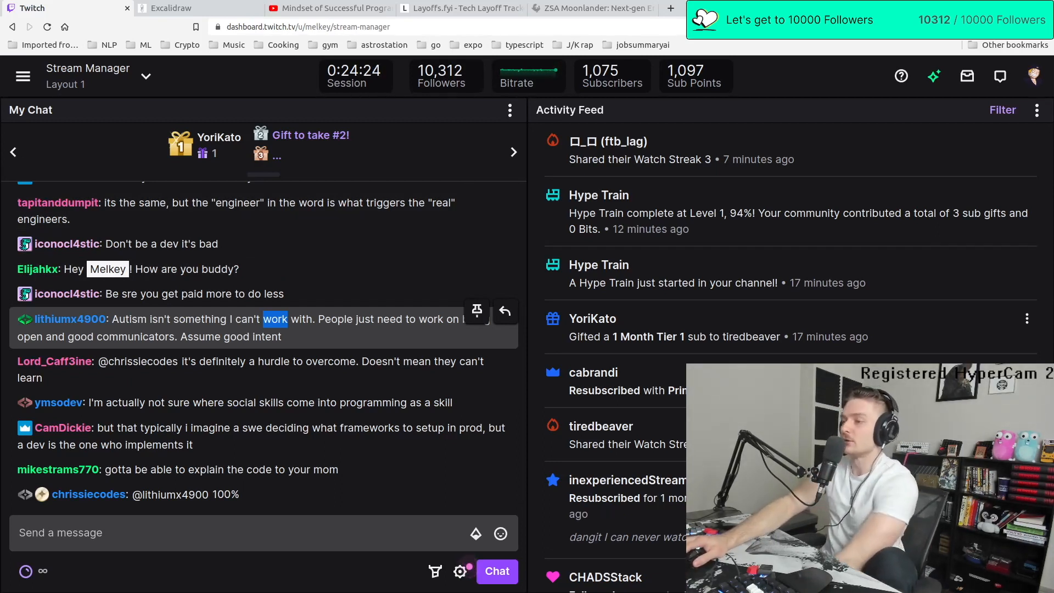
pyautogui.click(171, 8)
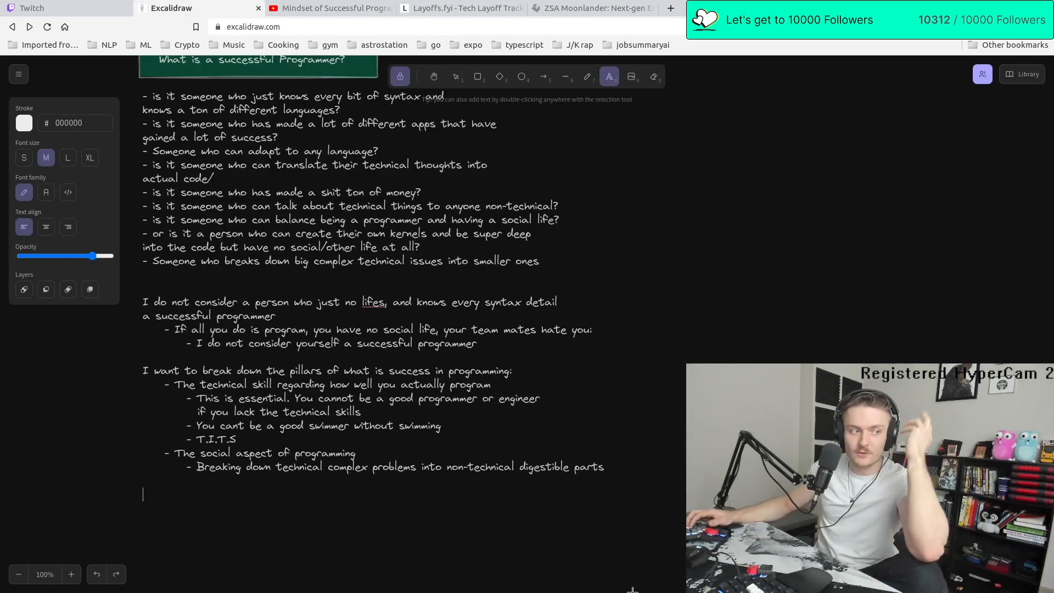
# Add a 'Building actual things that matter' section noting it's pointless if no one uses or finds it useful
pyautogui.write('-')
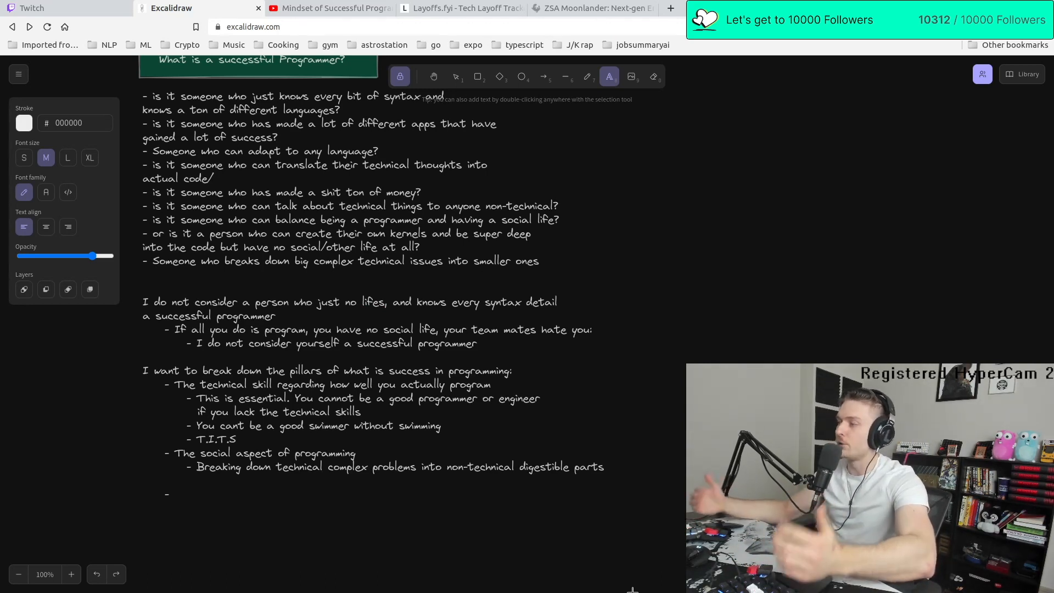
pyautogui.click(175, 494)
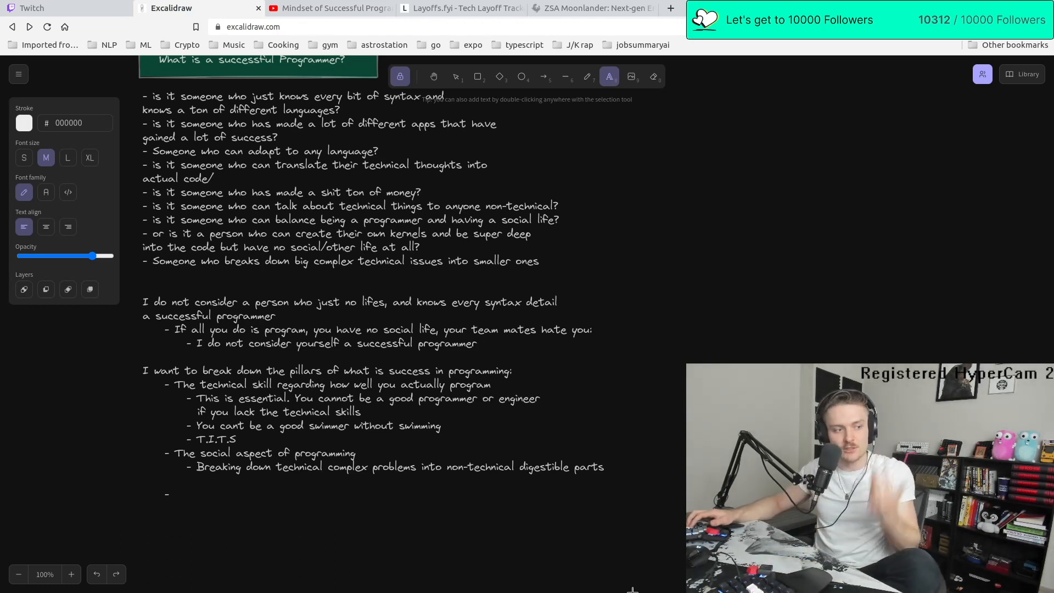
pyautogui.write('Building actualy')
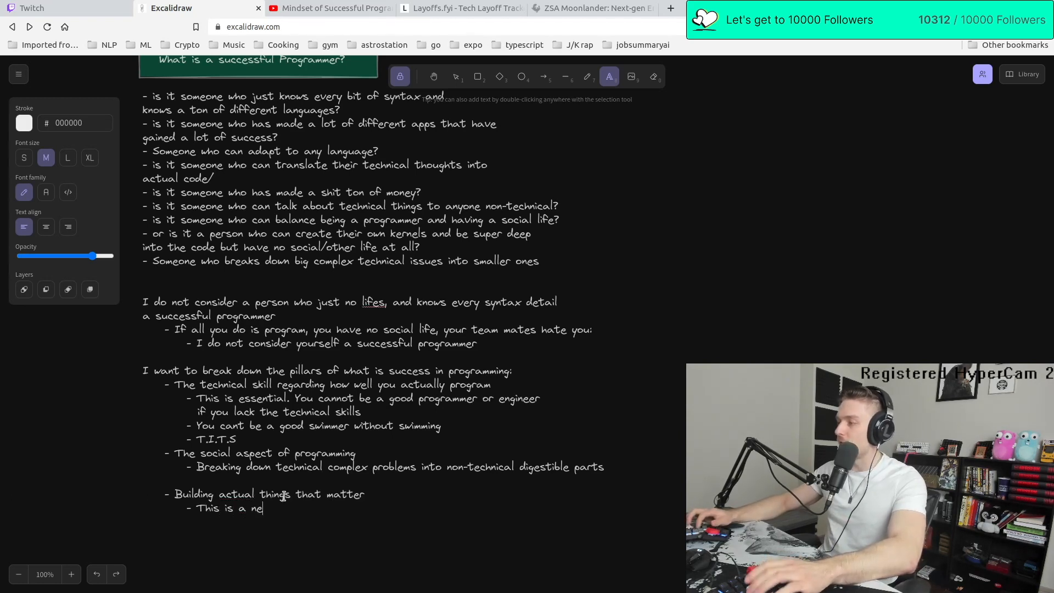
pyautogui.write('wer aspect of thinking')
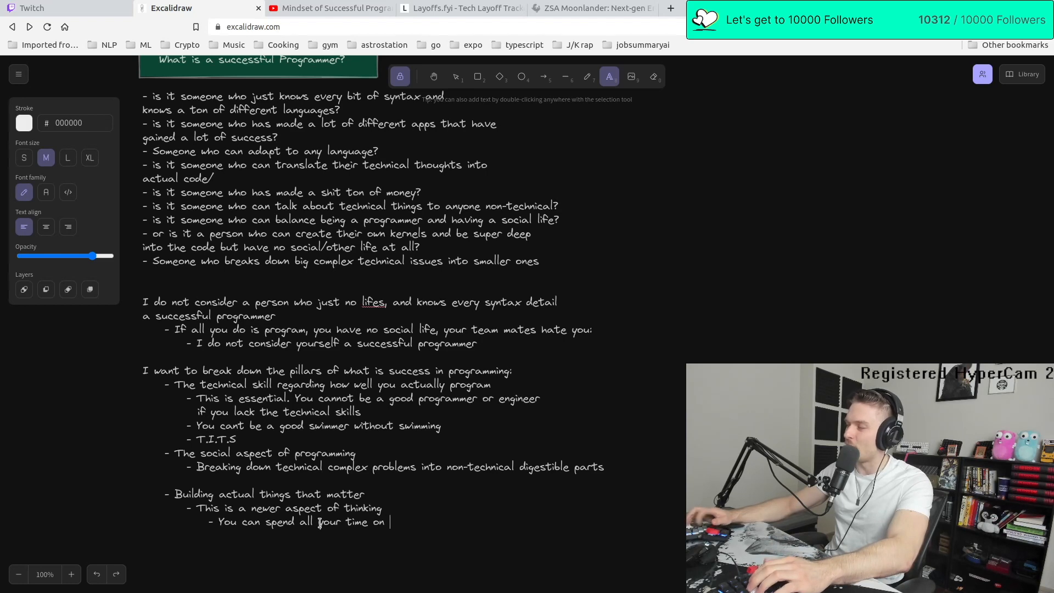
pyautogui.write('crazy level d')
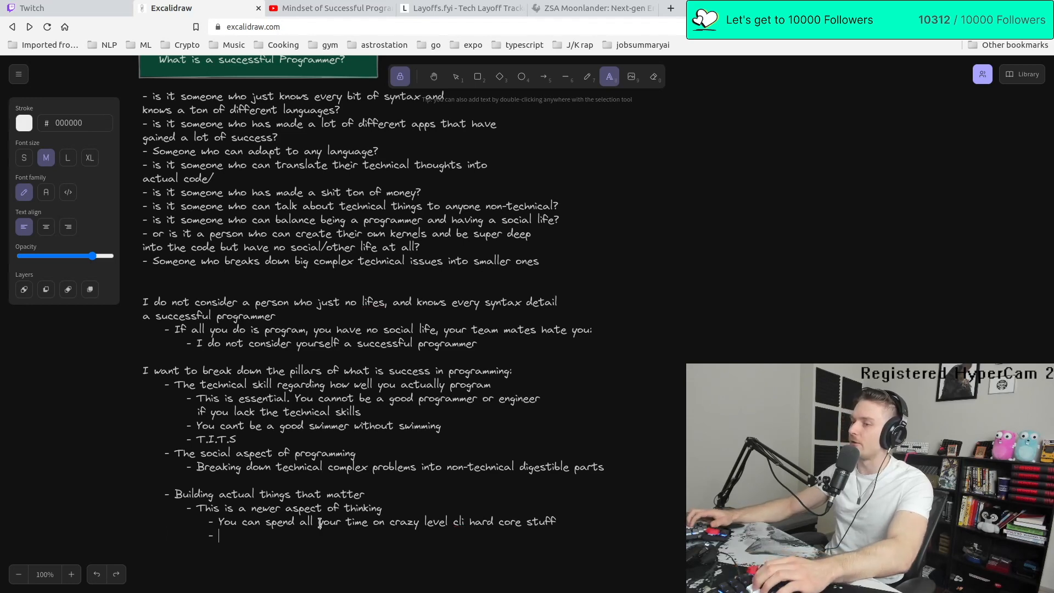
pyautogui.write('If no one us')
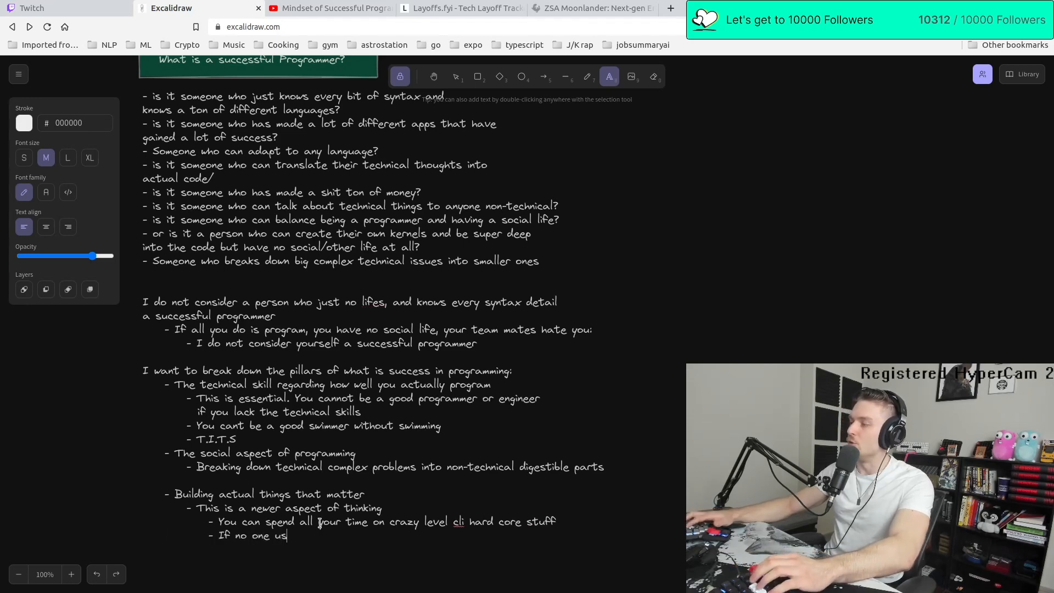
pyautogui.write('es it/ no one fin')
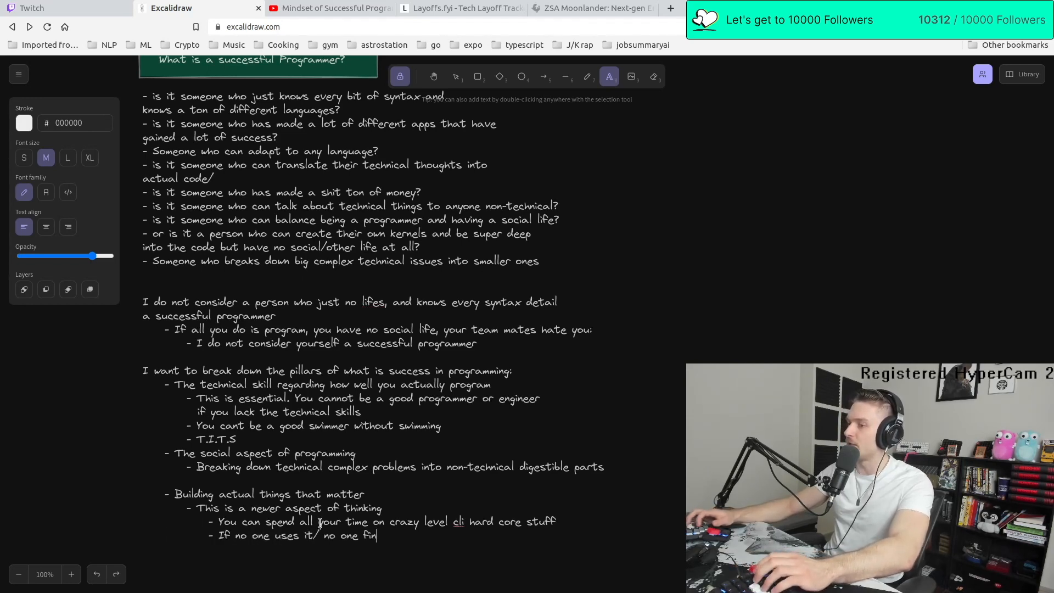
pyautogui.write('ds it useful, then what was the point')
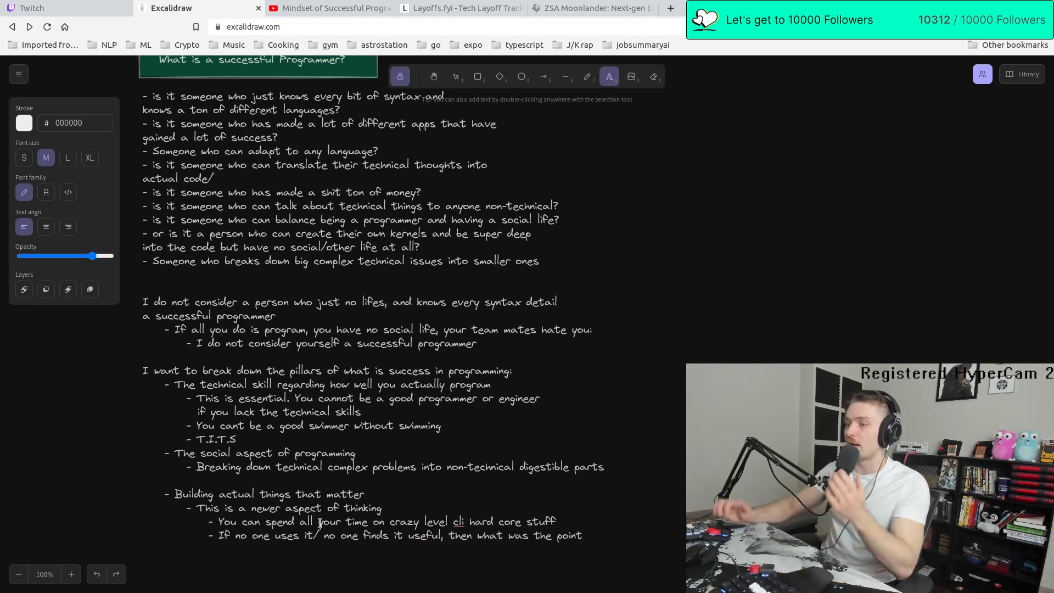
# Add bullets that nobody cares about 10-hour grind days, only success, like Kobe Bryant's championships
pyautogui.write('No one care')
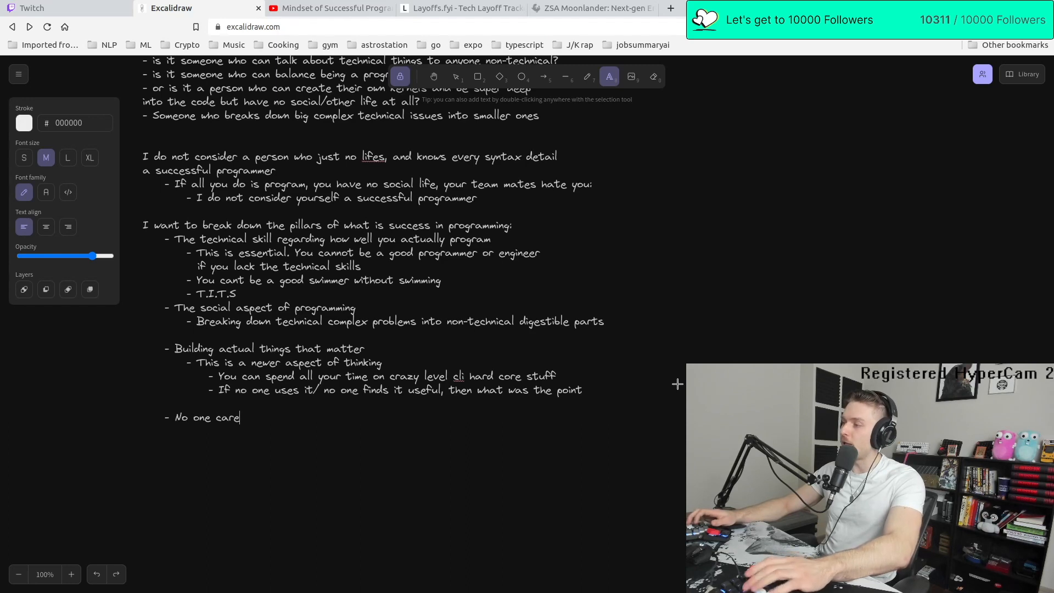
pyautogui.write('s how much you "grind')
pyautogui.write('- No one gives')
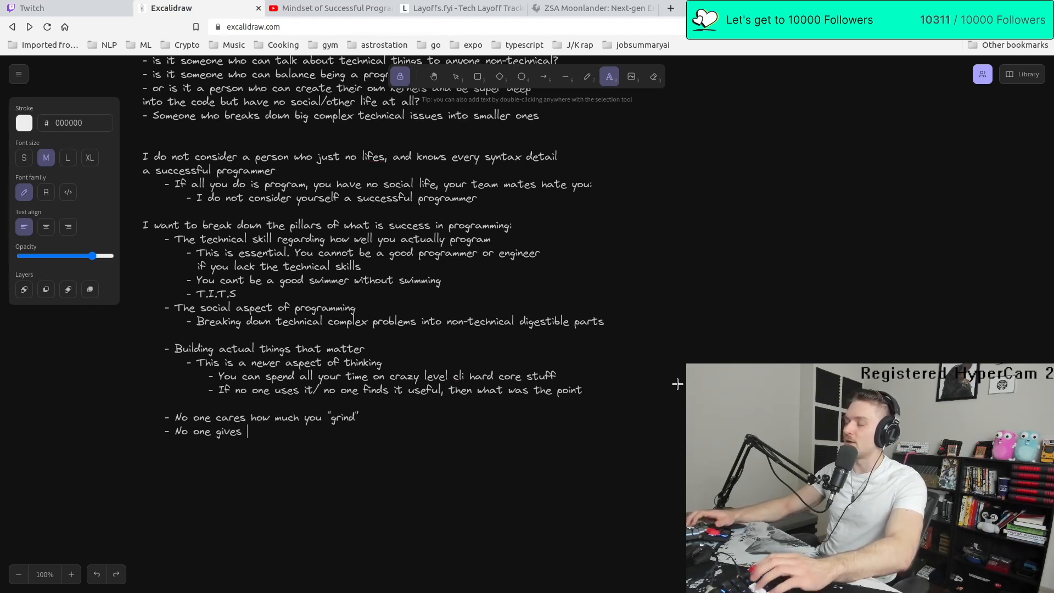
pyautogui.write('a shit that youre spendign 10')
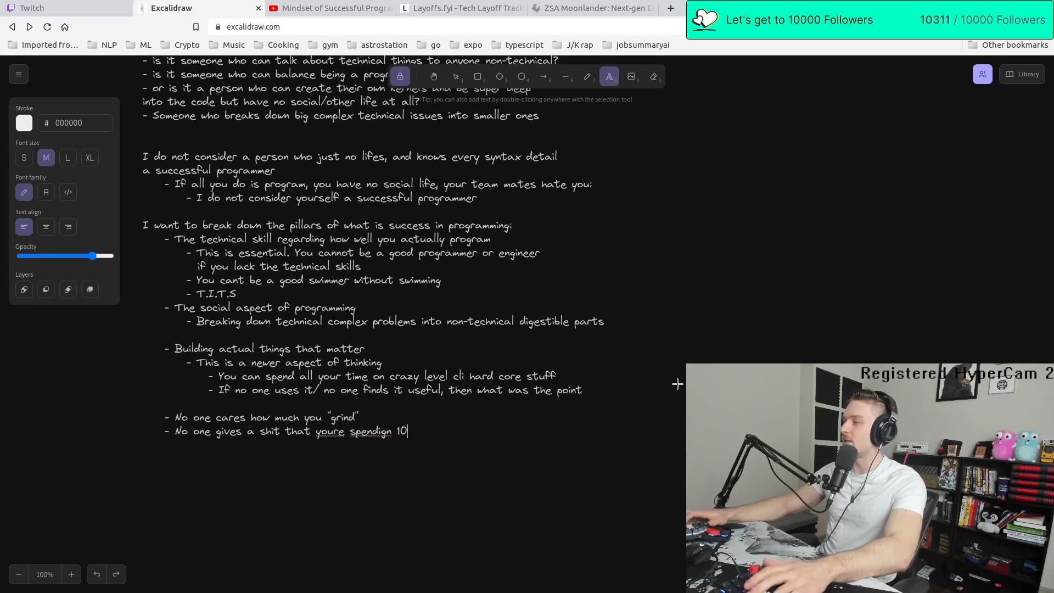
pyautogui.write('hours a day on something')
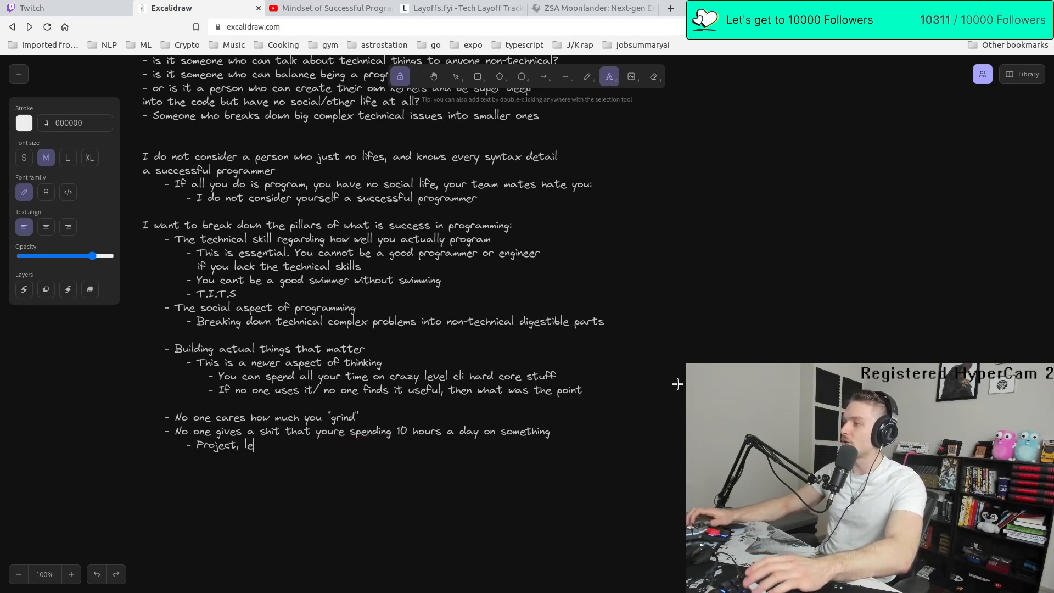
pyautogui.write('learning whatever')
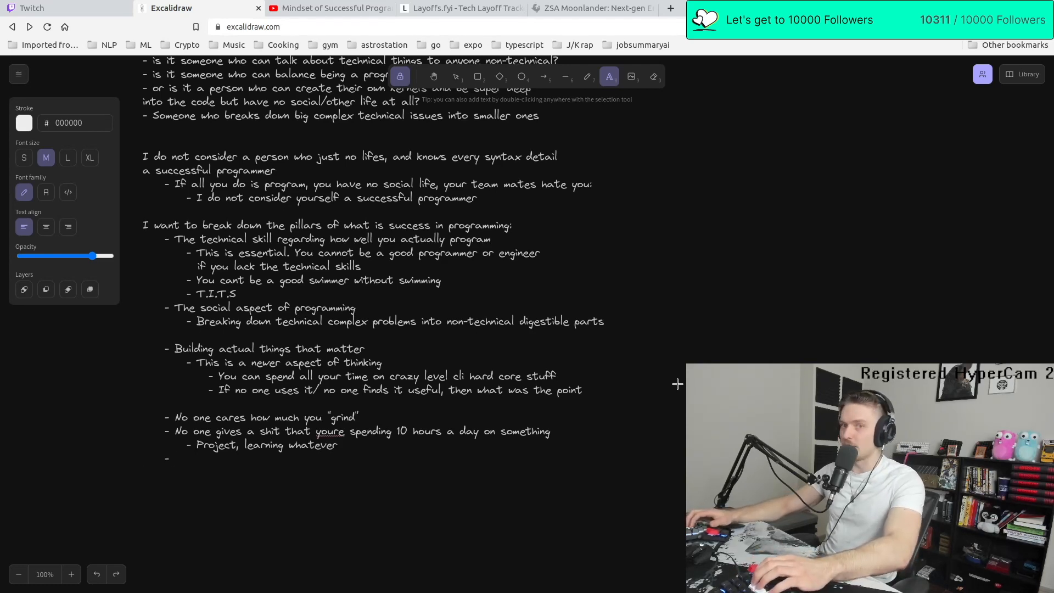
pyautogui.write('People only talk about the success from it')
pyautogui.write('- People only talk about Kobe')
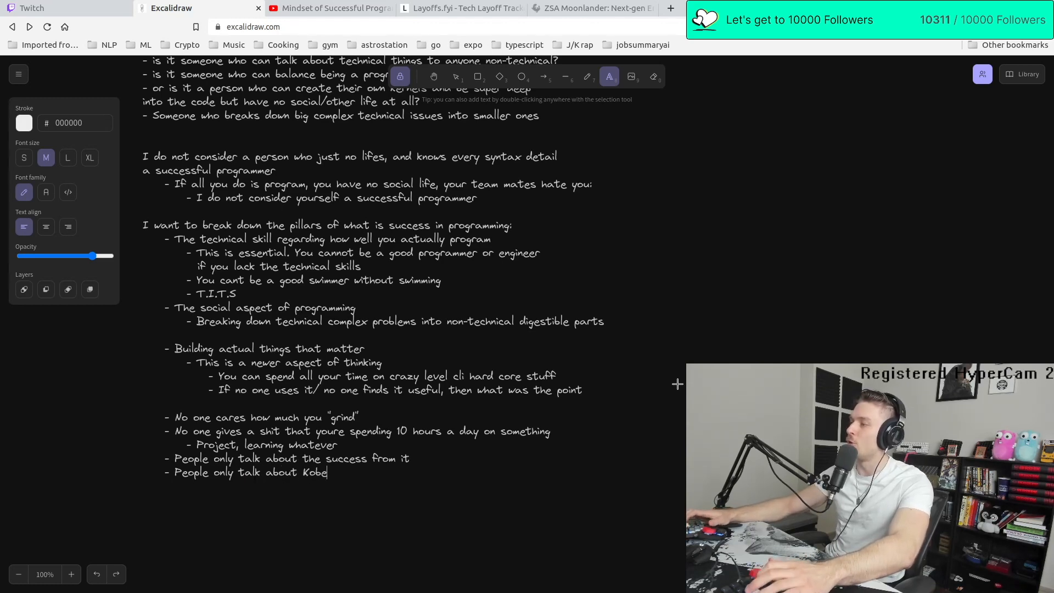
pyautogui.write('Bryants wor')
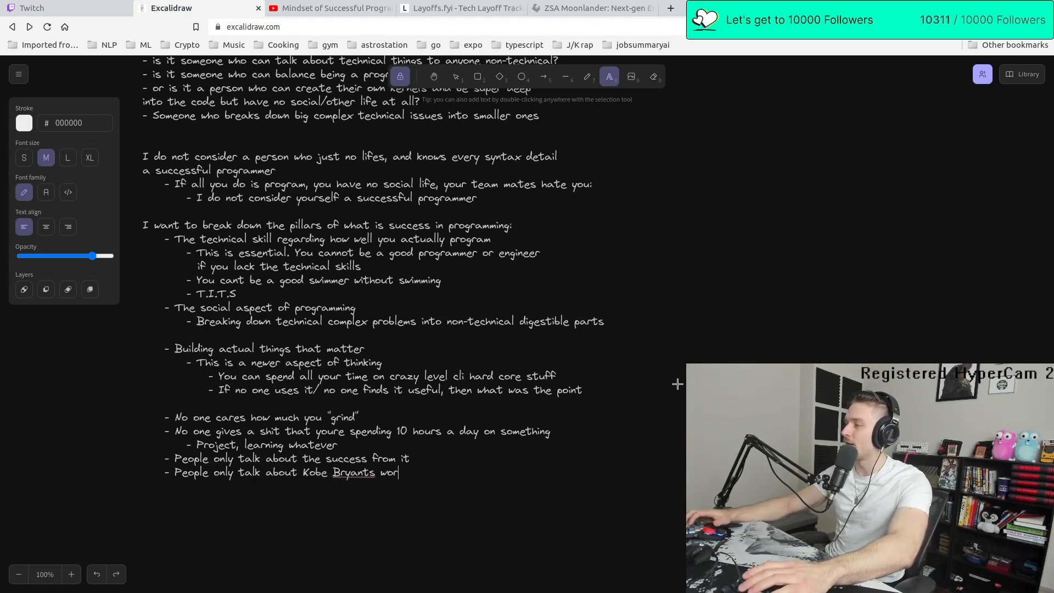
pyautogui.write('work ethic because it actually made him win')
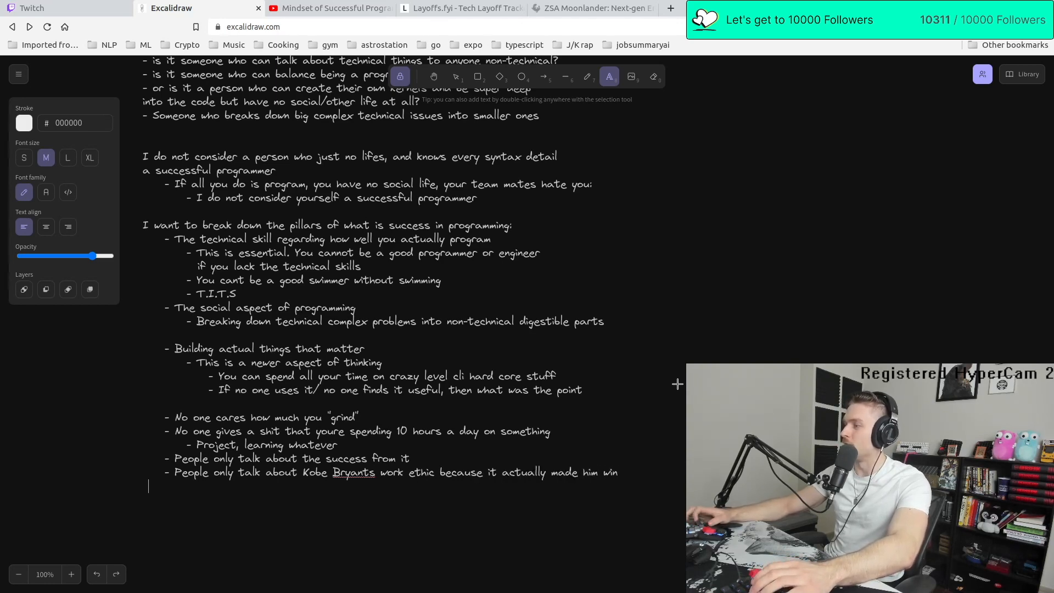
pyautogui.write('championships')
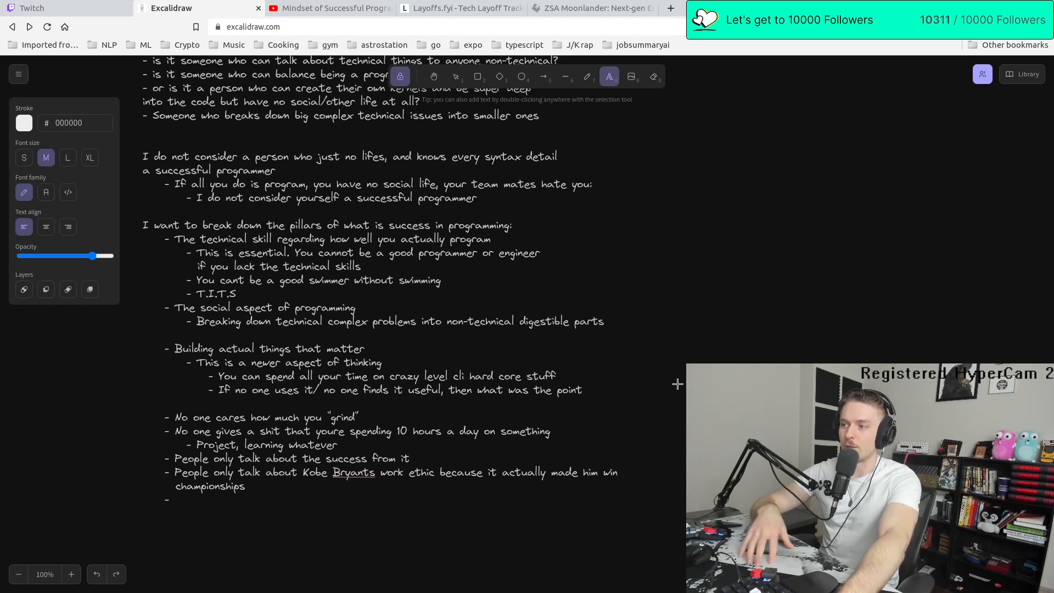
# Check the Mindset of Successful Programmers YouTube video and return to the notes
pyautogui.click(47, 8)
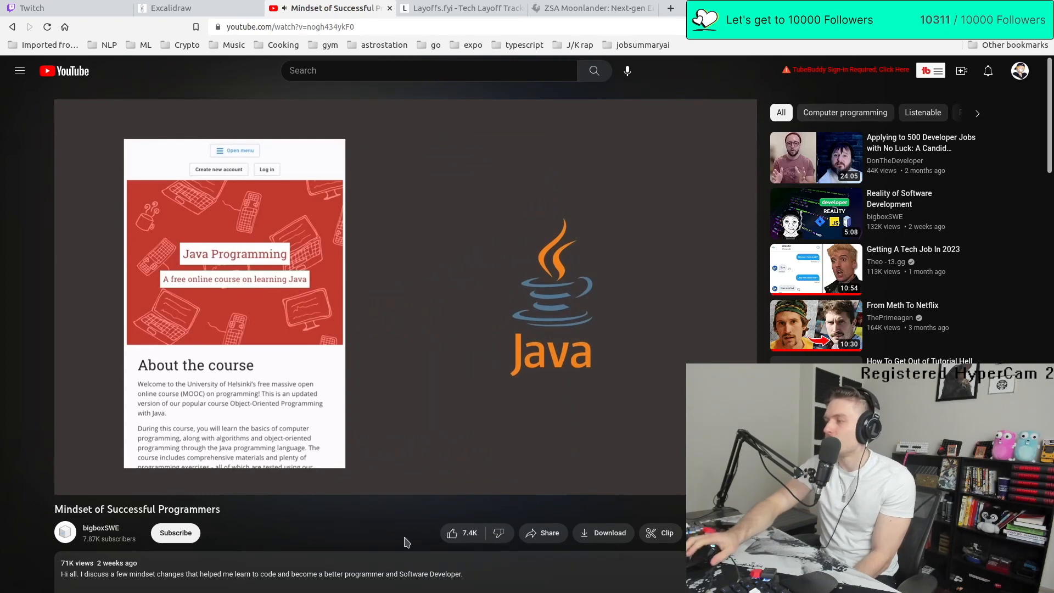
pyautogui.moveTo(495, 414)
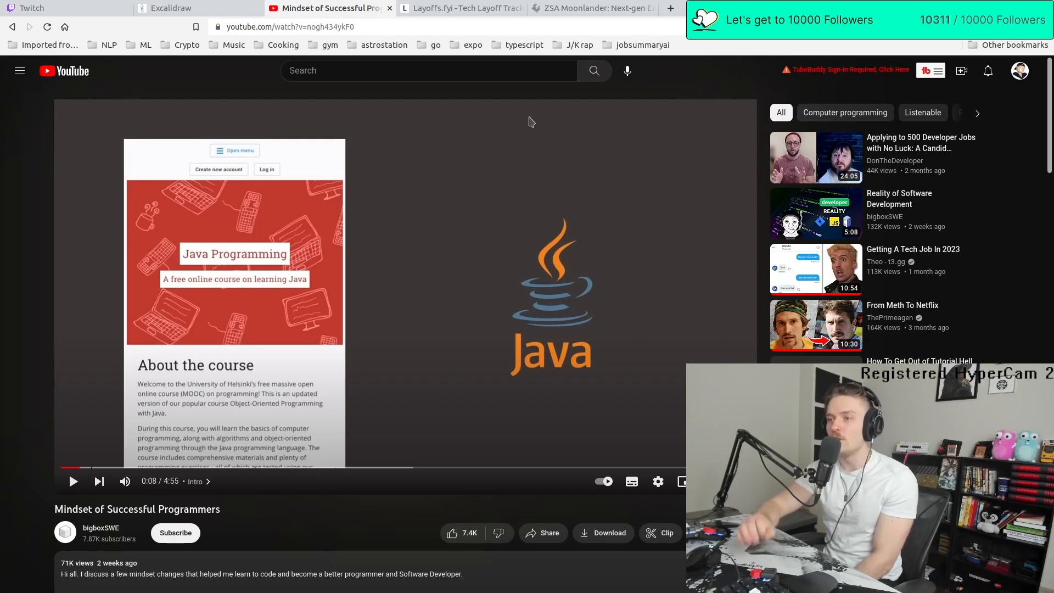
pyautogui.click(198, 8)
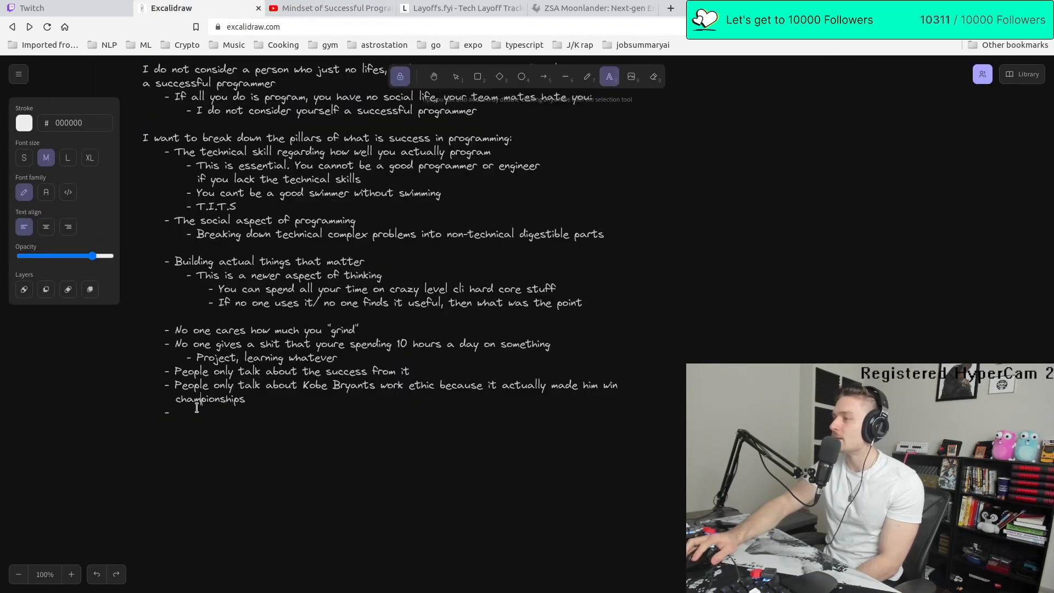
# Add an 'In terms of programming to be successful' section saying the language you picked doesn't matter
pyautogui.write('In terms of programming to be successful:')
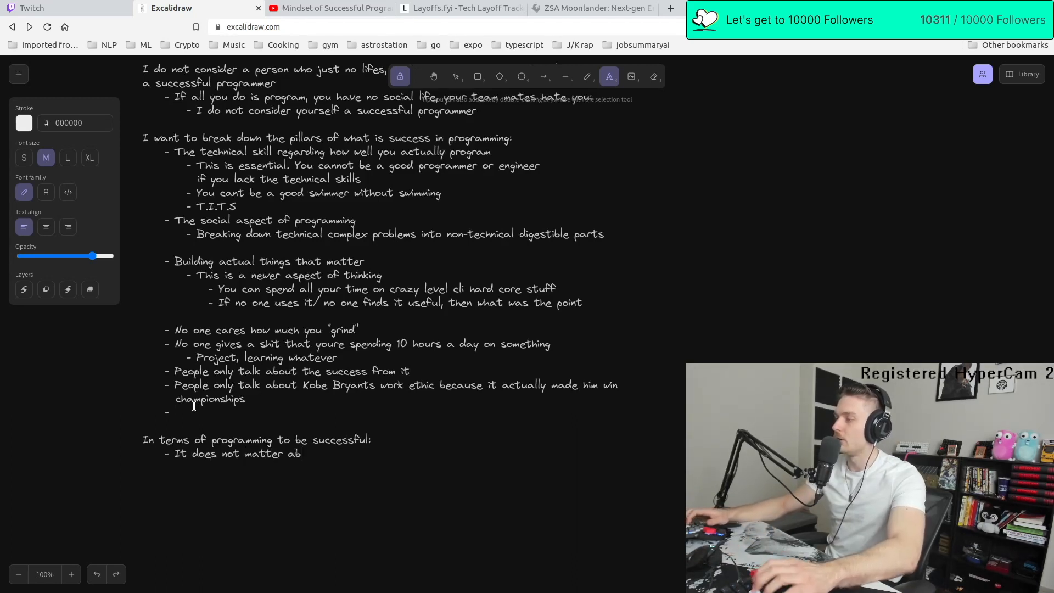
pyautogui.write('out the language you picked/')
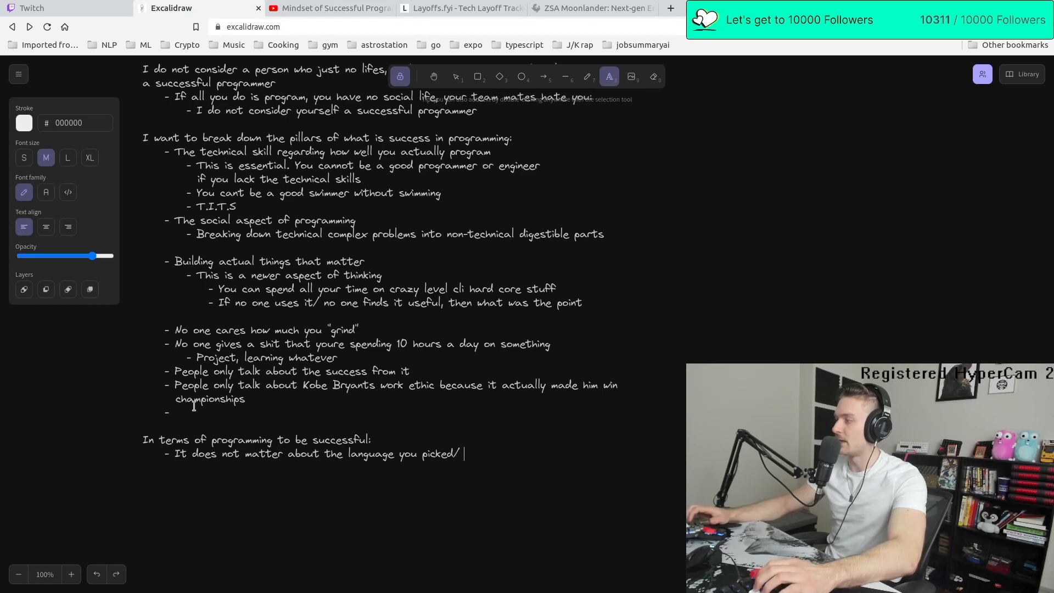
pyautogui.write('the language you use')
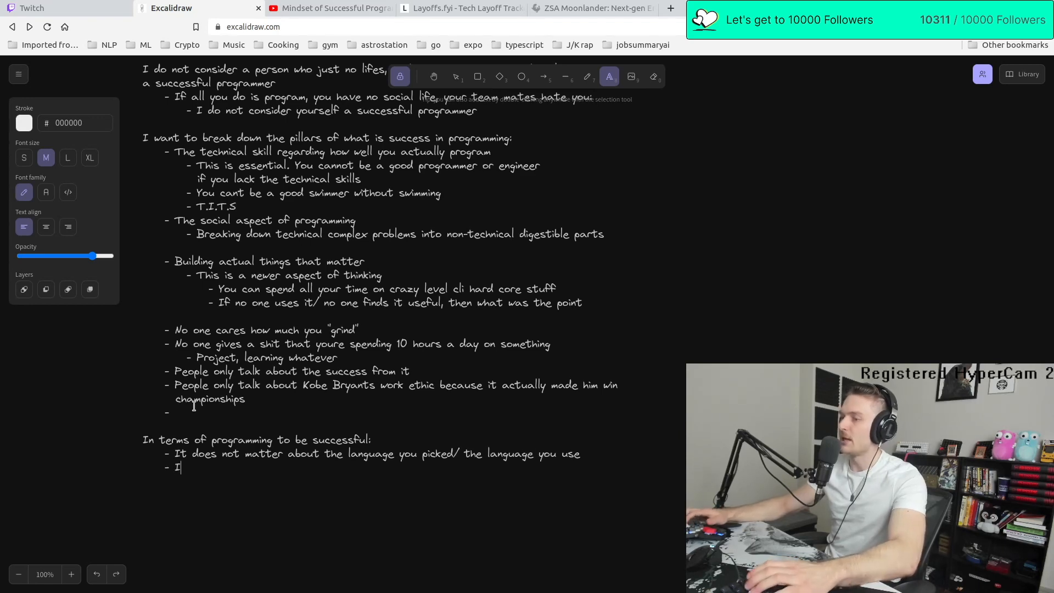
pyautogui.write('It sure as hell does not matter about the course/yt video that')
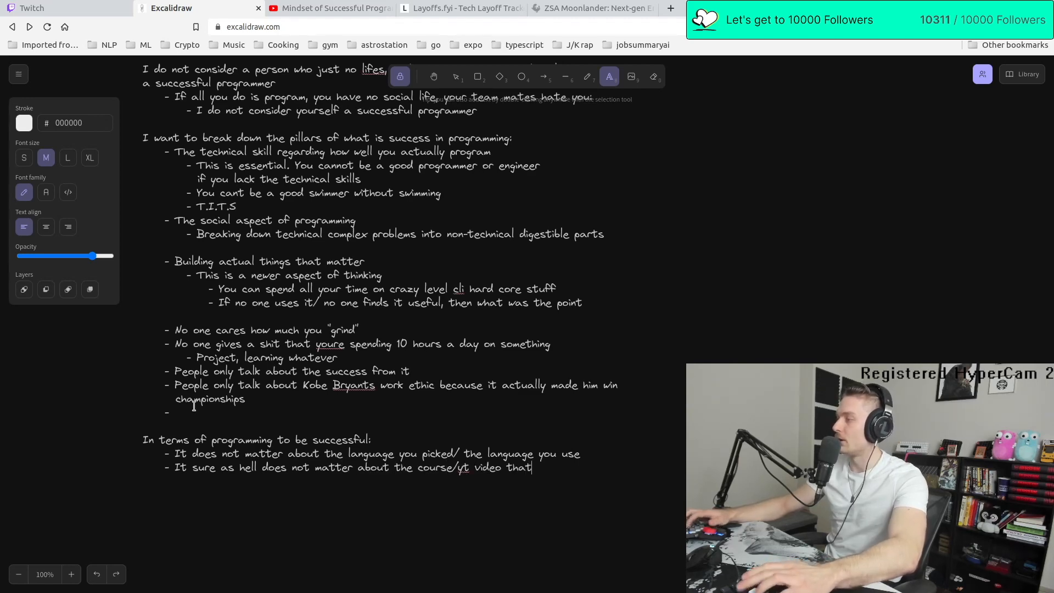
pyautogui.click(329, 7)
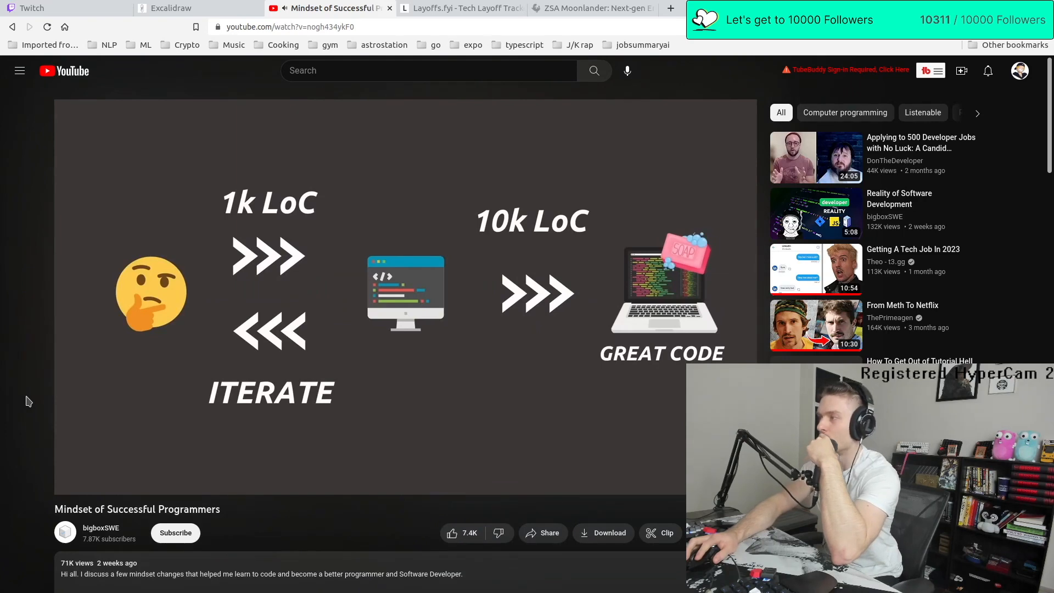
# Add a '10k hours to mastery' section: iterating every 1k lines gives 10 iterations of improvement
pyautogui.click(190, 8)
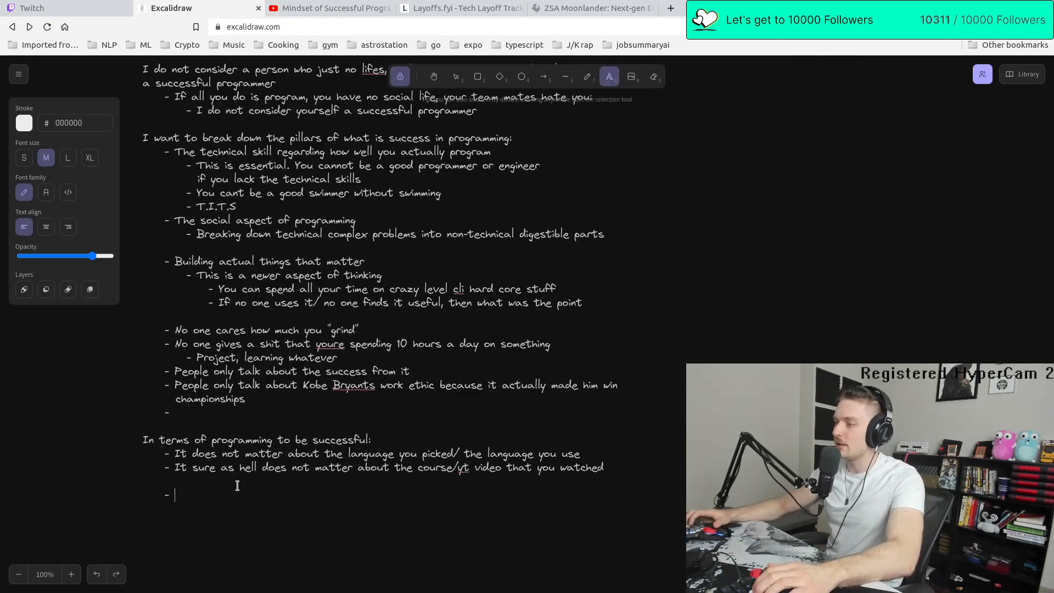
pyautogui.write('1k hours to mastery is itne')
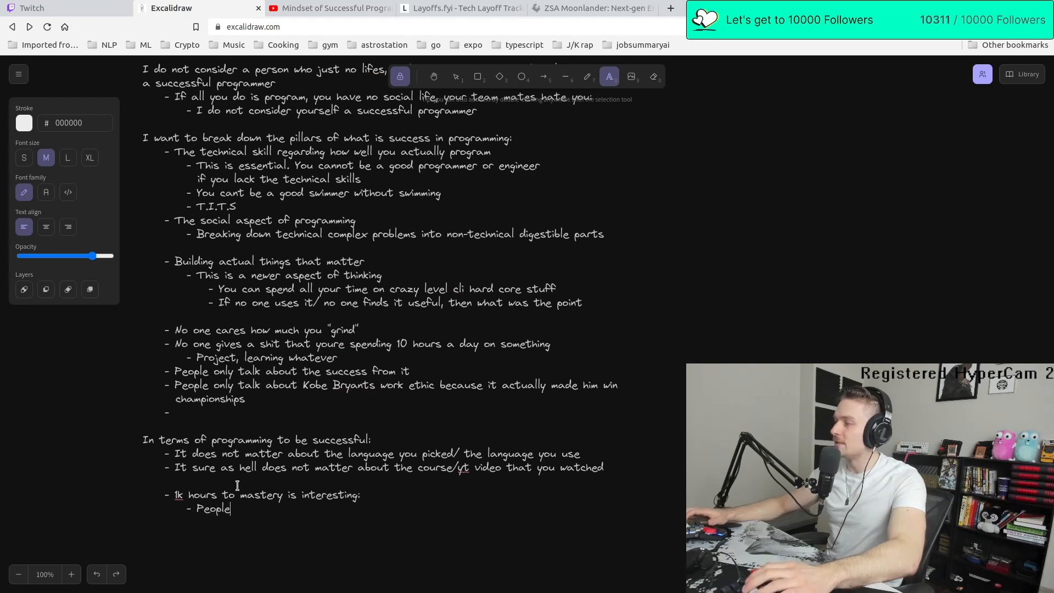
pyautogui.write('instantly think they need to buy textbooks and read')
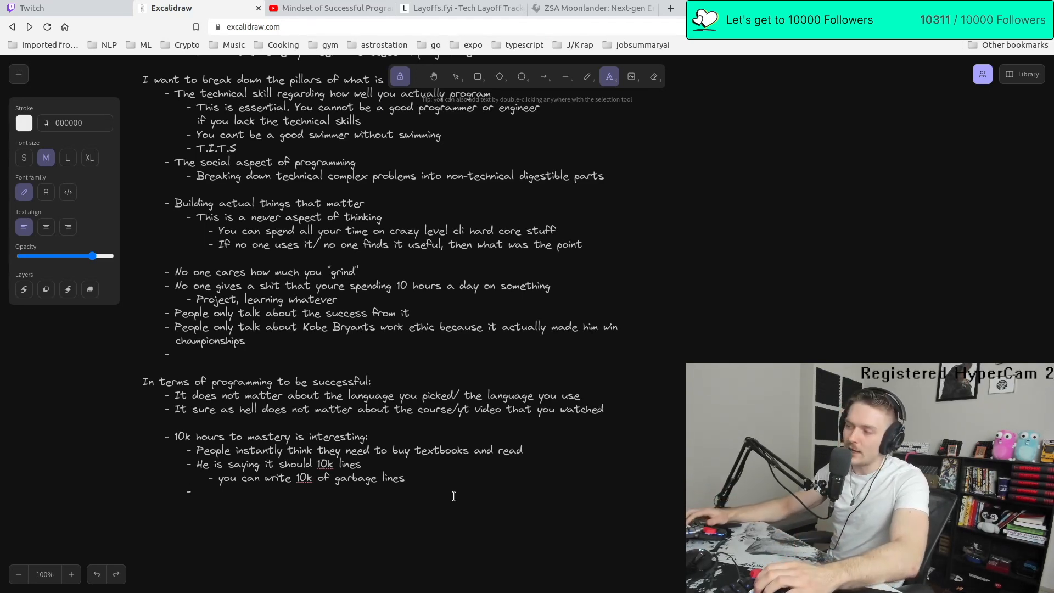
pyautogui.write('Its not about the # of lines you write')
pyautogui.write('- Its about the iterati')
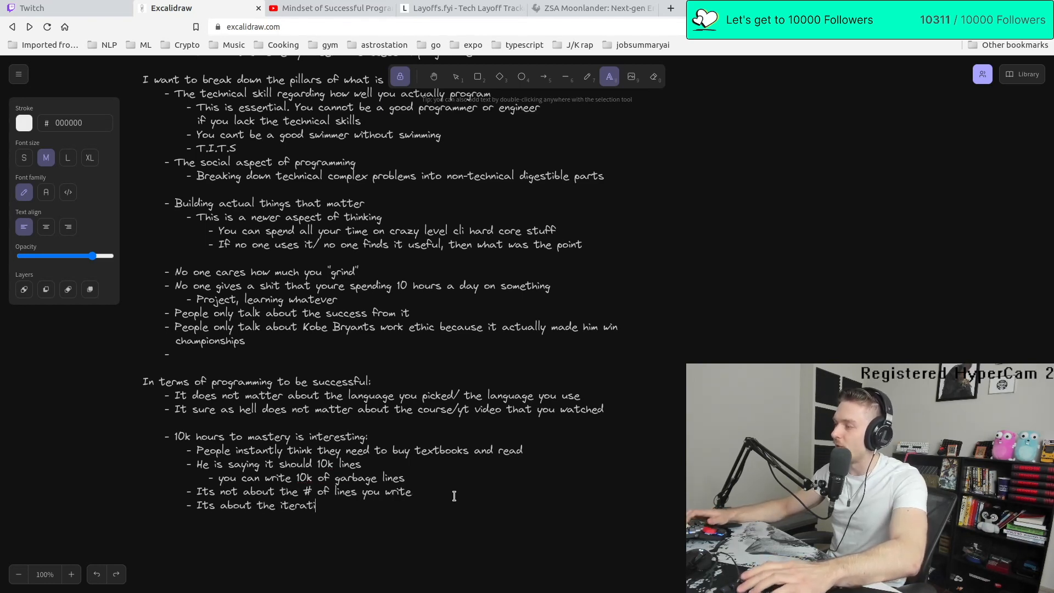
pyautogui.write('on between the lines you write')
pyautogui.write('- The author says iterate every 1k lines')
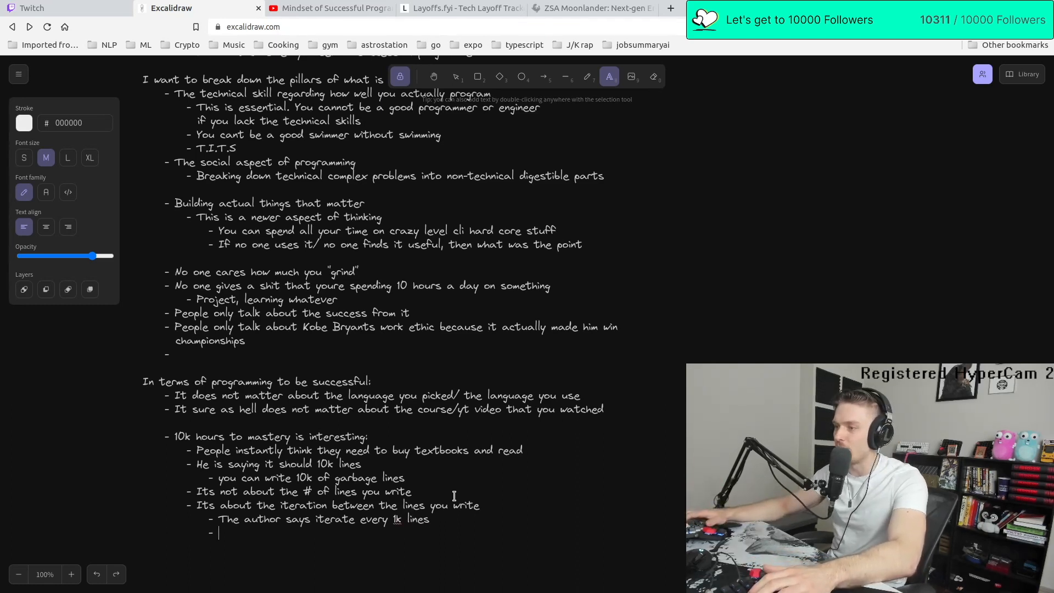
pyautogui.write('thats 10 iterations o')
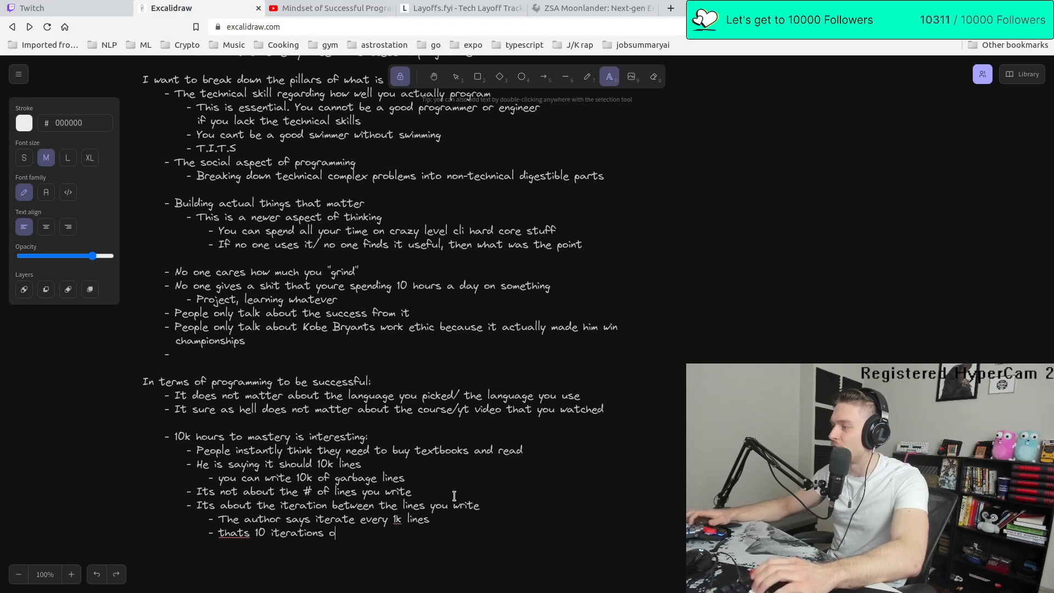
pyautogui.write('f improvement')
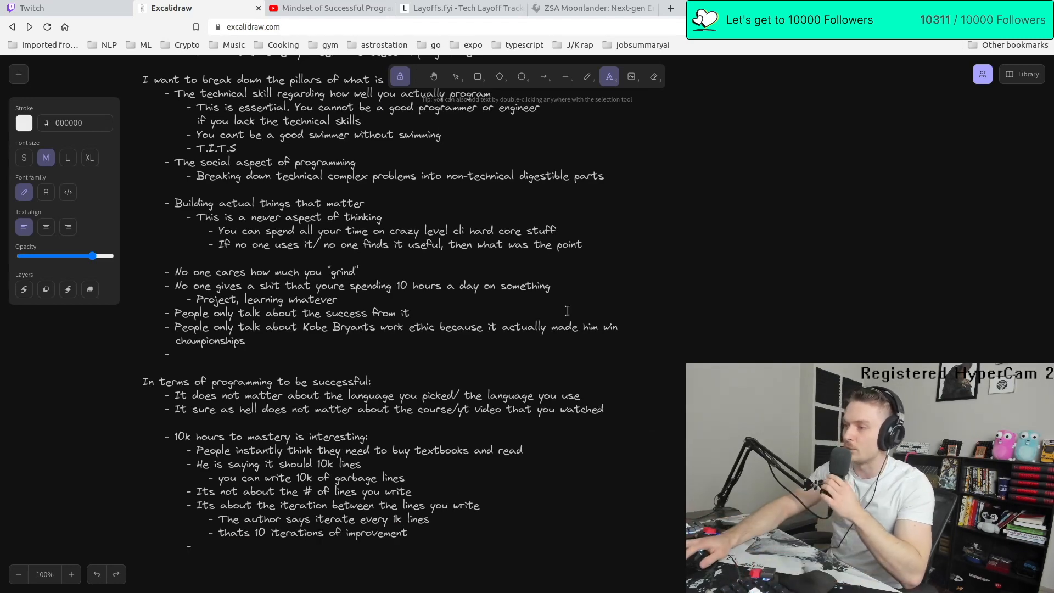
pyautogui.click(54, 8)
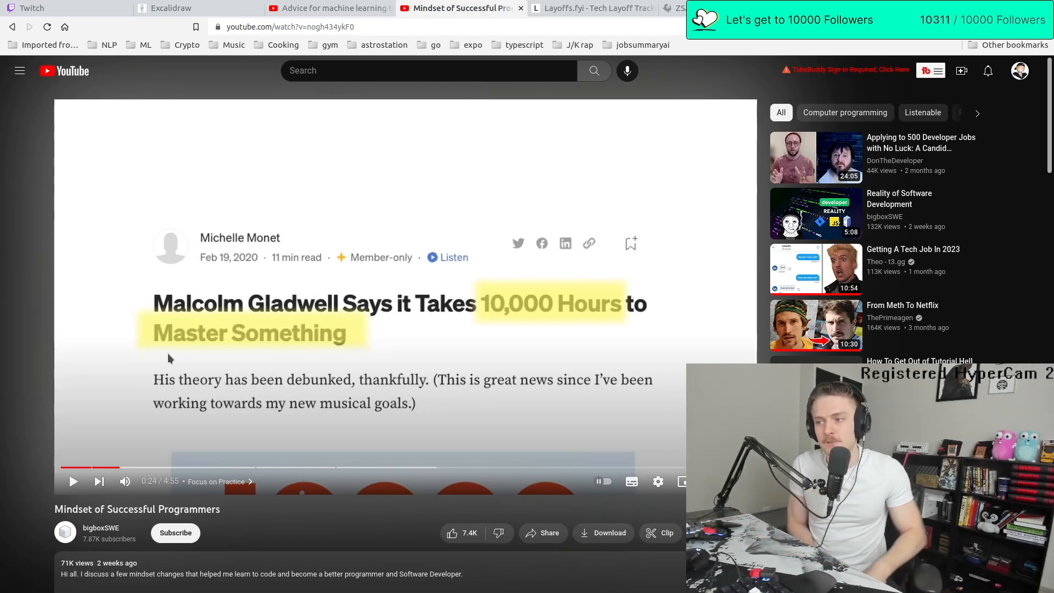
# Return from the paused 10,000 hours video to the Excalidraw stream notes
pyautogui.click(171, 8)
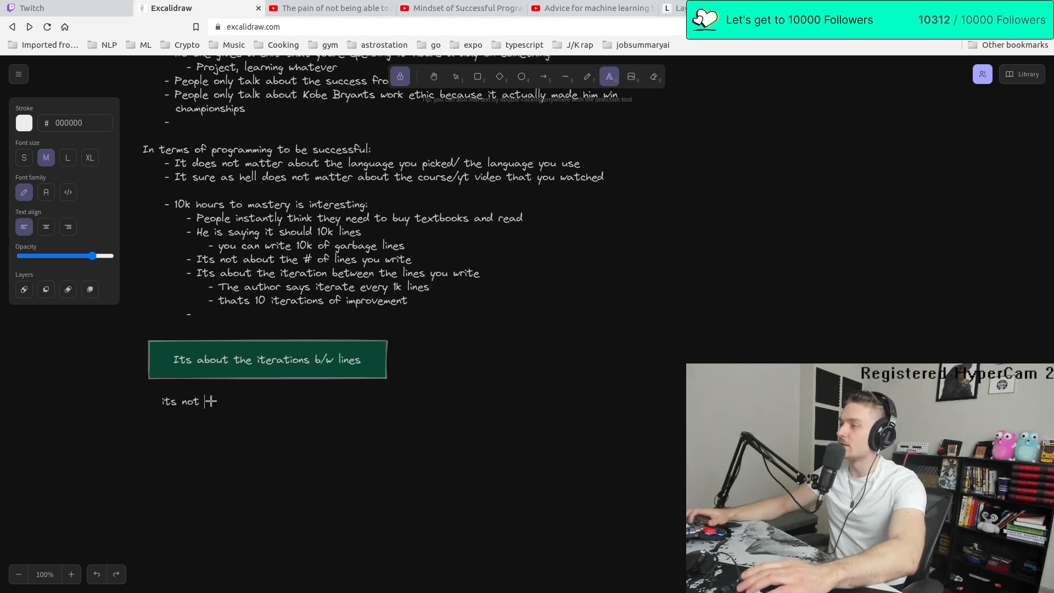
# Write that it's not about hours but iterations, since writing the same garbage 10000 times teaches nothing
pyautogui.write('about the hours pse')
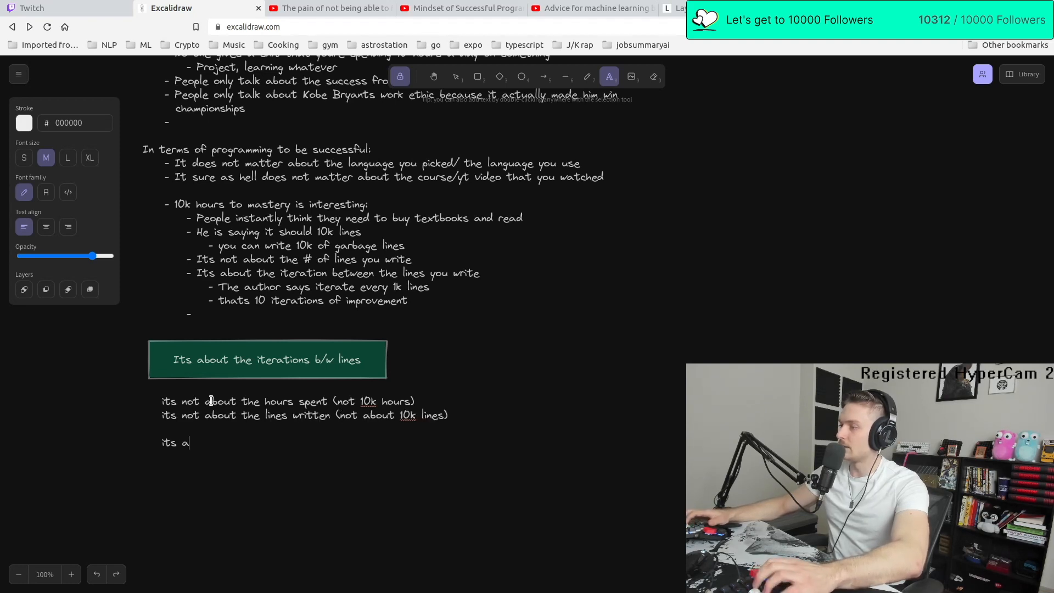
pyautogui.write('bout the iterations b')
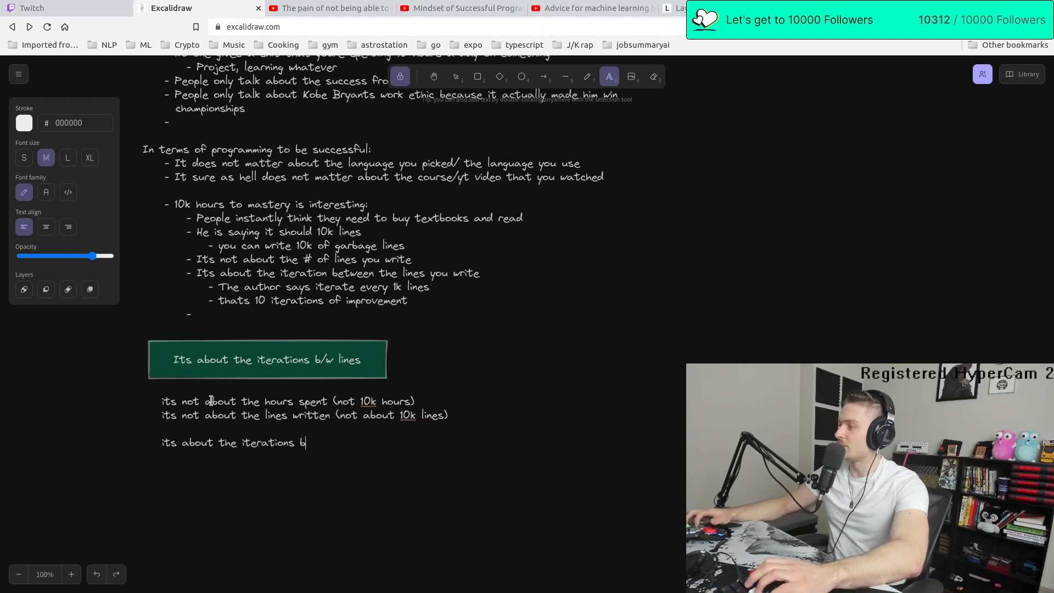
pyautogui.write('etween each one')
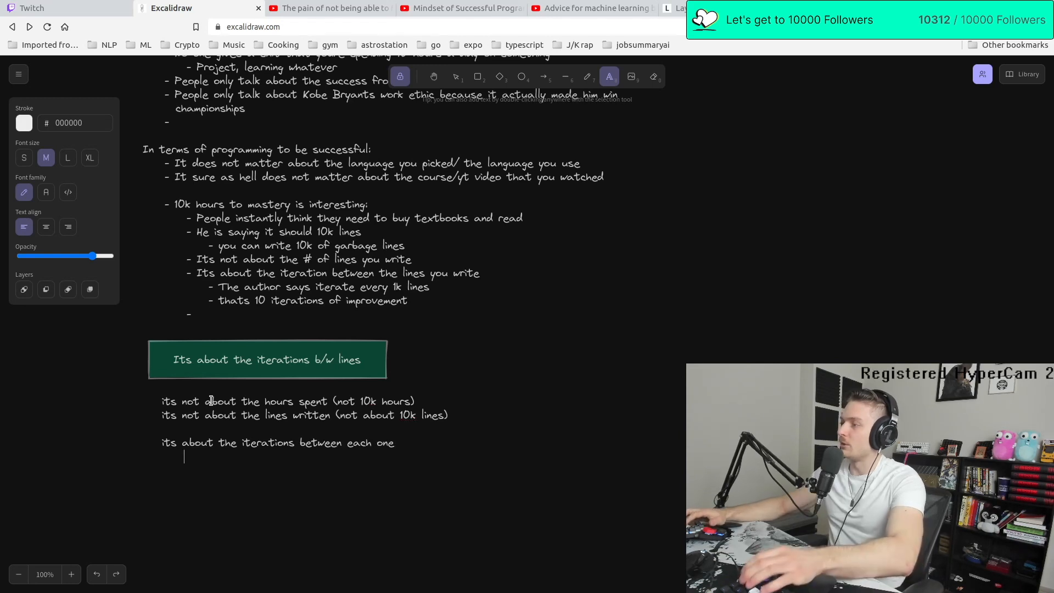
pyautogui.write('- if you write')
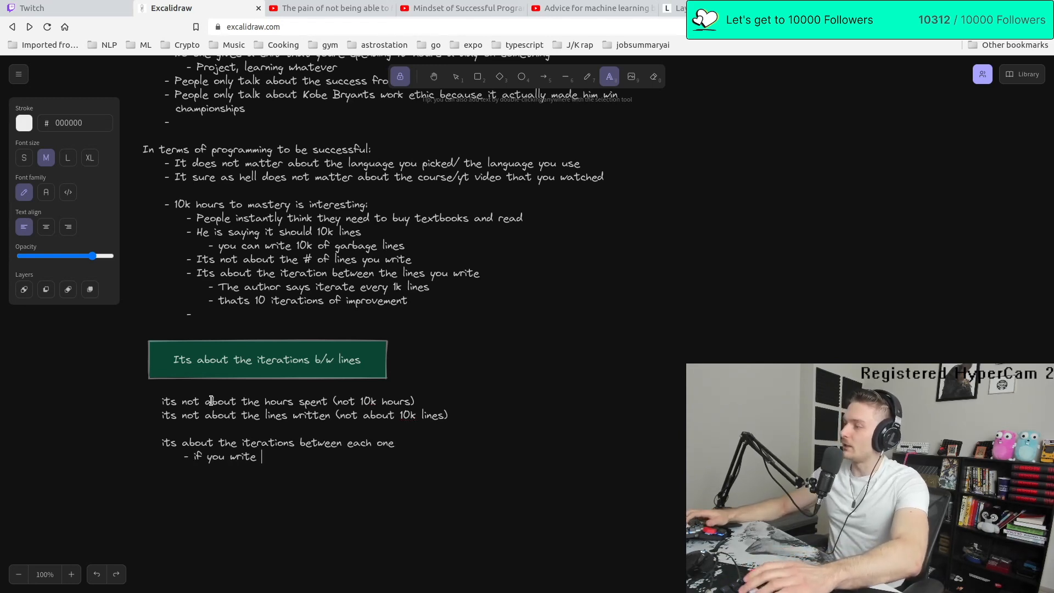
pyautogui.write('the same garbage 10000 times')
pyautogui.write('- you are not getting better')
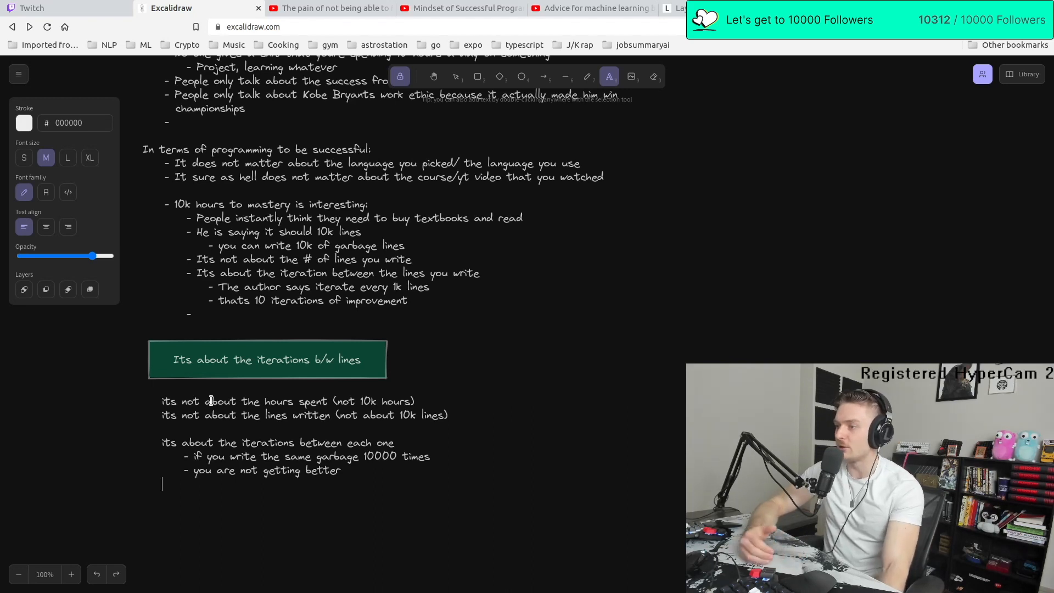
pyautogui.write('If you take the time to look at your code, get feedback')
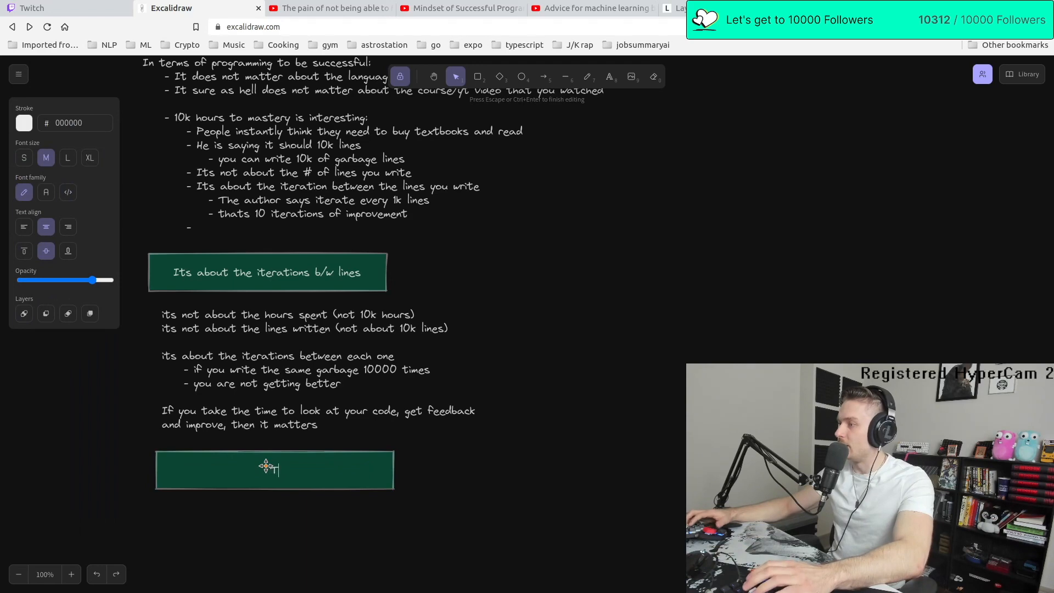
# Write The Death of Ego bullets on jumping straight to React without knowing JS, HTML or CSS
pyautogui.write('The Death of Ego')
pyautogui.write('A lot of')
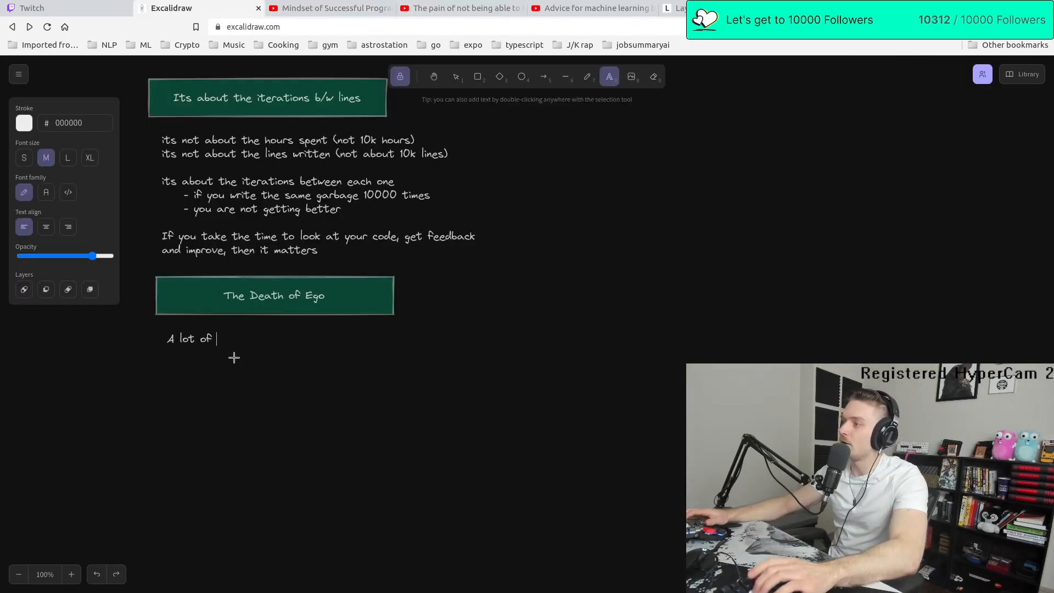
pyautogui.write('people want to jump into coding')
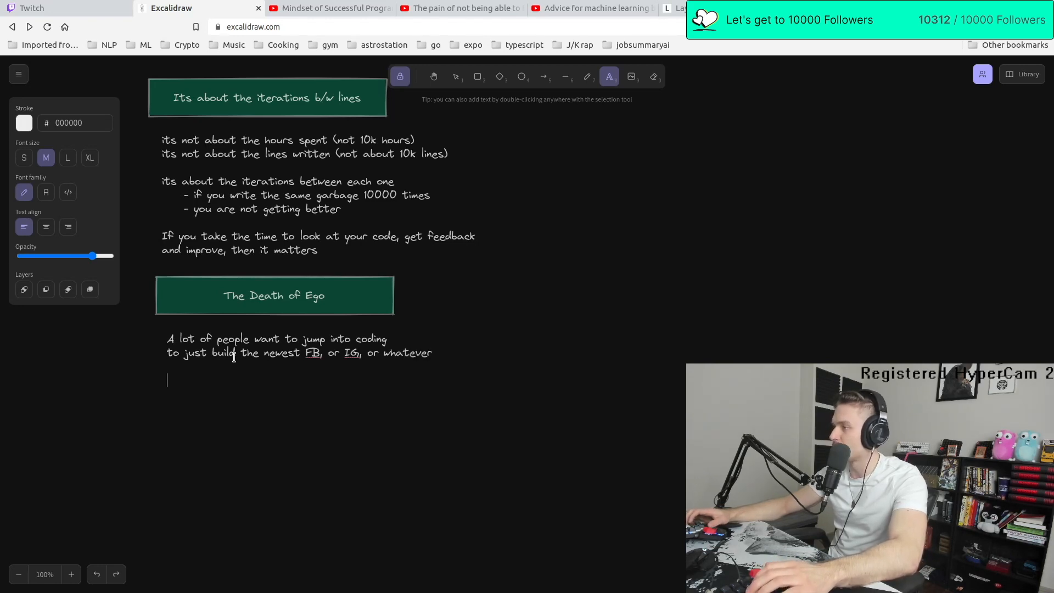
pyautogui.write('- They skip the building blocks and just go into')
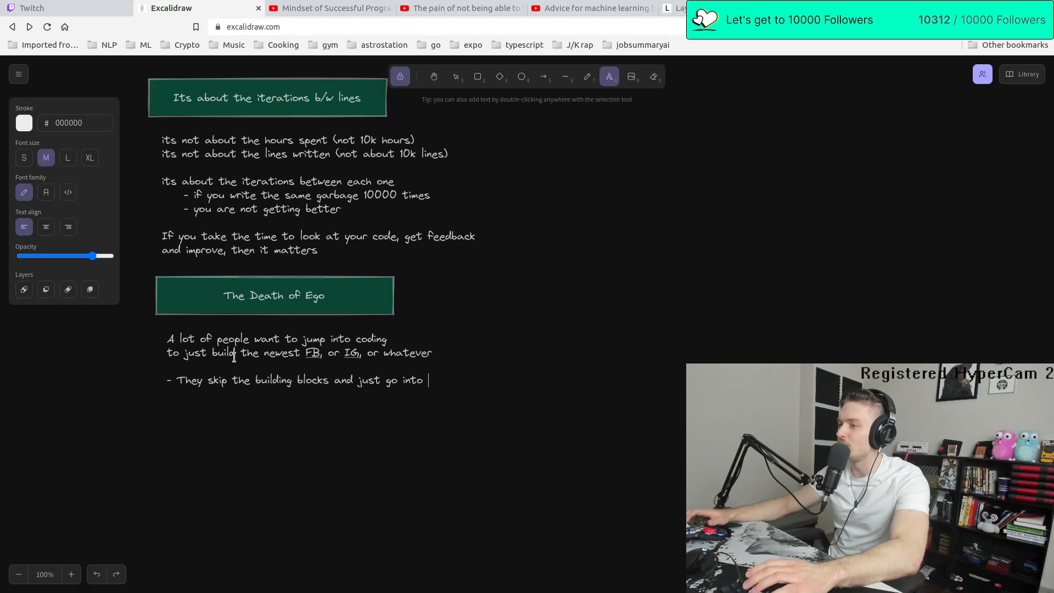
pyautogui.write('React')
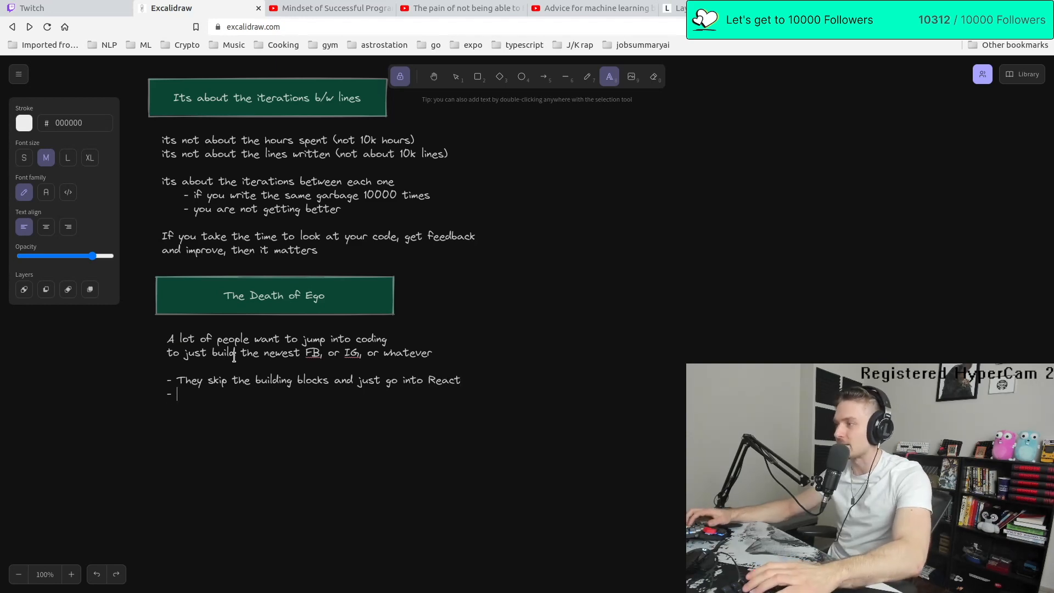
pyautogui.write('A classic modern web dev story:')
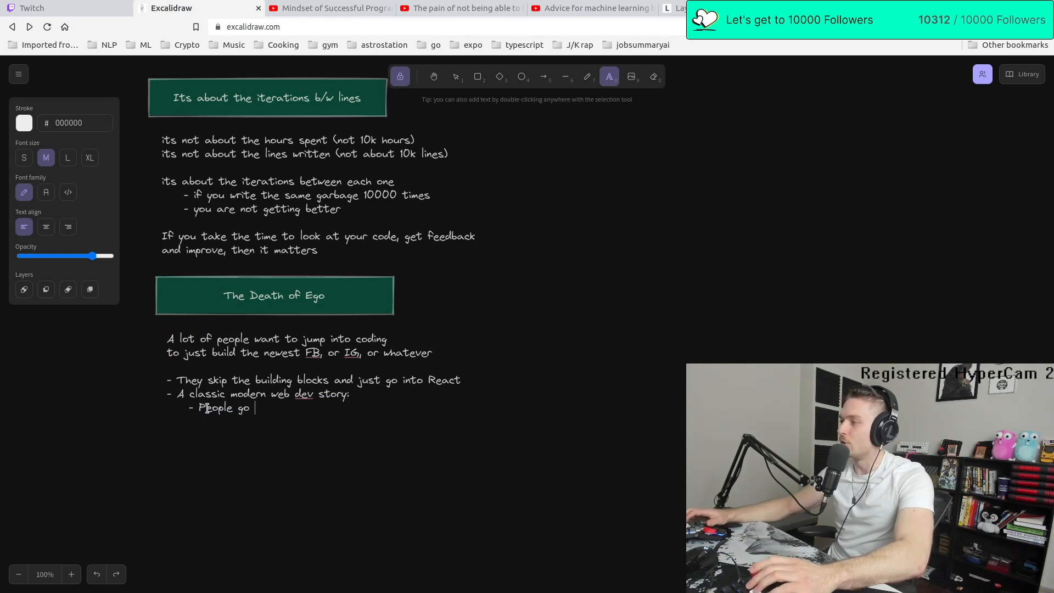
pyautogui.write('straight to react without knowing JS')
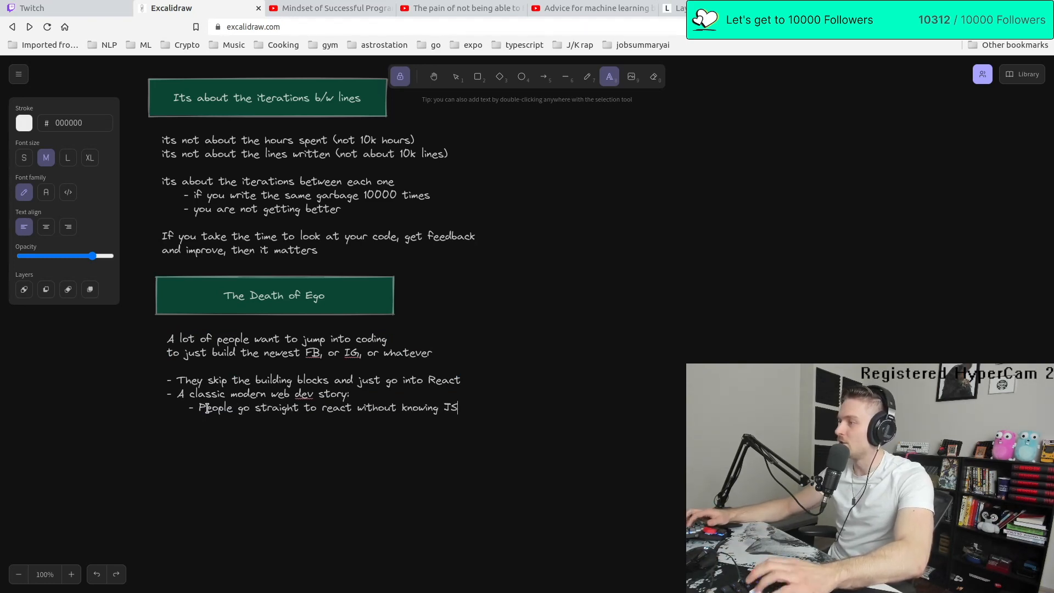
pyautogui.write(', HTML or CSS')
pyautogui.write('- This is a disa')
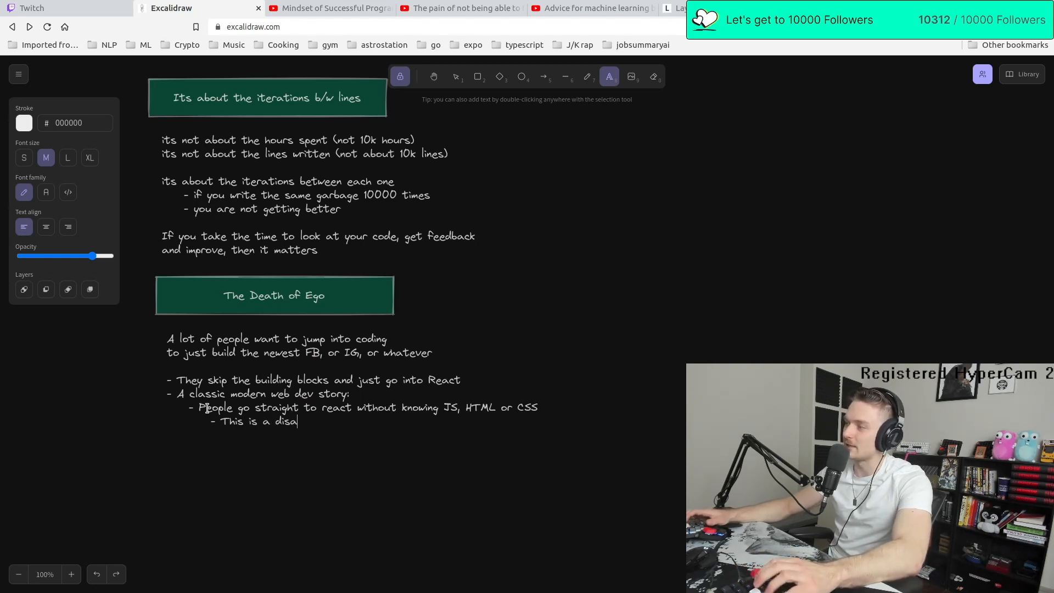
# Add the bullet about facing a core DOM issue on a website, then check the YouTube video and return
pyautogui.write('ster')
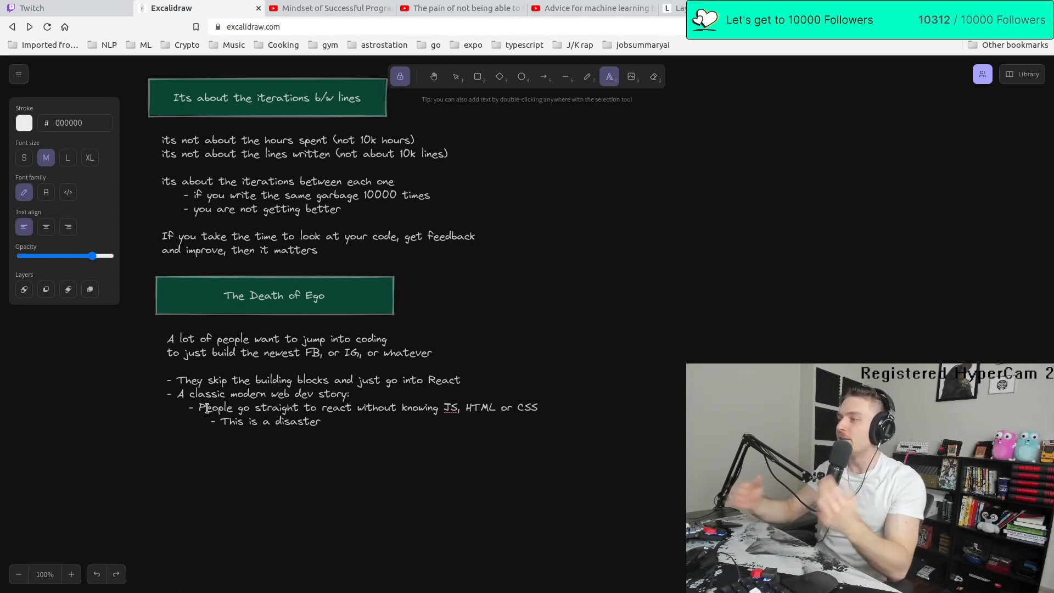
pyautogui.write('- Will you be able to make a')
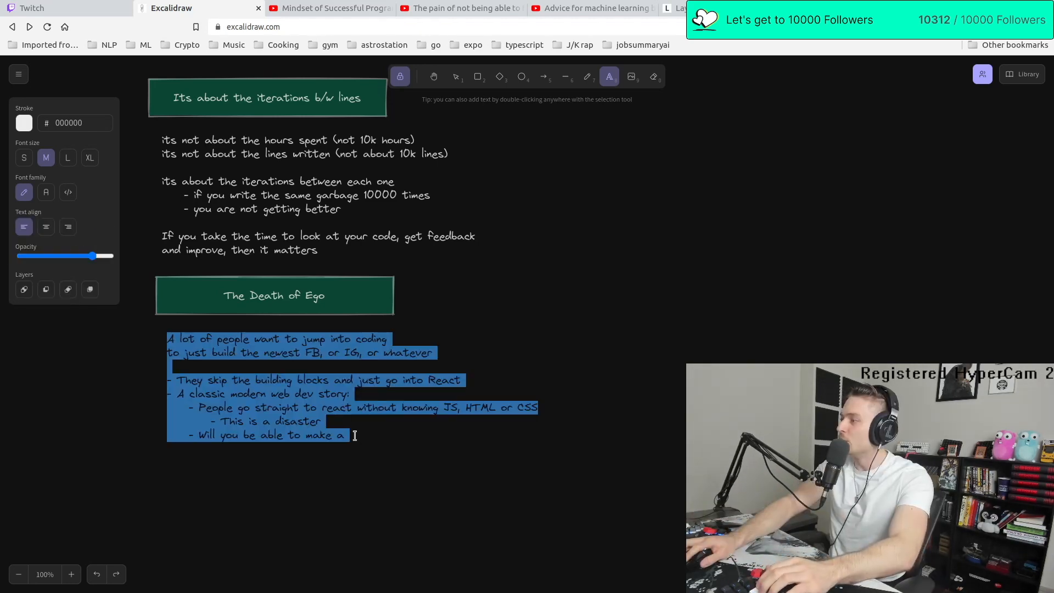
pyautogui.write('website?')
pyautogui.write('- Sure. But what will you do when')
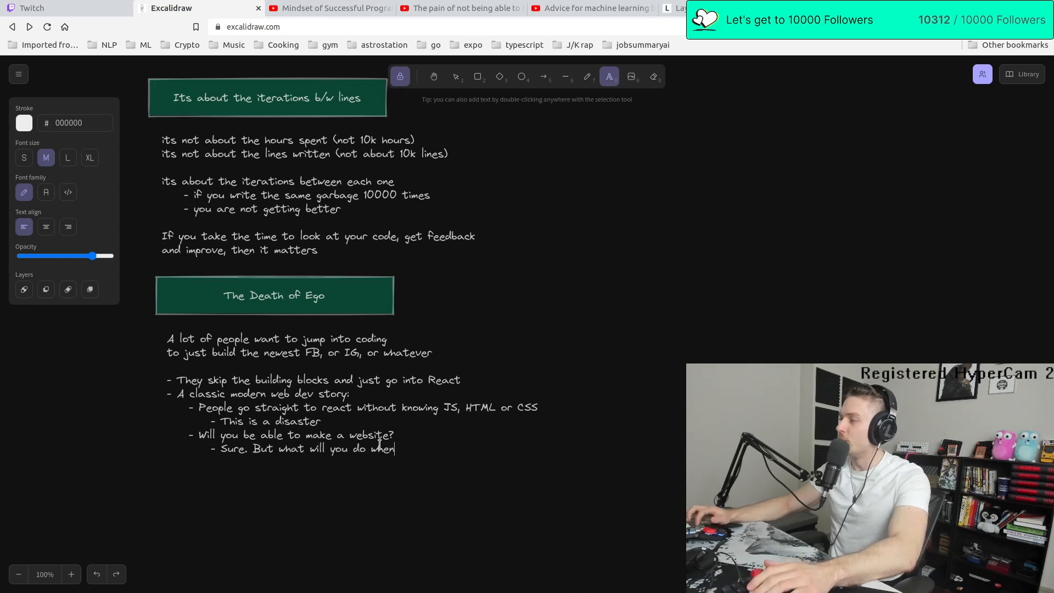
pyautogui.write('you face a core DOM')
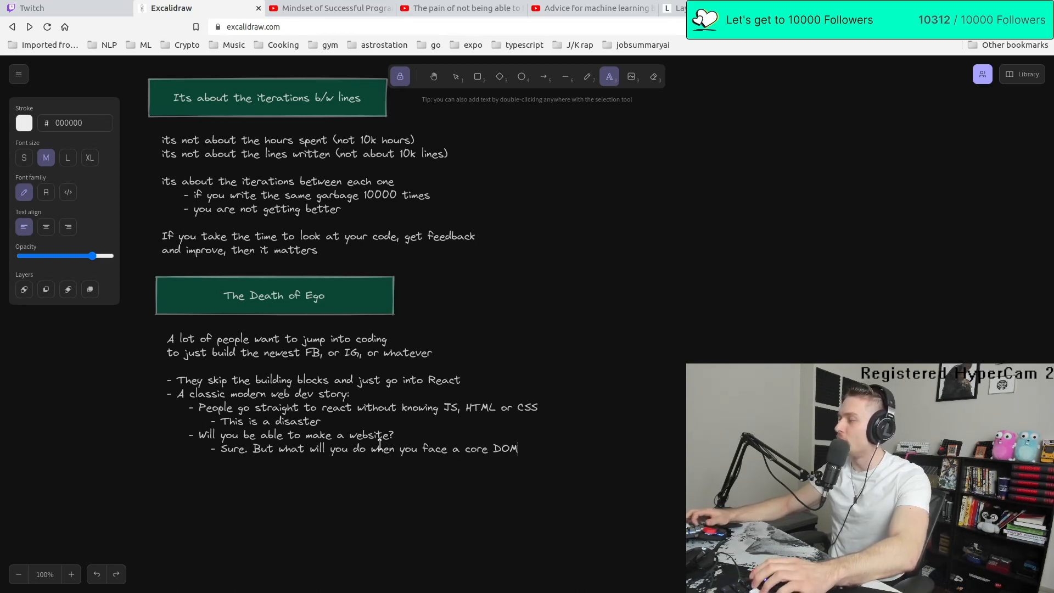
pyautogui.write('issue/')
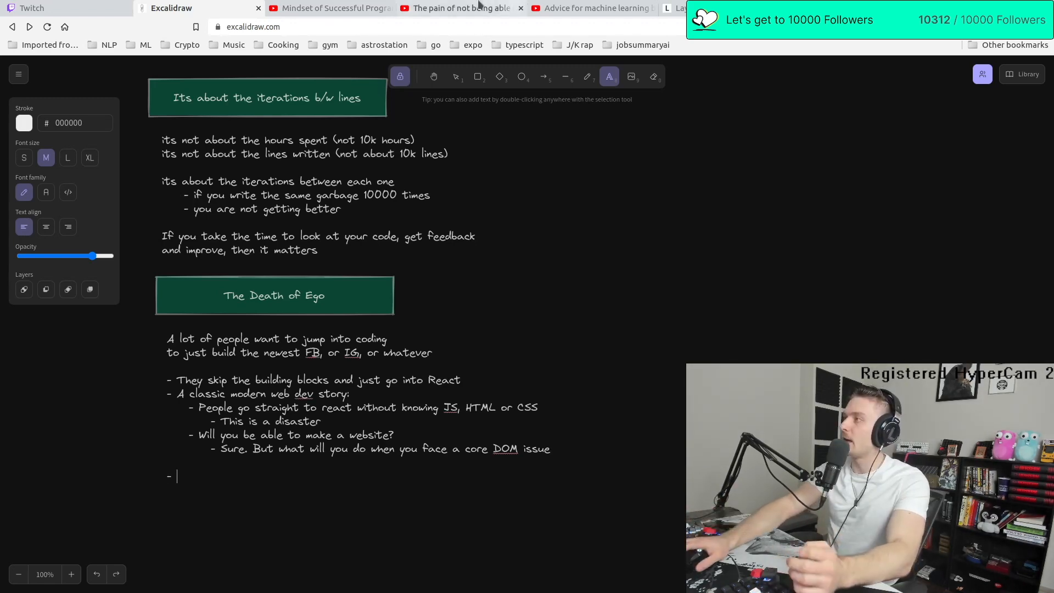
pyautogui.click(322, 8)
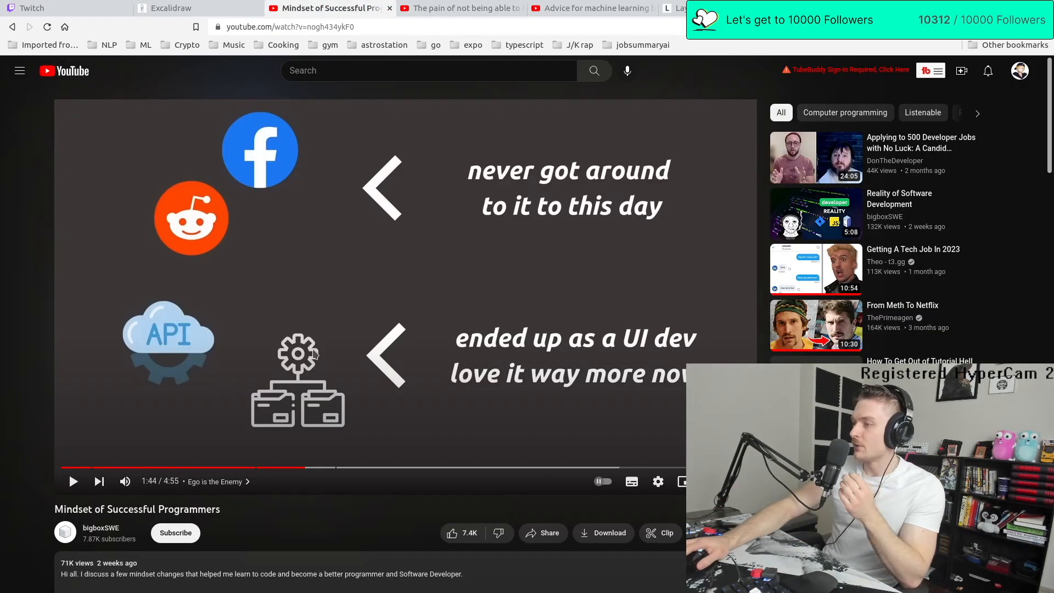
pyautogui.click(196, 8)
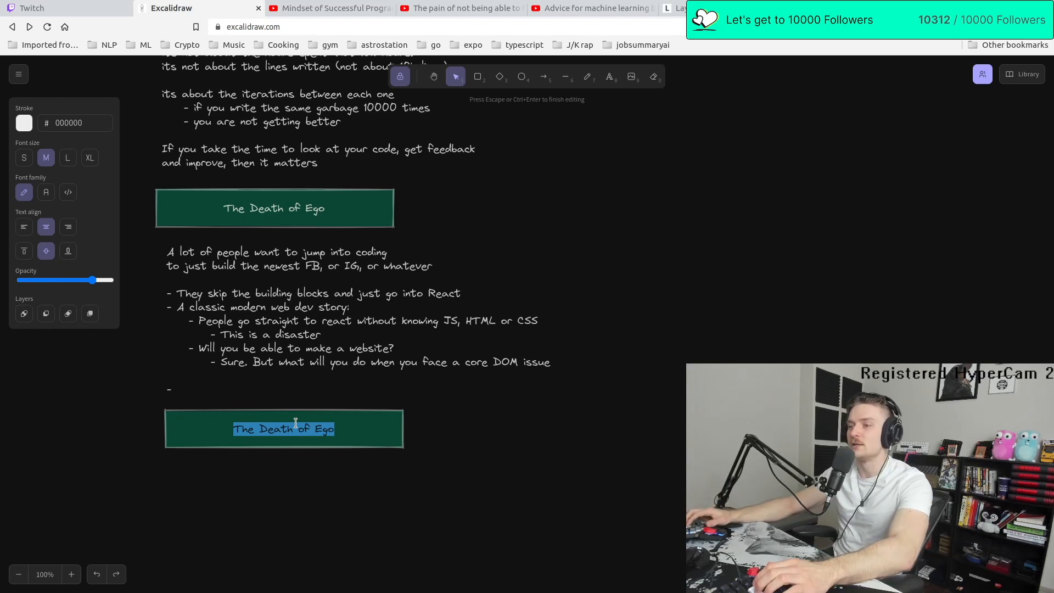
# Retitle the header 'Get Comfortable being Uncomfortable' and note an unknown problem is the perfect opportunity
pyautogui.write('Get')
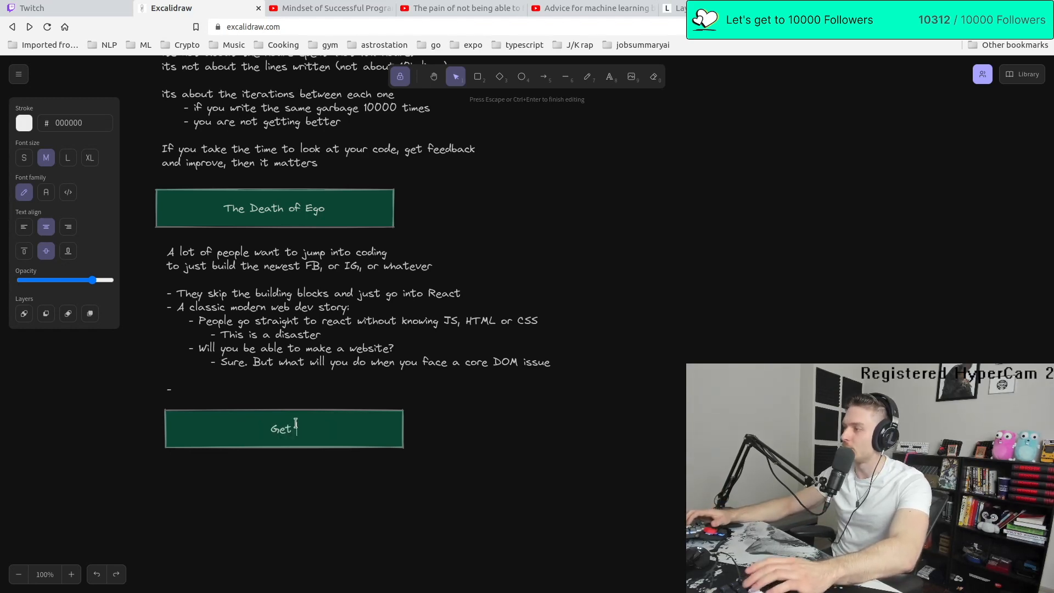
pyautogui.write('Comfortable being Uncomfortable')
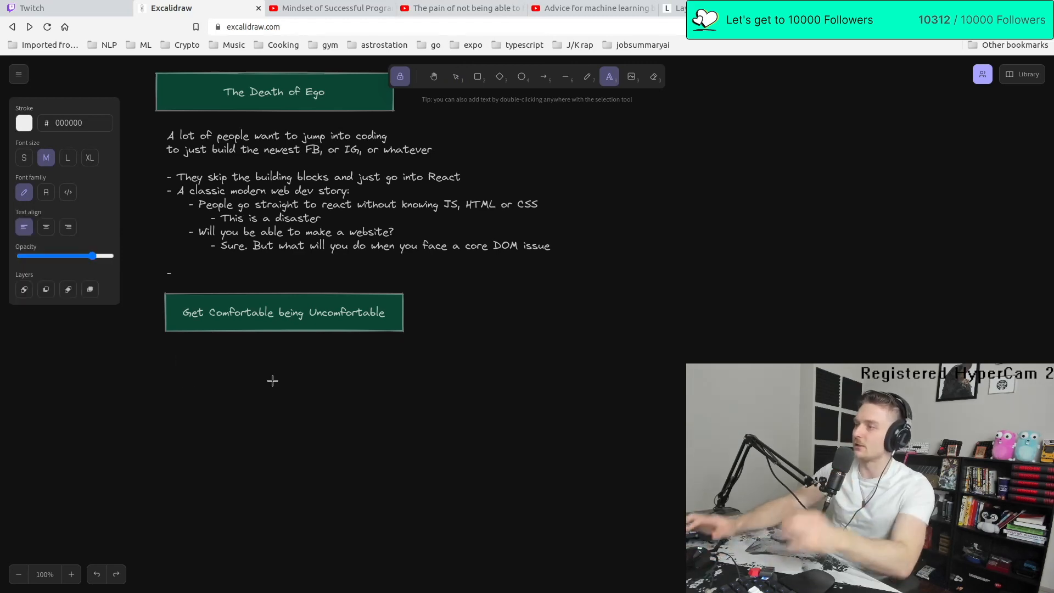
pyautogui.write('In life - this is just incredible important')
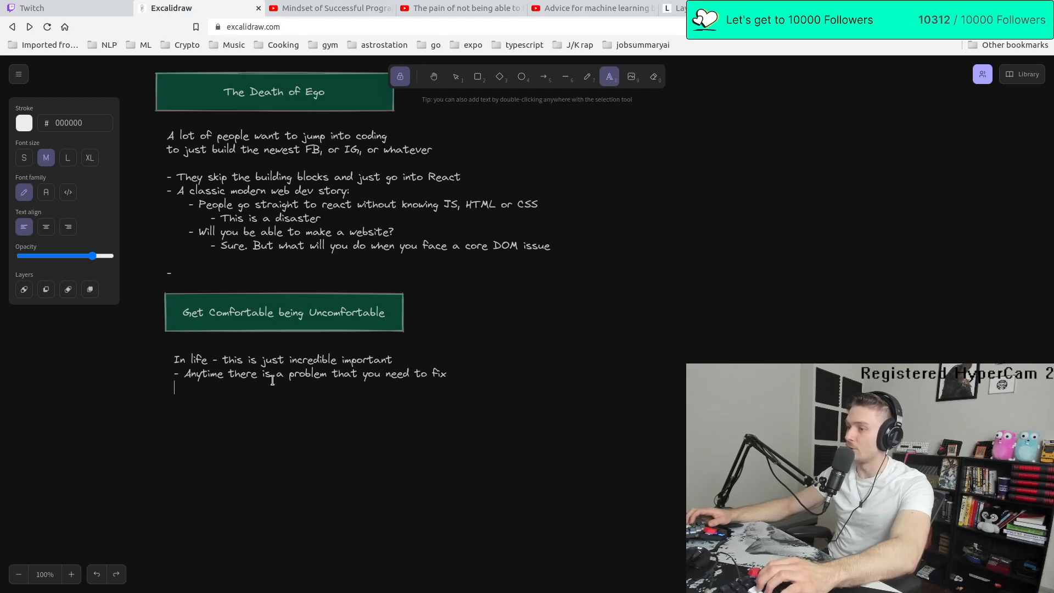
pyautogui.write('and you dont know how, this is the perfect opportunity')
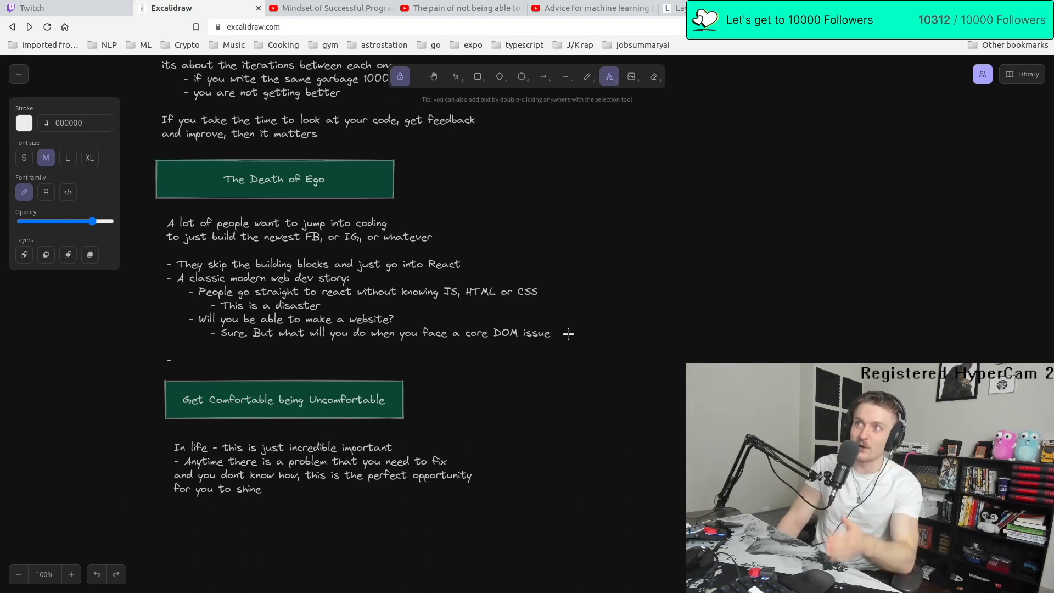
# Write that programming can't be mastered because of how broad the topic is
pyautogui.write('I would definitely say that you cannot master programming')
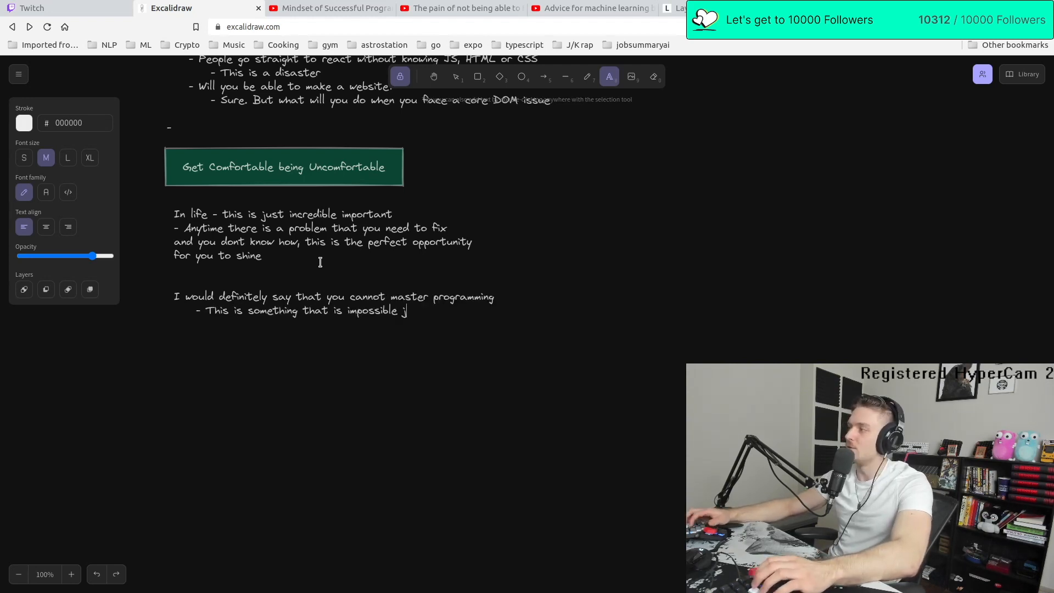
pyautogui.write('ust because of how broad the topic is')
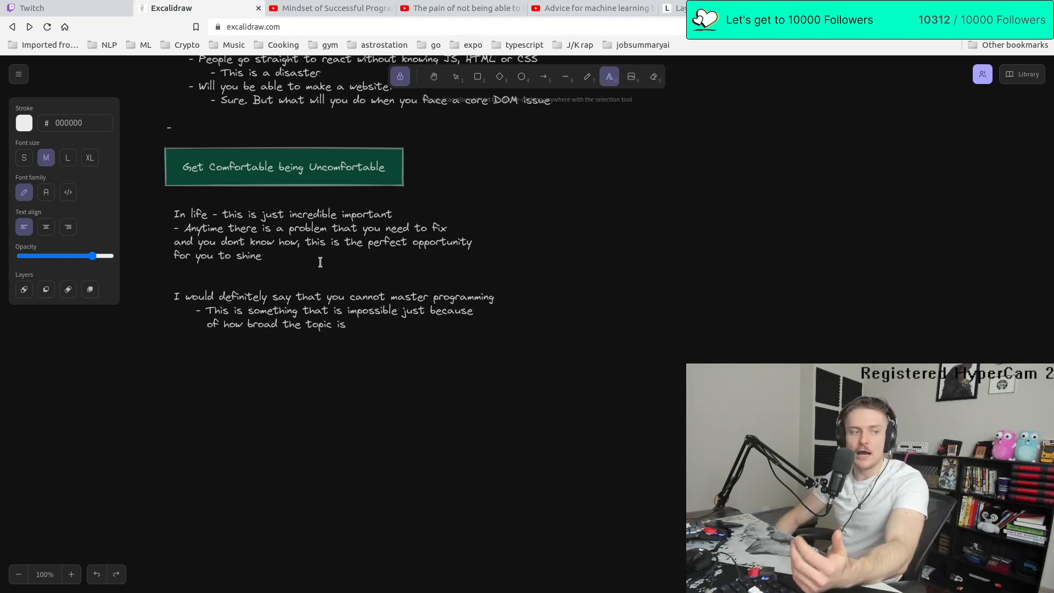
pyautogui.click(174, 351)
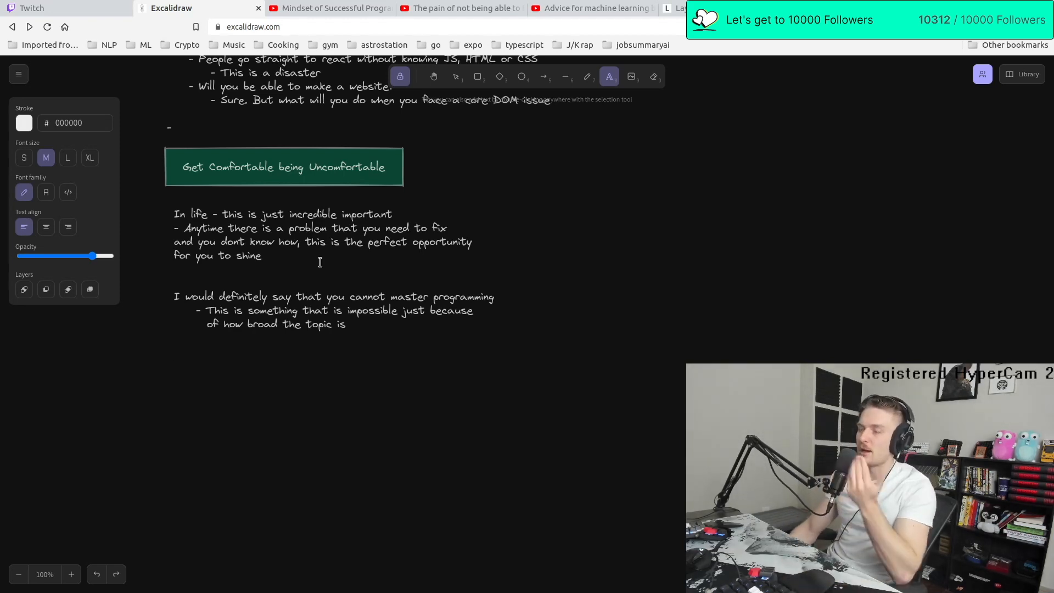
# Add a note that being comfortable uncomfortable relates to T.I.T.S, confidence and the unknown
pyautogui.write('- But then when can you say y')
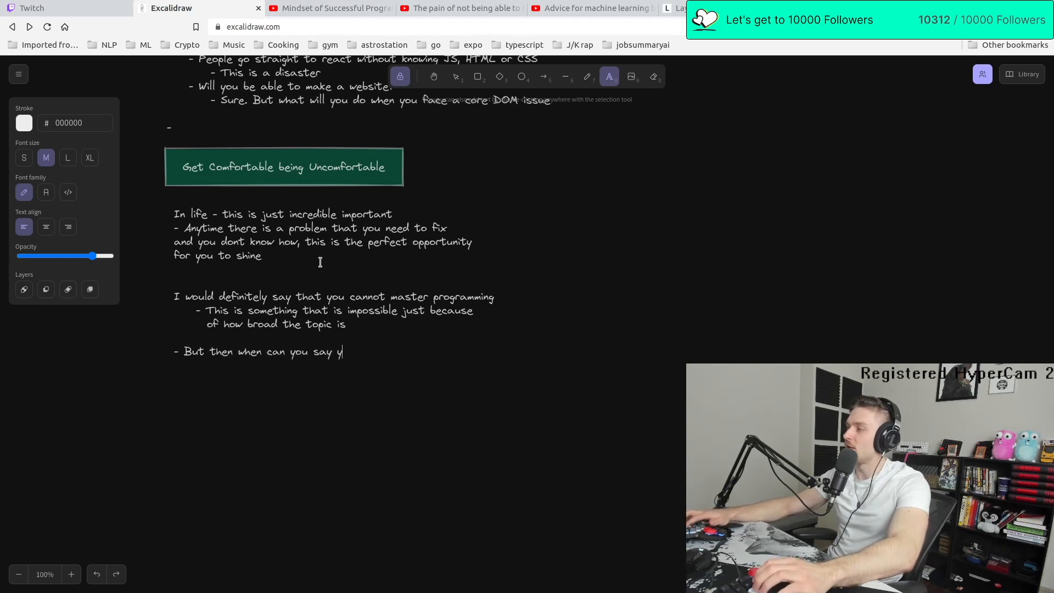
pyautogui.write('oure comfortable being a programmer/')
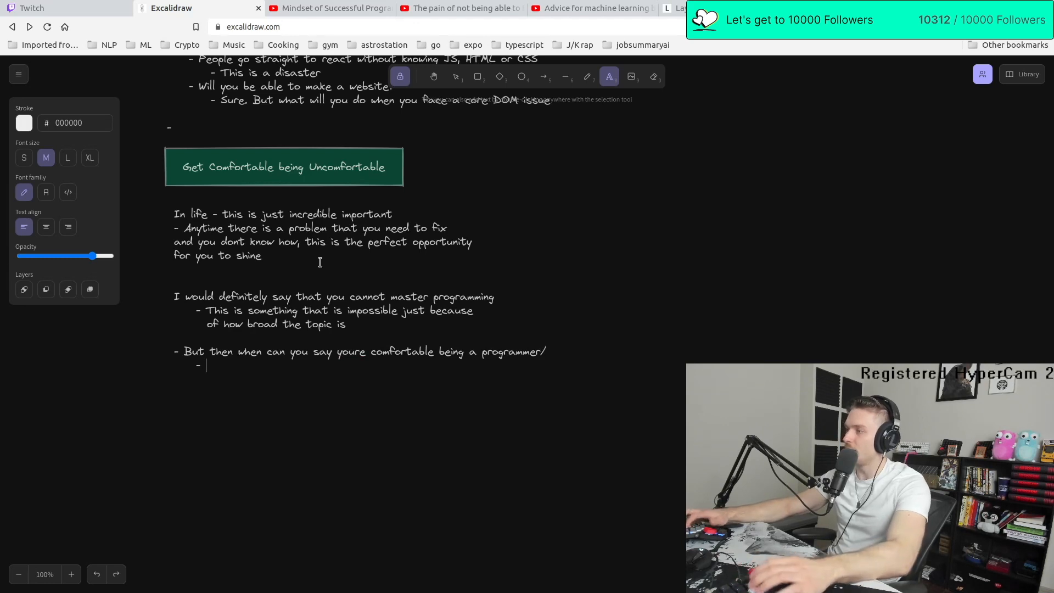
pyautogui.write('This relates to')
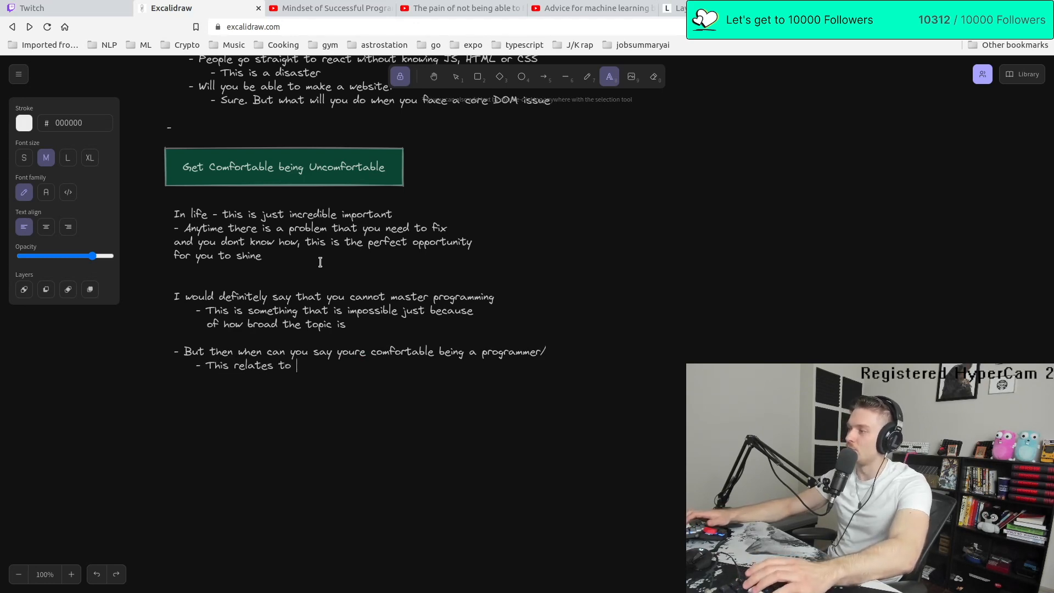
pyautogui.write('T.I.T.S')
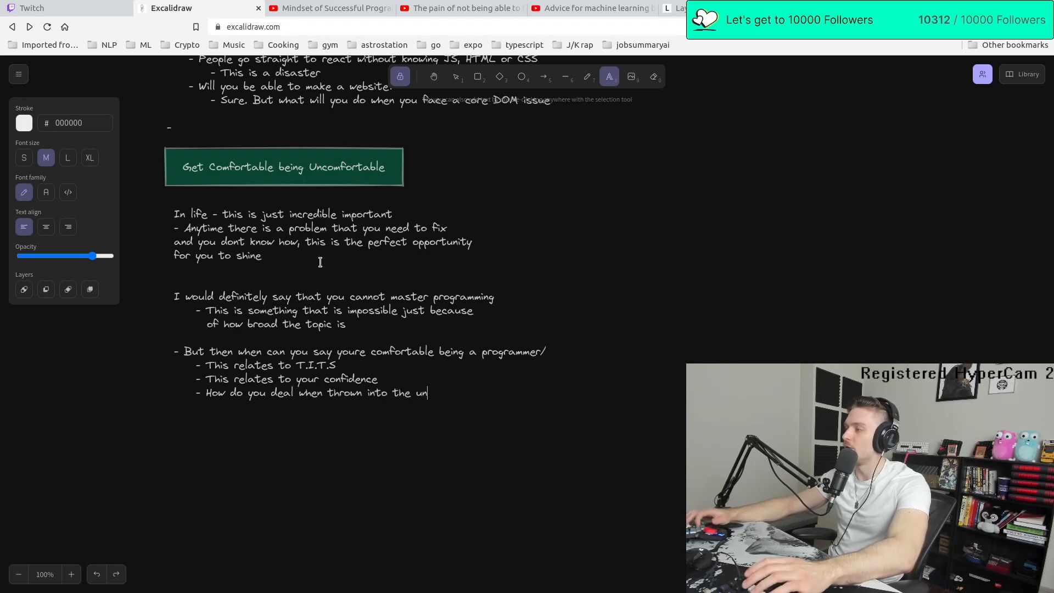
pyautogui.write('known')
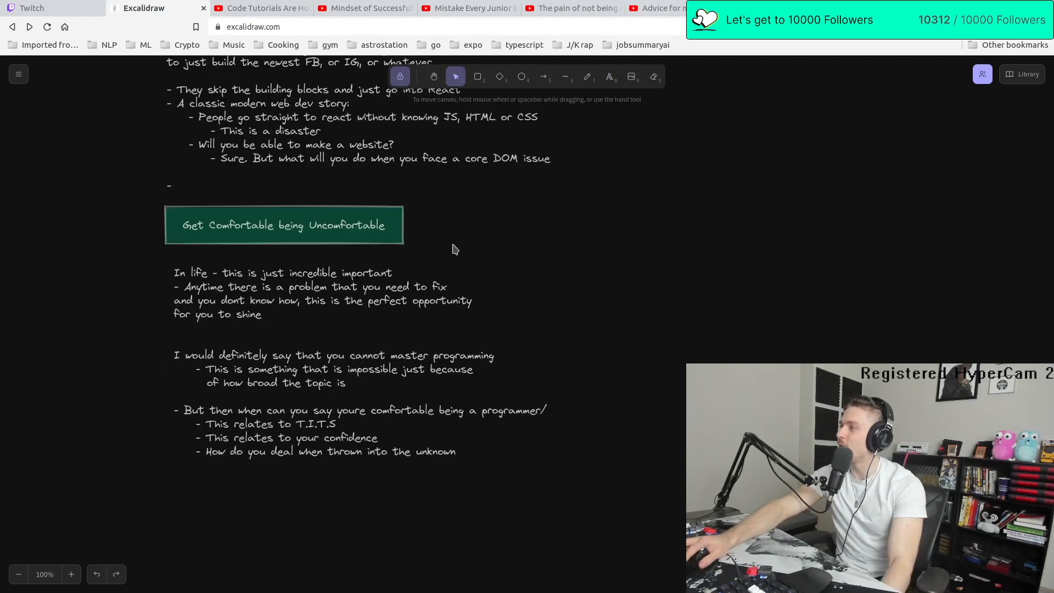
# Retitle the copied header 'Get your mind away from reading and get it towards building' and start 'To learn how to'
pyautogui.click(283, 224)
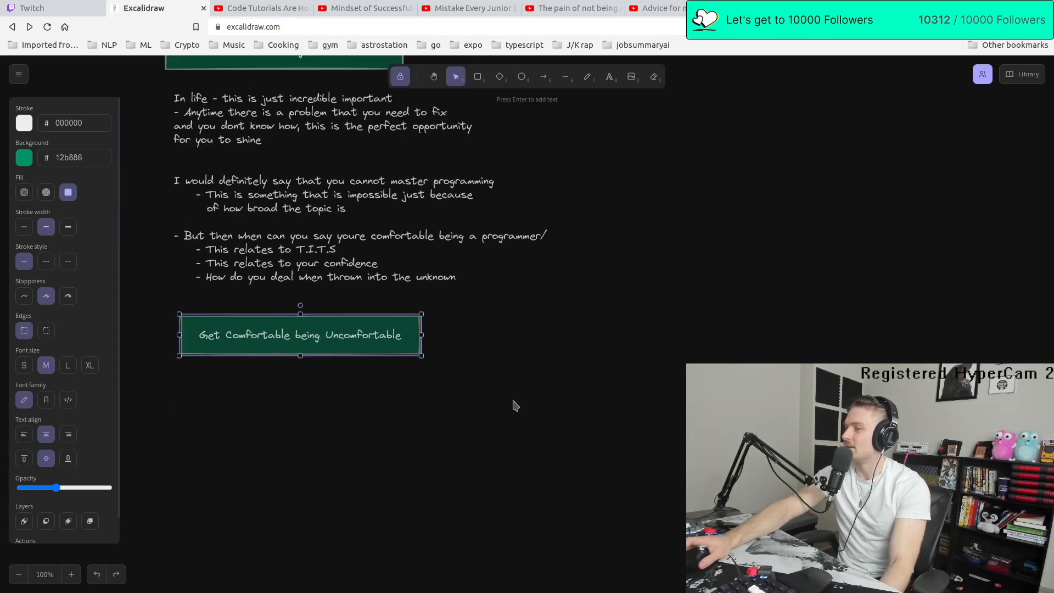
pyautogui.doubleClick(299, 335)
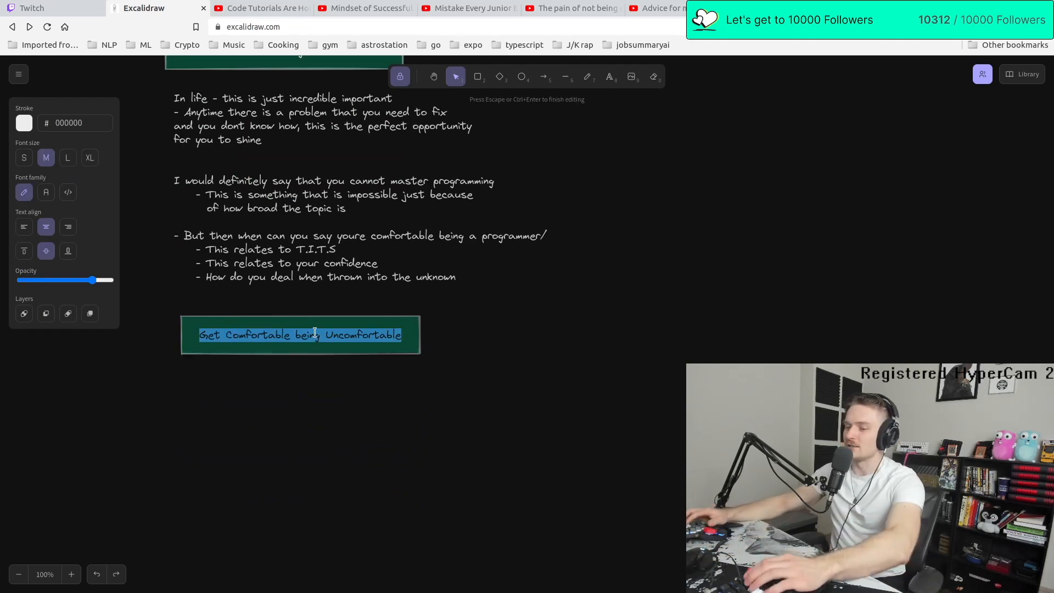
pyautogui.write('Get your mind')
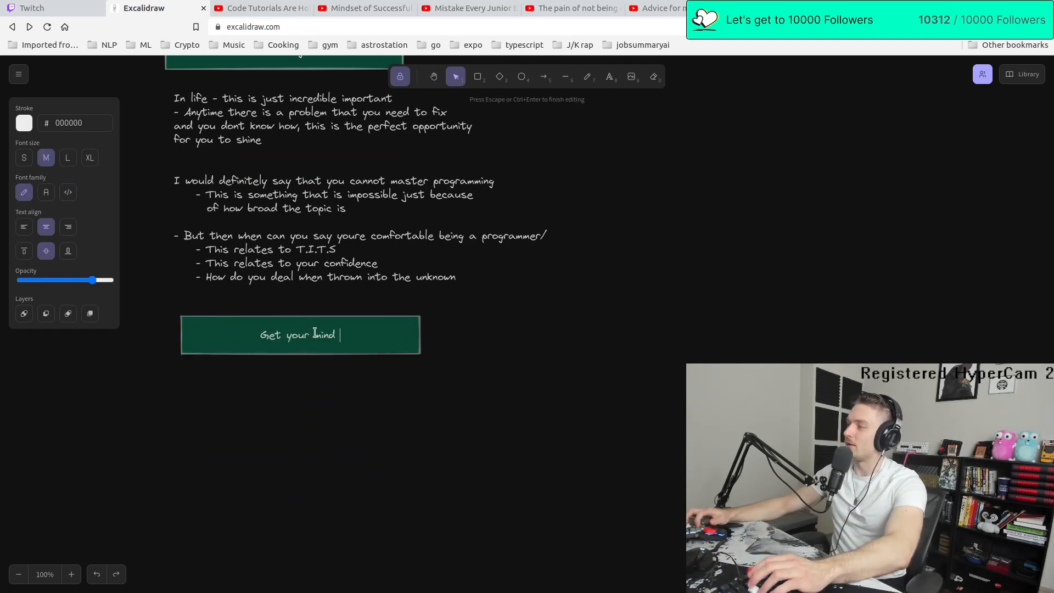
pyautogui.write('away from reading')
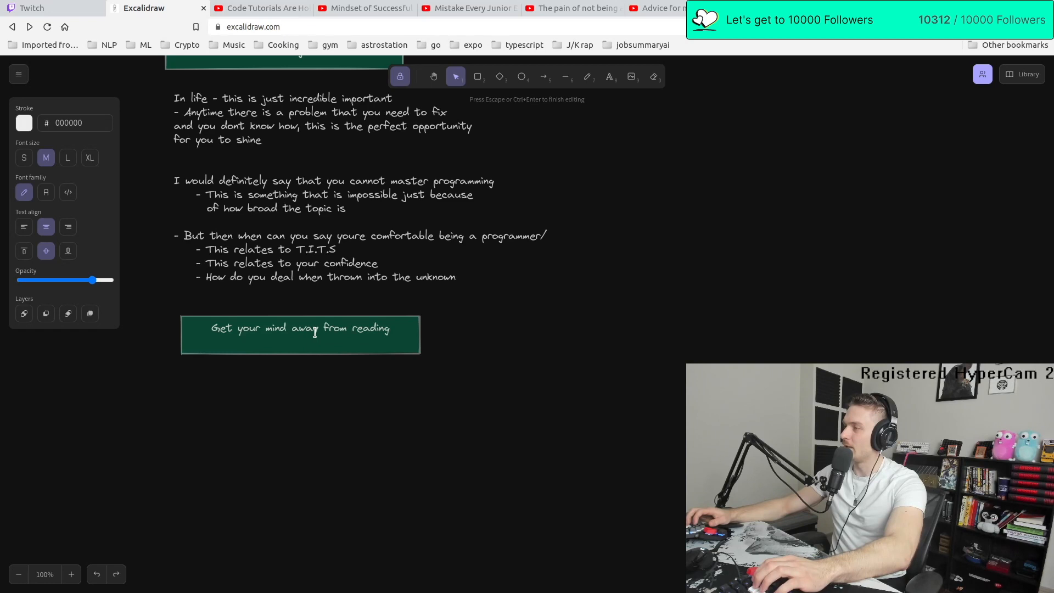
pyautogui.write('and get it towards building')
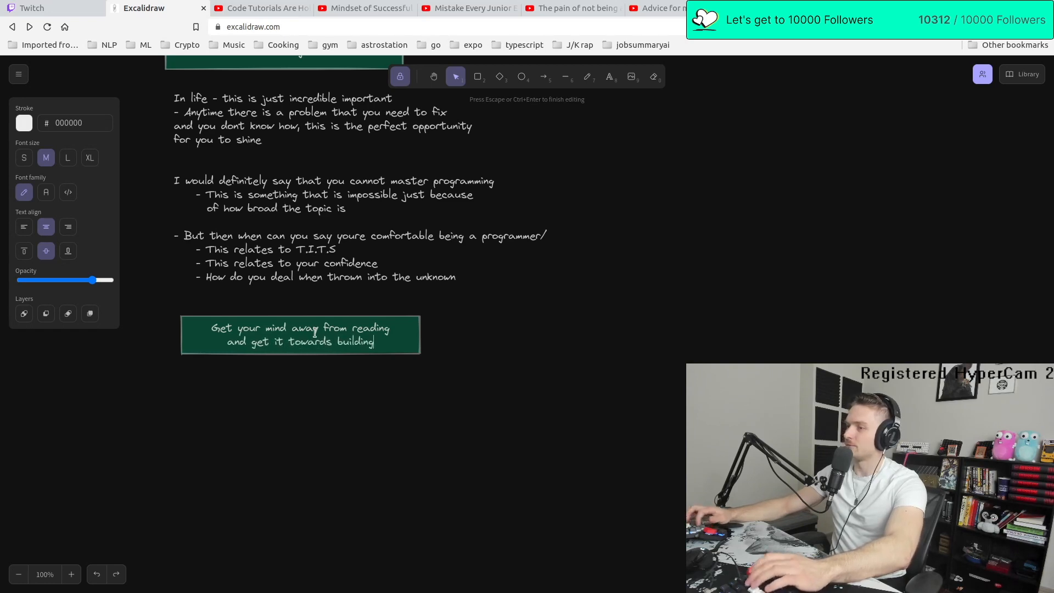
pyautogui.write('To learn howo to code - you just need to code')
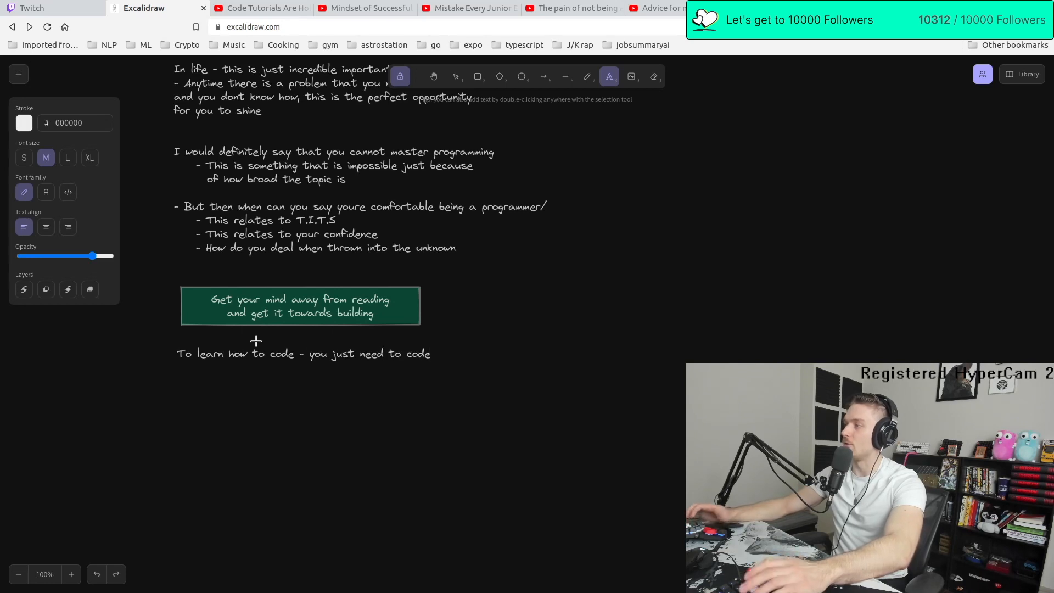
# Write the 'When it comes to learning how to code/programming:' list about failing error to error, then switch to the code tutorials video
pyautogui.write('When it comes to learning')
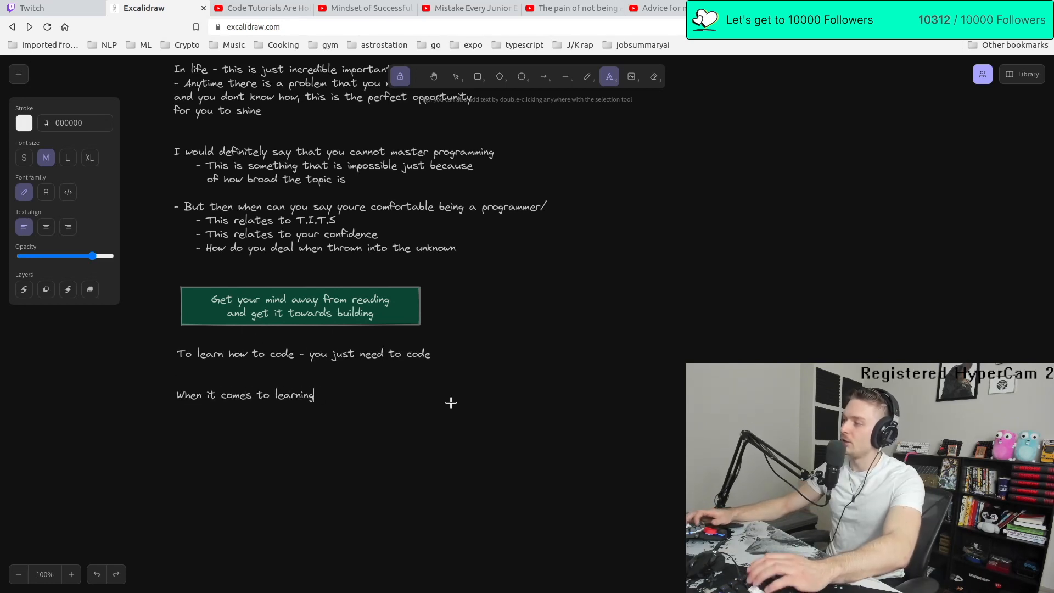
pyautogui.write('how to code/program')
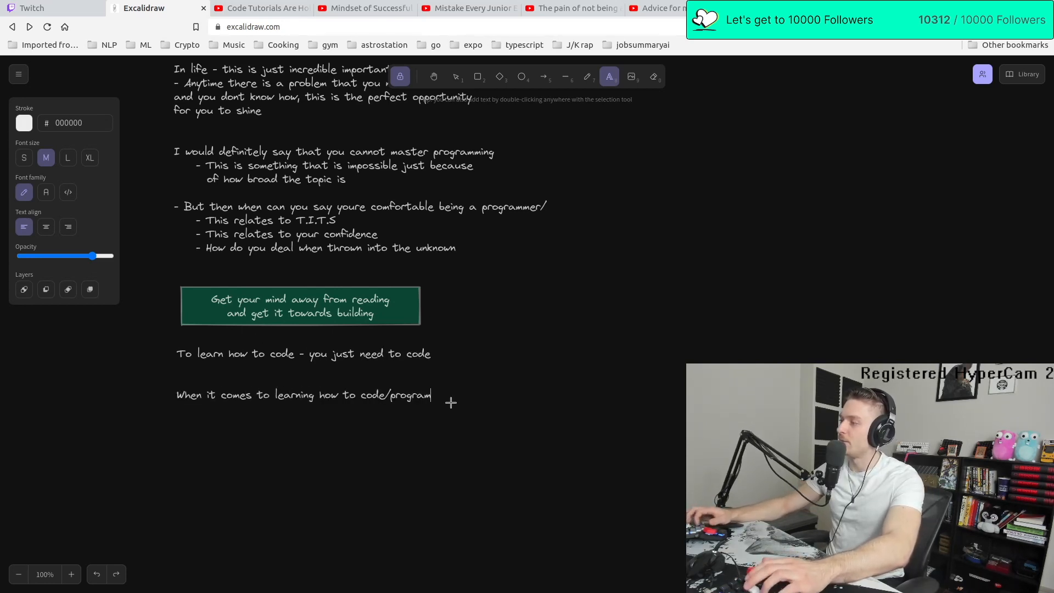
pyautogui.write('ming:')
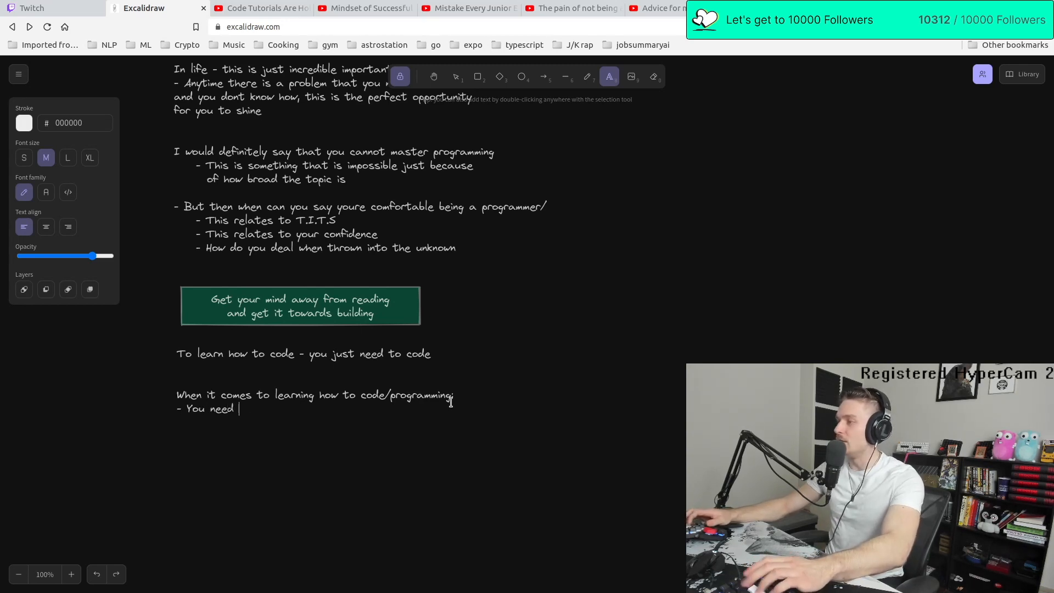
pyautogui.write('to fail and get bu')
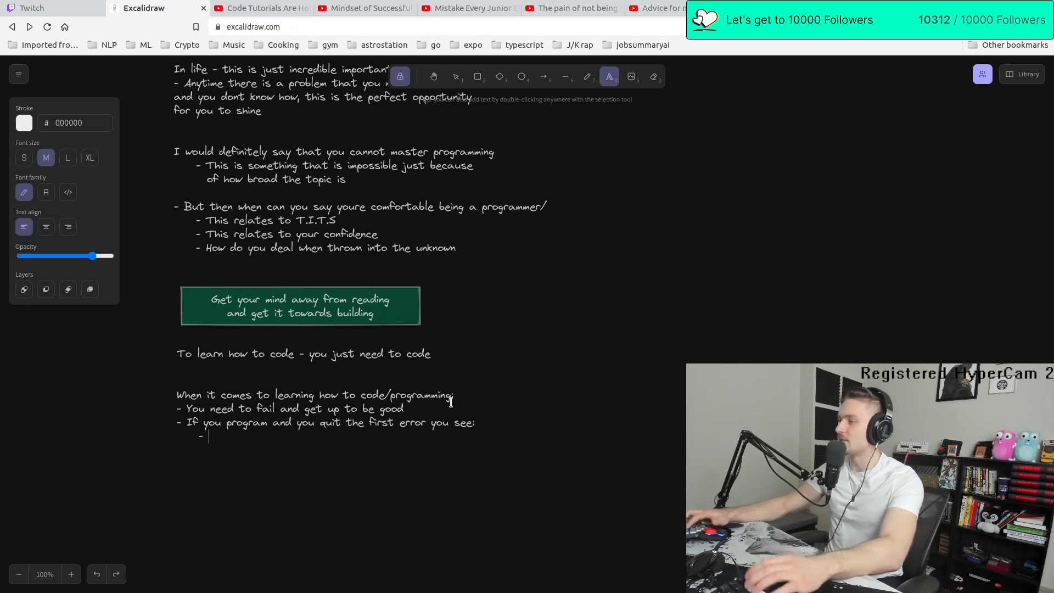
pyautogui.write('this is not the right field')
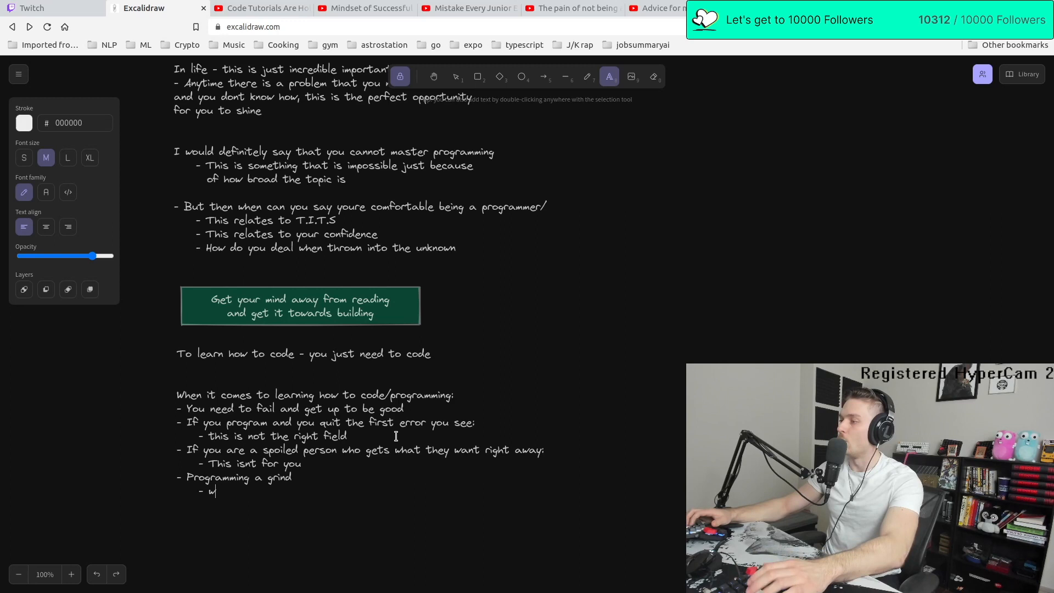
pyautogui.write('here you fail')
pyautogui.write('- fail again')
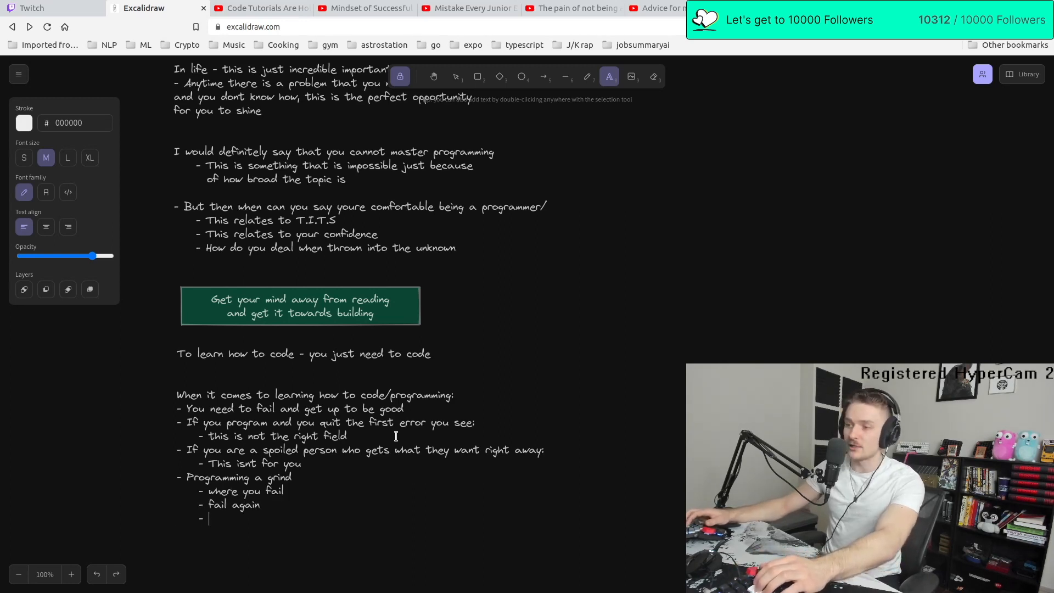
pyautogui.write('is when you go from one error, to the next')
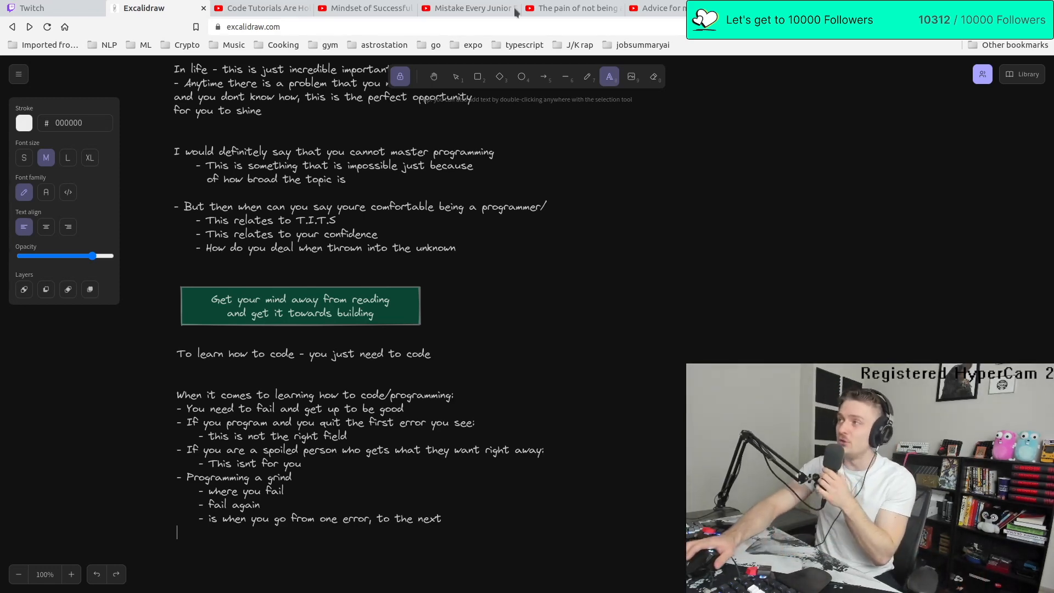
pyautogui.click(262, 8)
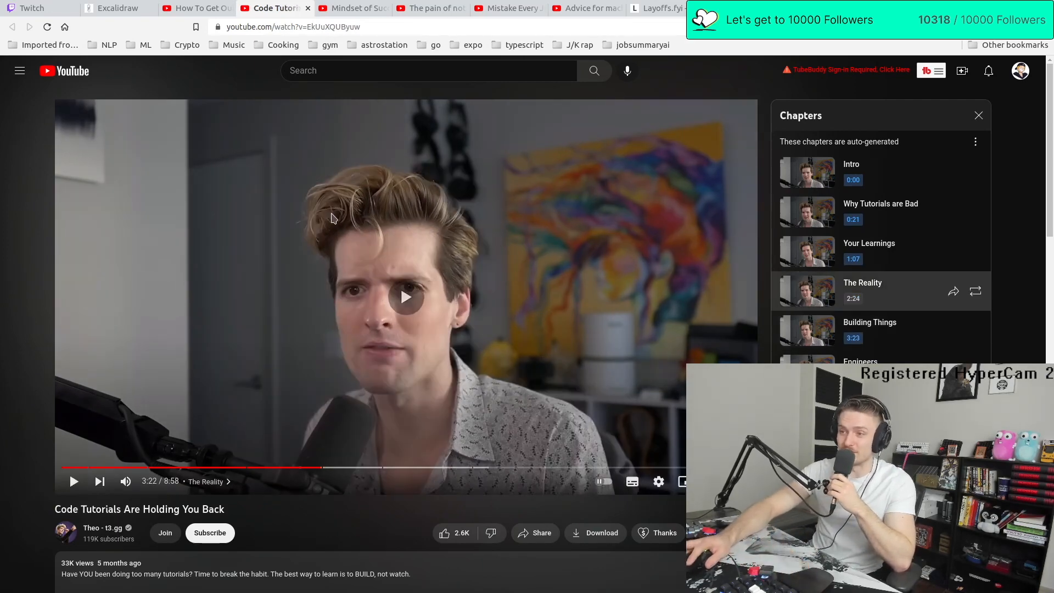
# Back on the canvas, write that with only a couple of years or a bootcamp you are not a full stack dev
pyautogui.click(117, 7)
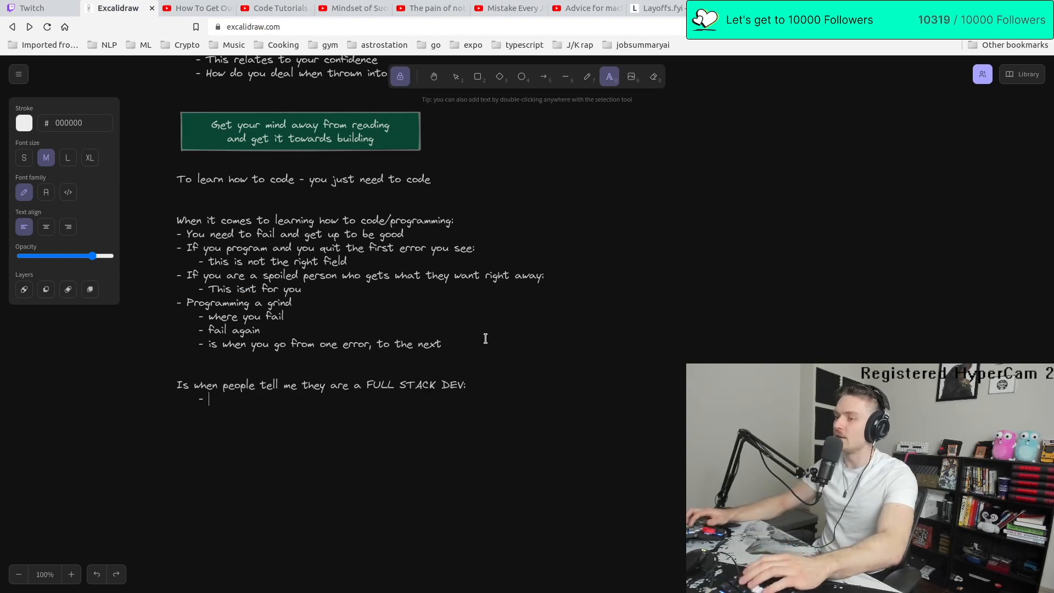
pyautogui.write('if you are in this with 2')
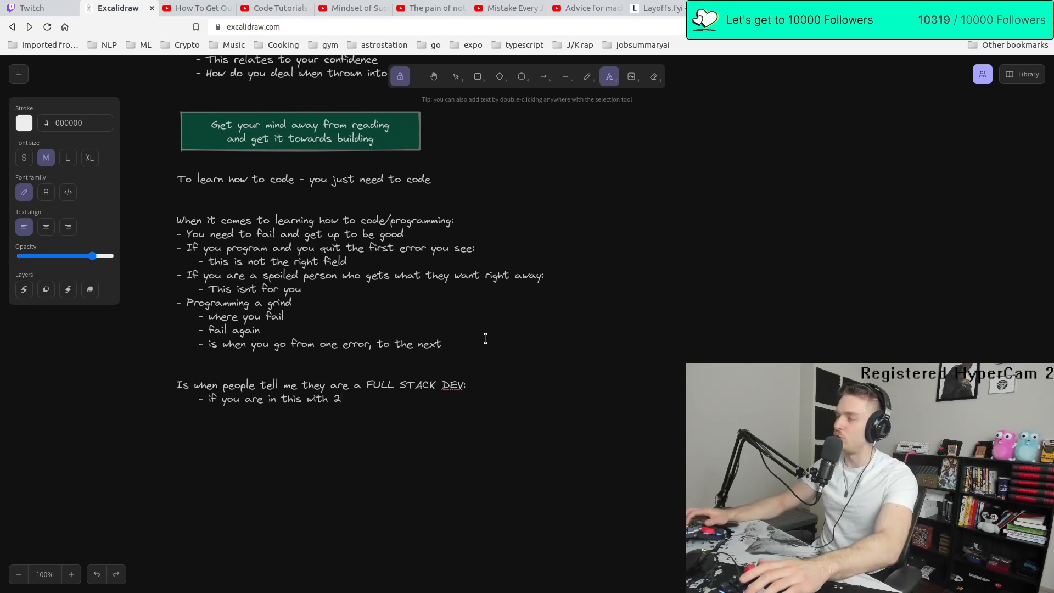
pyautogui.write('yoe or l')
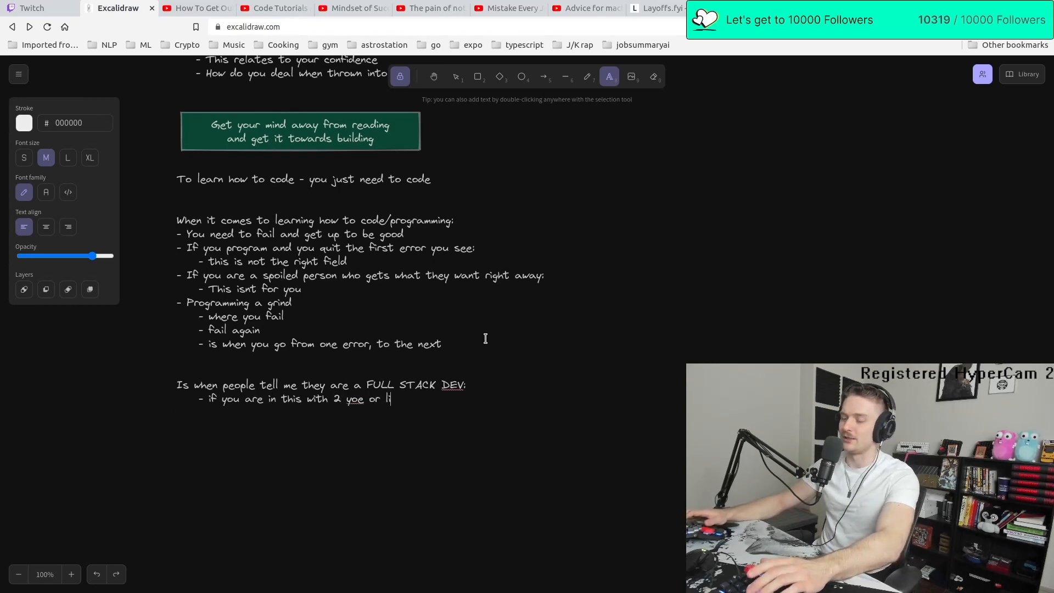
pyautogui.write('ke less then 3/4')
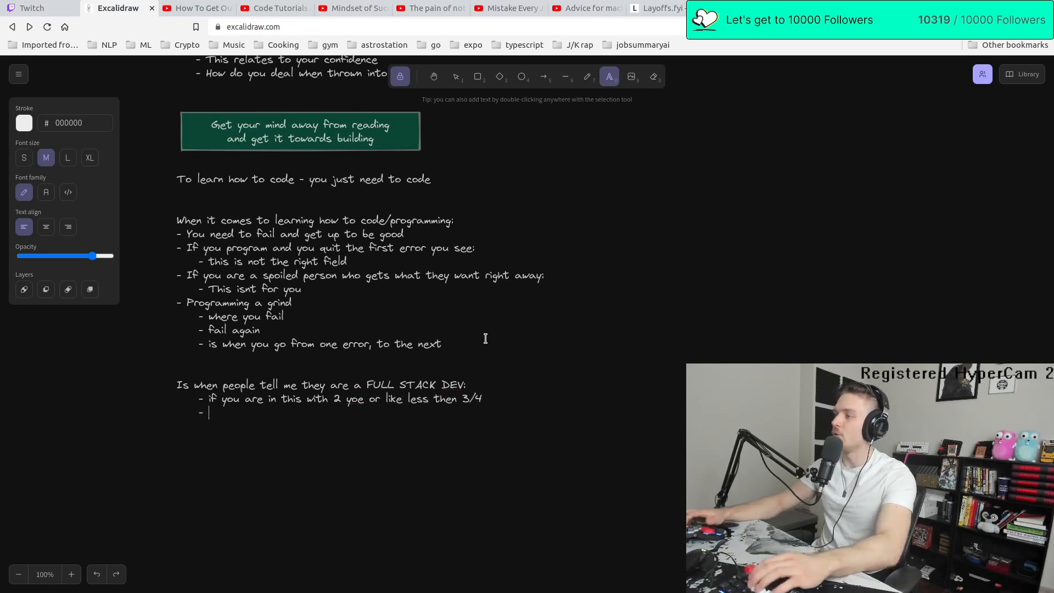
pyautogui.write('You are not a F.s dev')
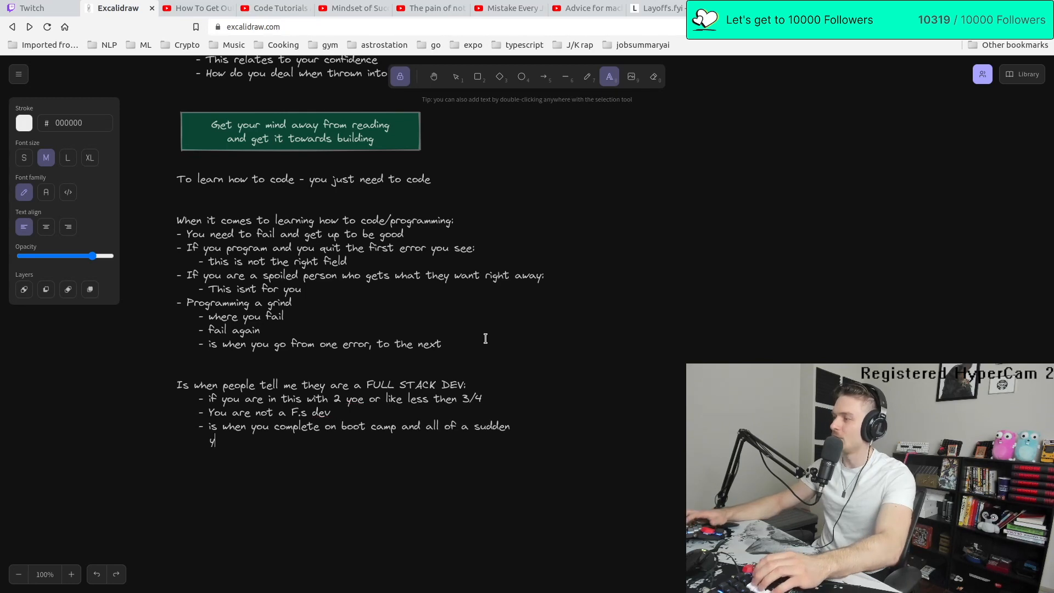
pyautogui.write('ou are talking about being a')
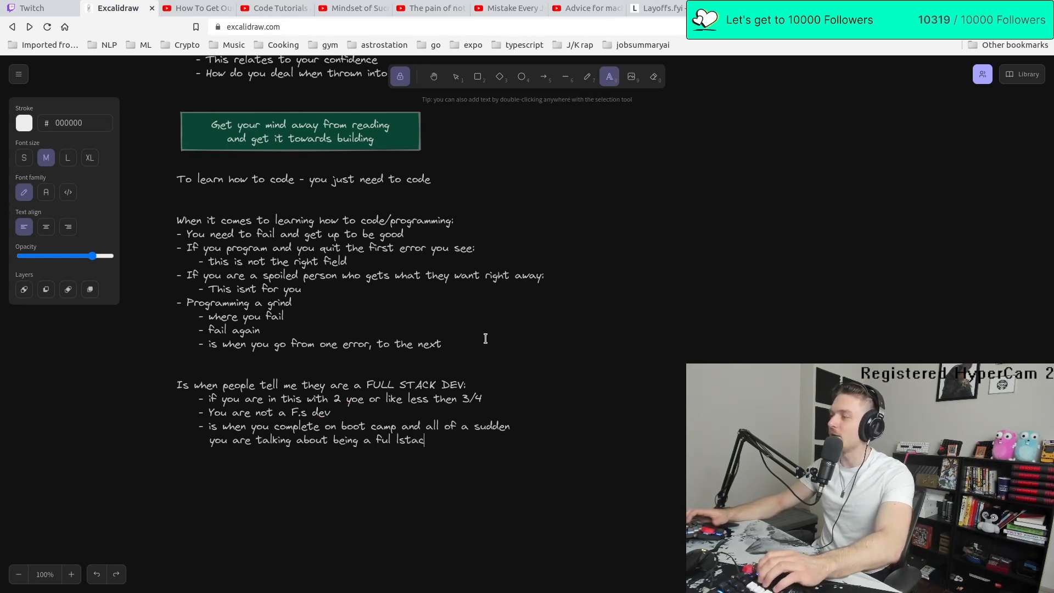
pyautogui.write('full stack')
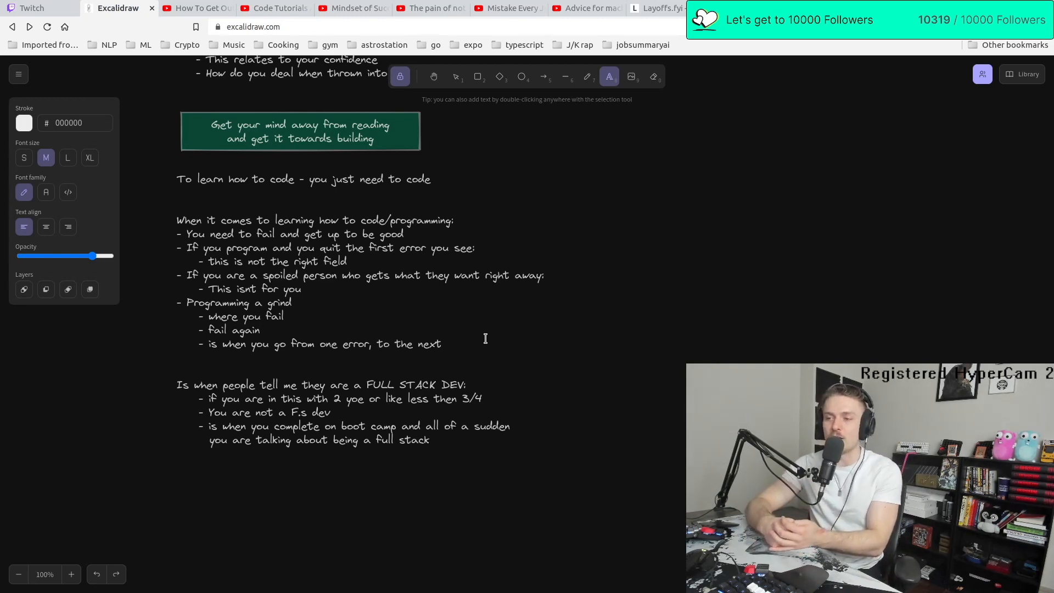
pyautogui.click(177, 467)
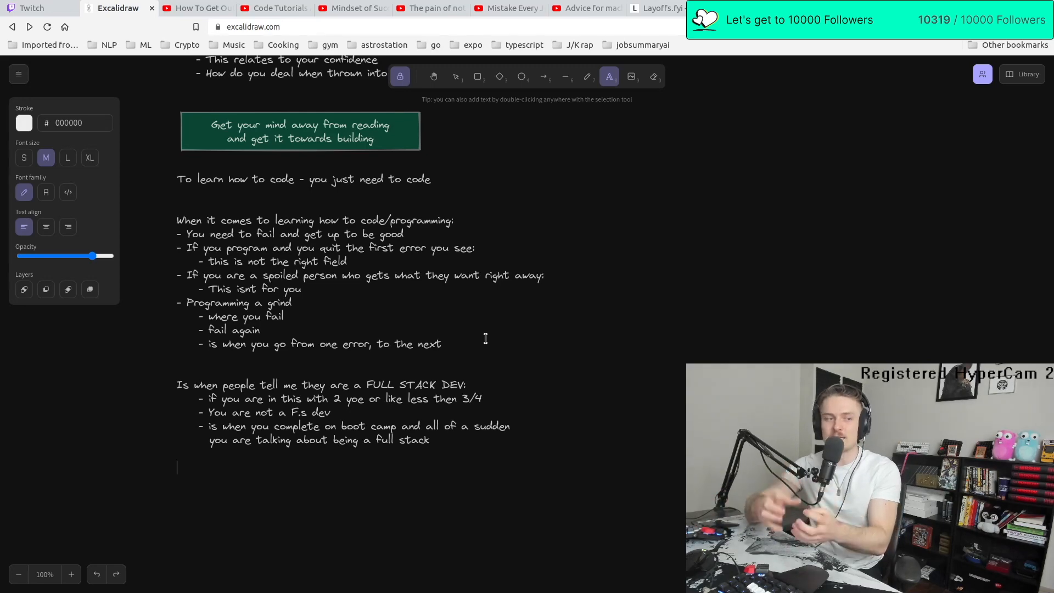
# Review the Twitch Stream Manager chat and activity feed, ending on the Astrostation page
pyautogui.click(32, 8)
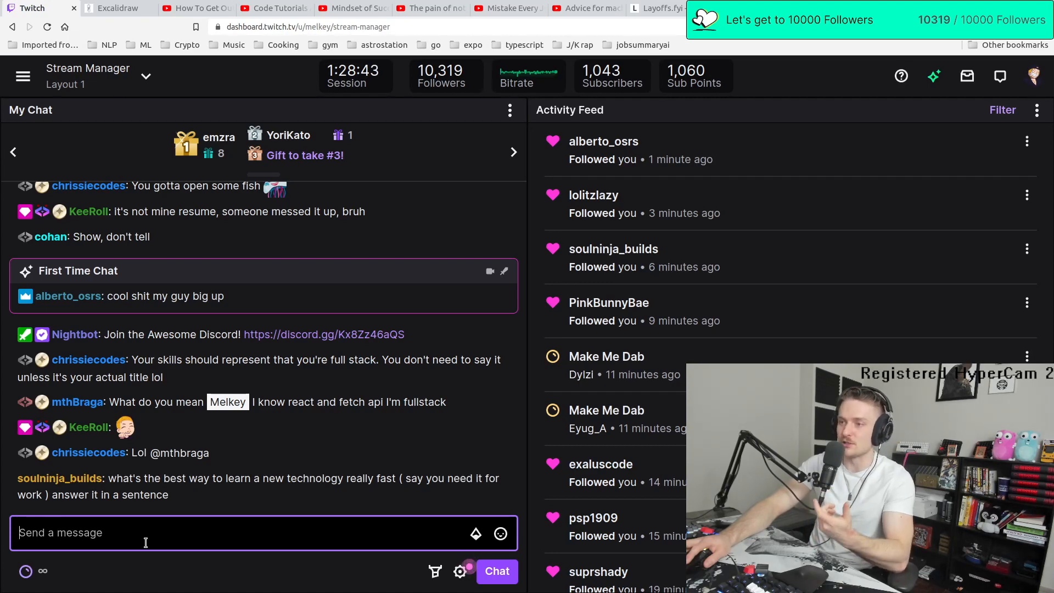
pyautogui.moveTo(147, 557)
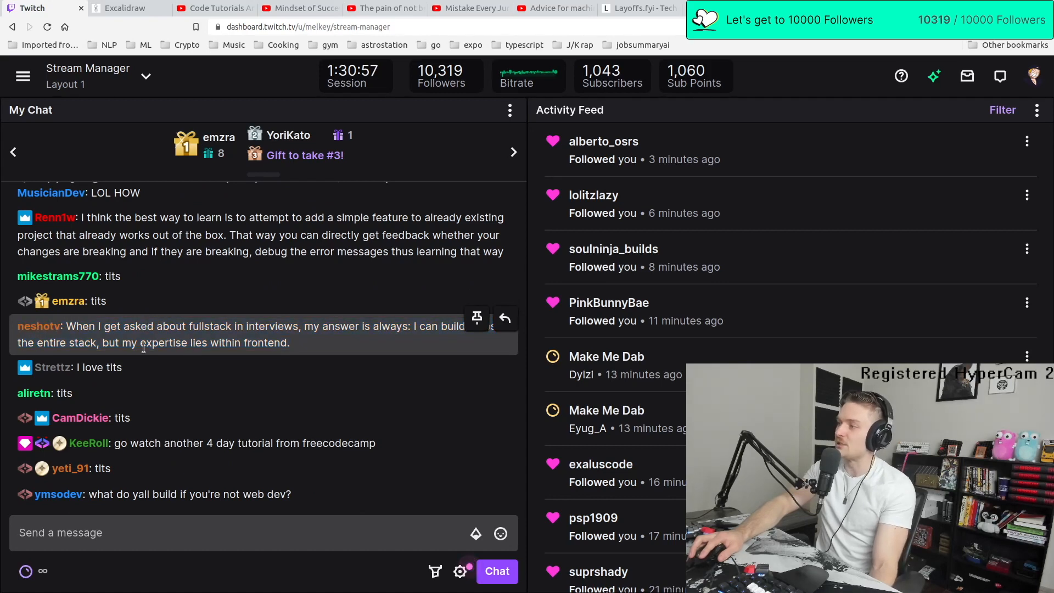
pyautogui.doubleClick(225, 342)
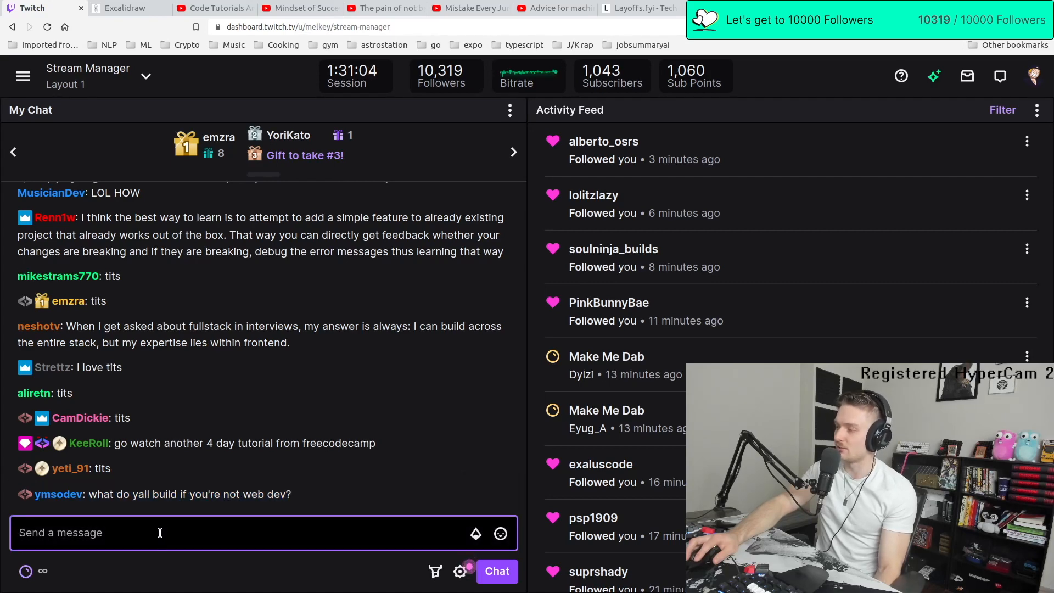
pyautogui.moveTo(188, 494)
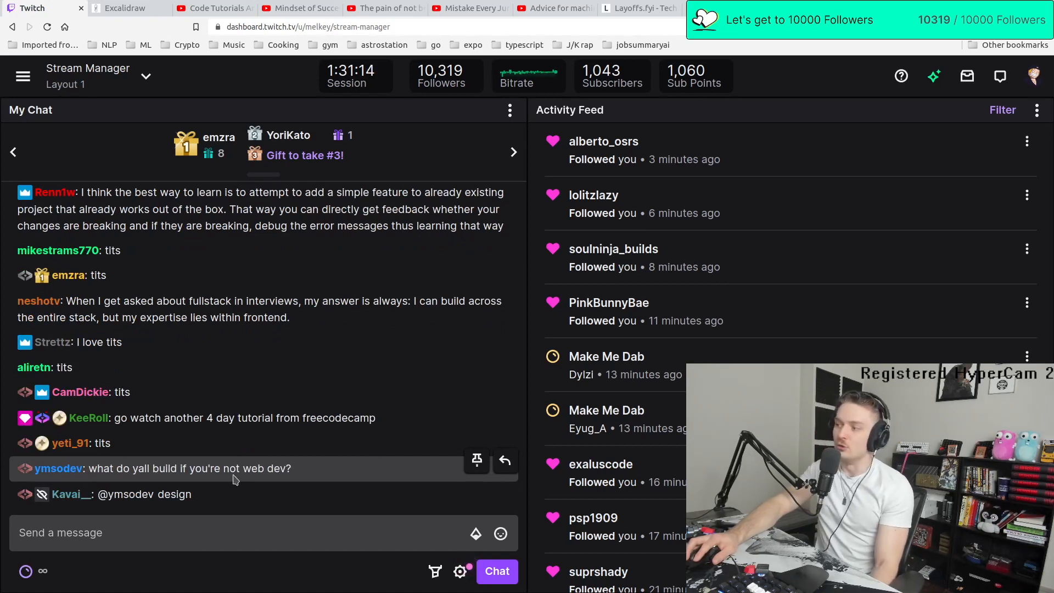
pyautogui.click(263, 532)
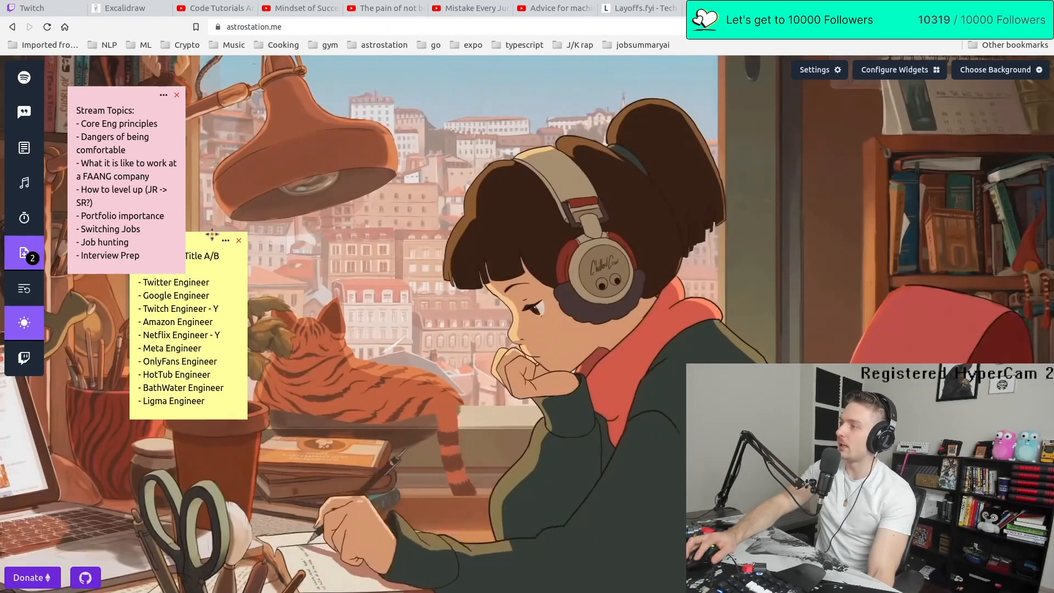
# Move the yellow note beside the pink one, show the quote and Task Tracker widgets, and centre the tracker
pyautogui.moveTo(212, 240); pyautogui.dragTo(294, 98)
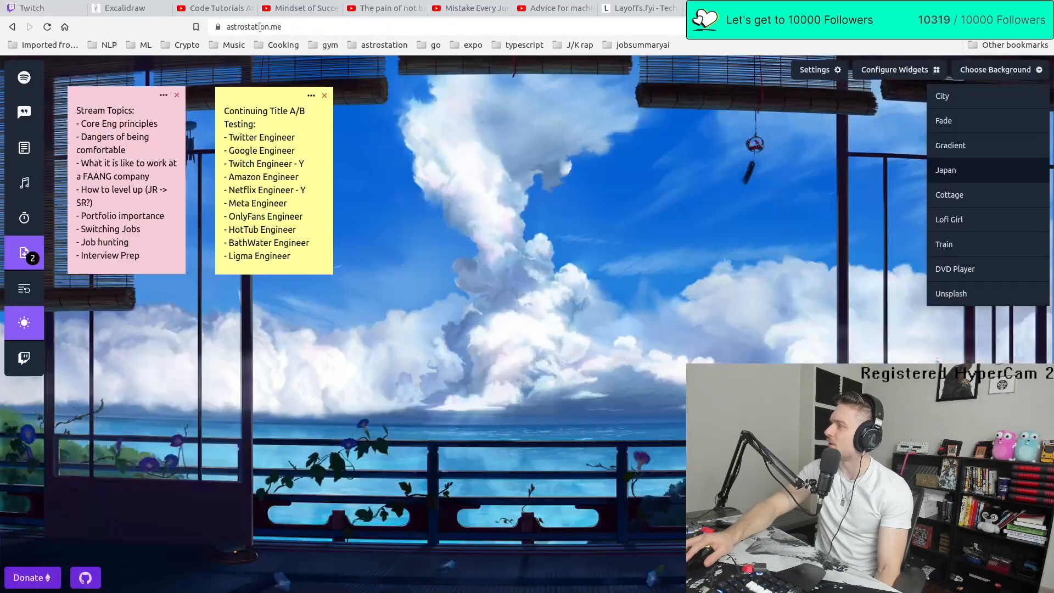
pyautogui.click(24, 112)
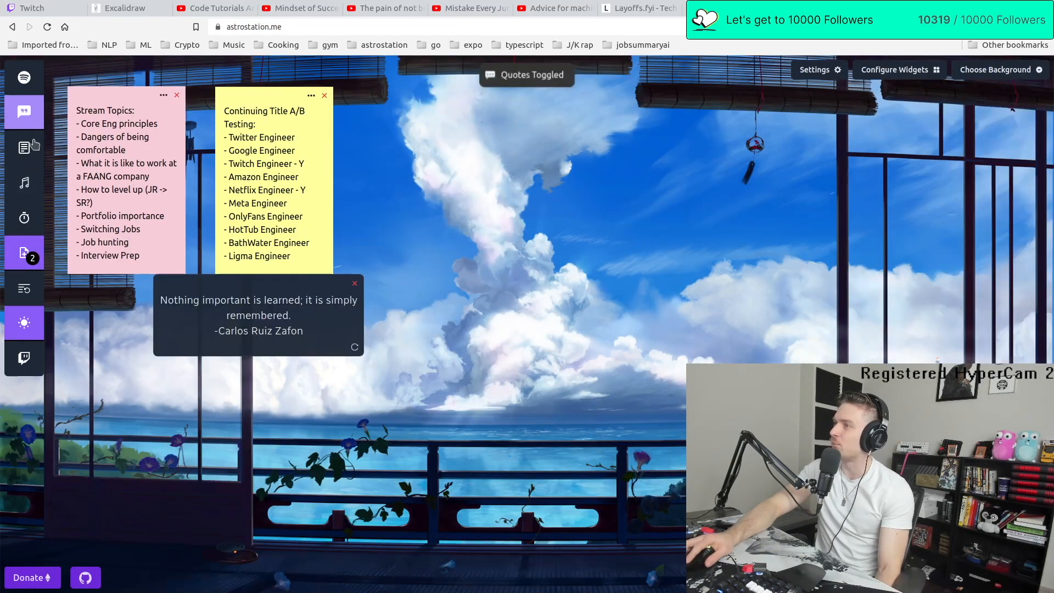
pyautogui.click(24, 147)
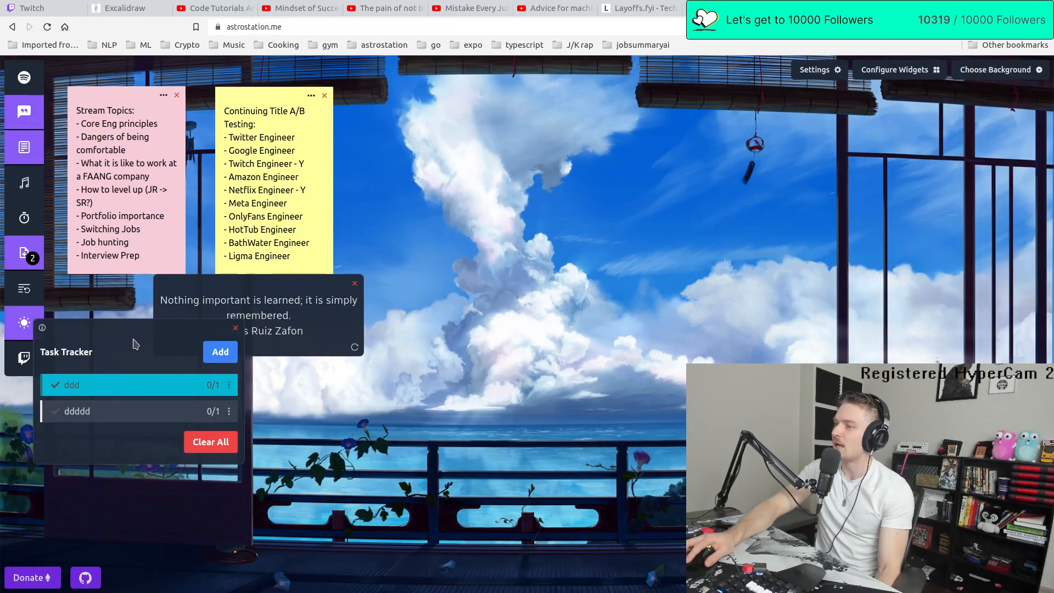
pyautogui.moveTo(66, 351); pyautogui.dragTo(436, 222)
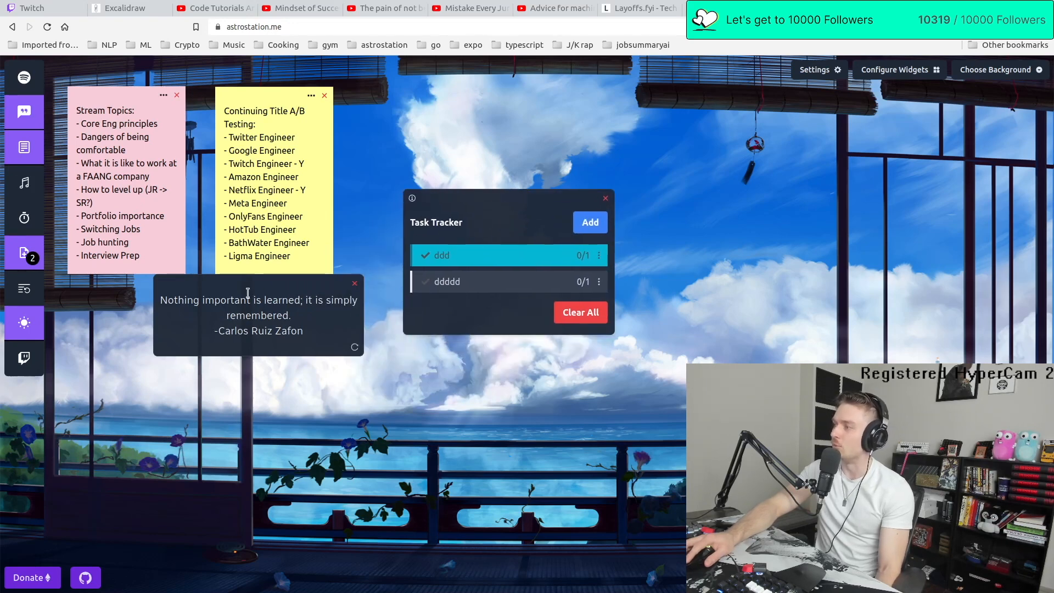